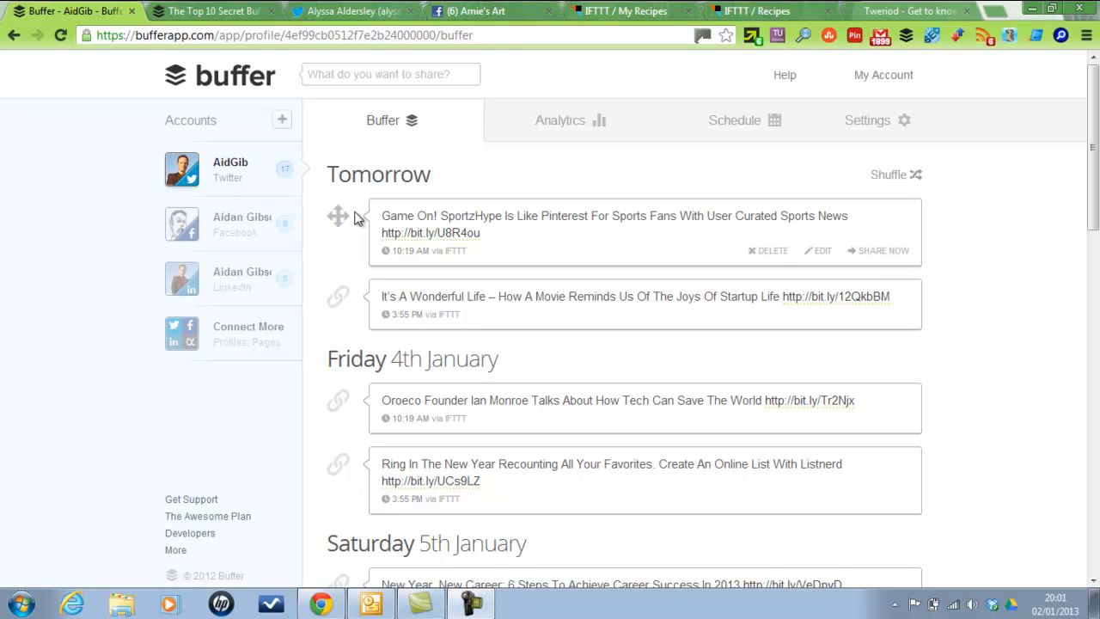
mouse_move(361, 153)
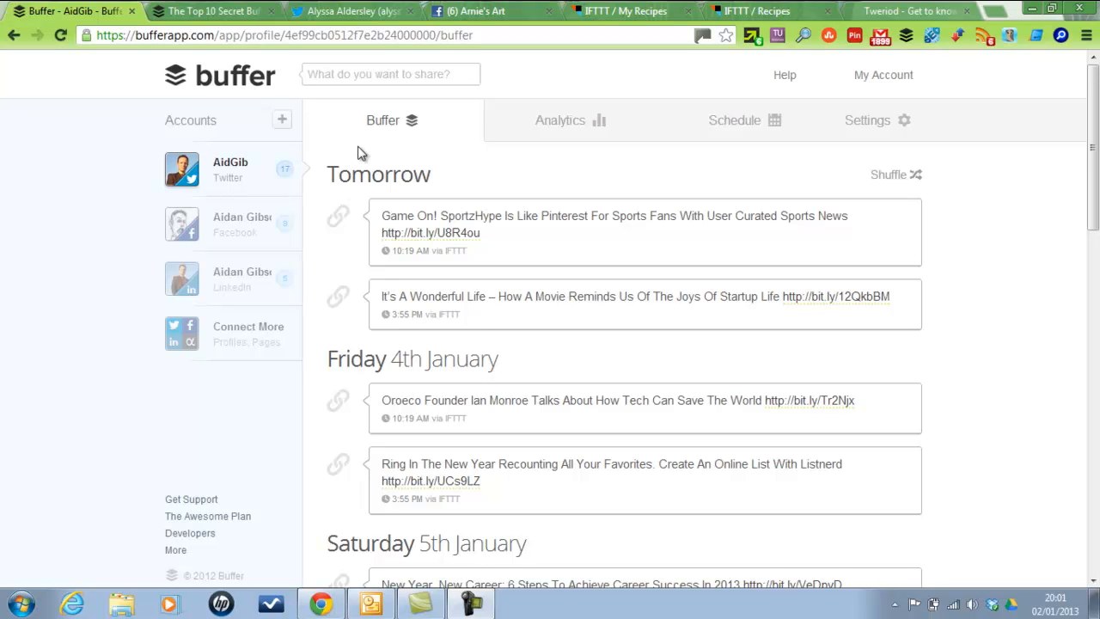
mouse_move(477, 164)
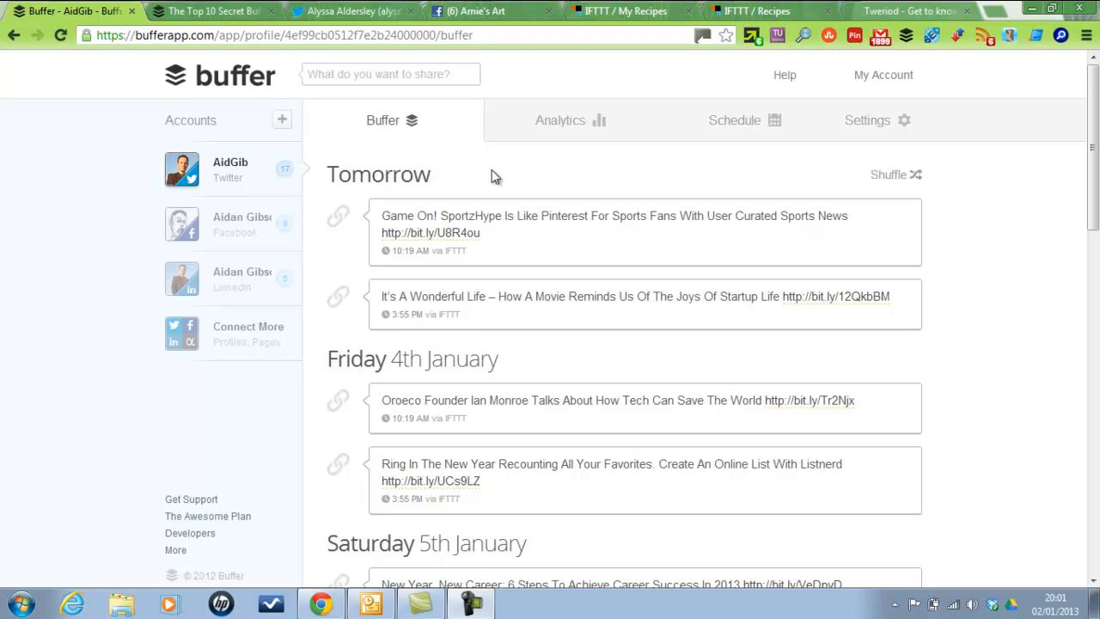
mouse_move(193, 479)
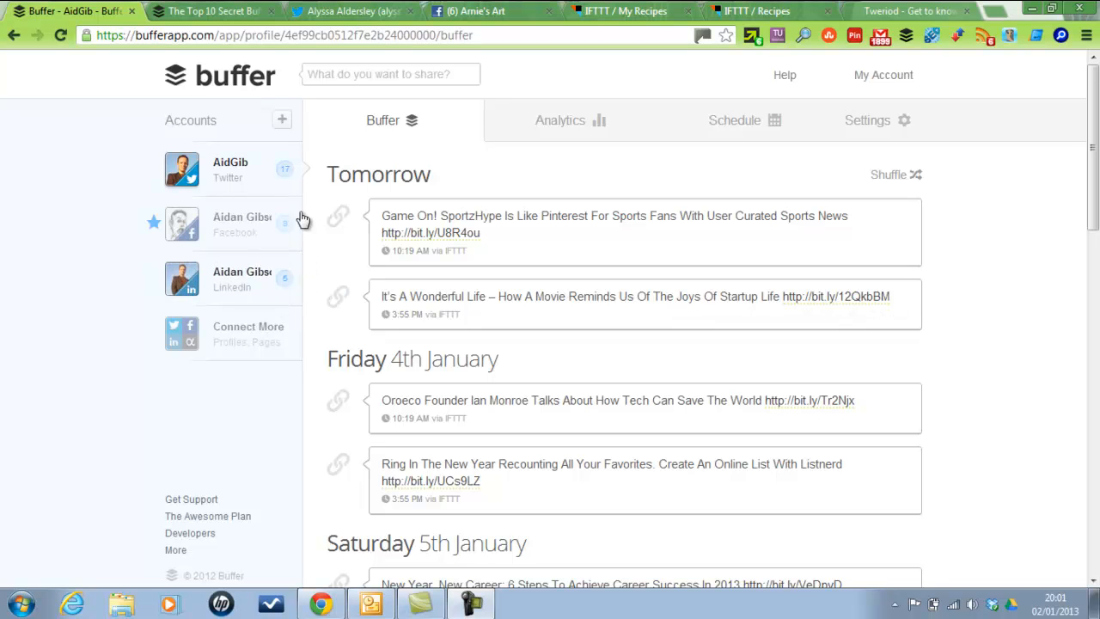
mouse_move(280, 211)
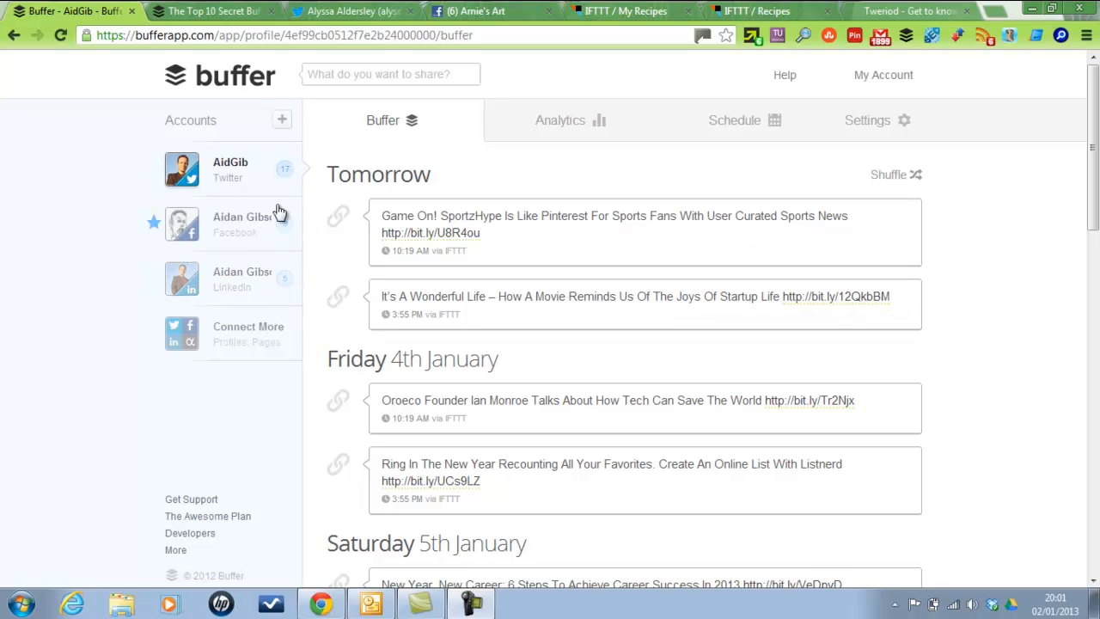
View the Twitter queue, then switch to the Tweriod site's best-times-to-tweet page
click(231, 170)
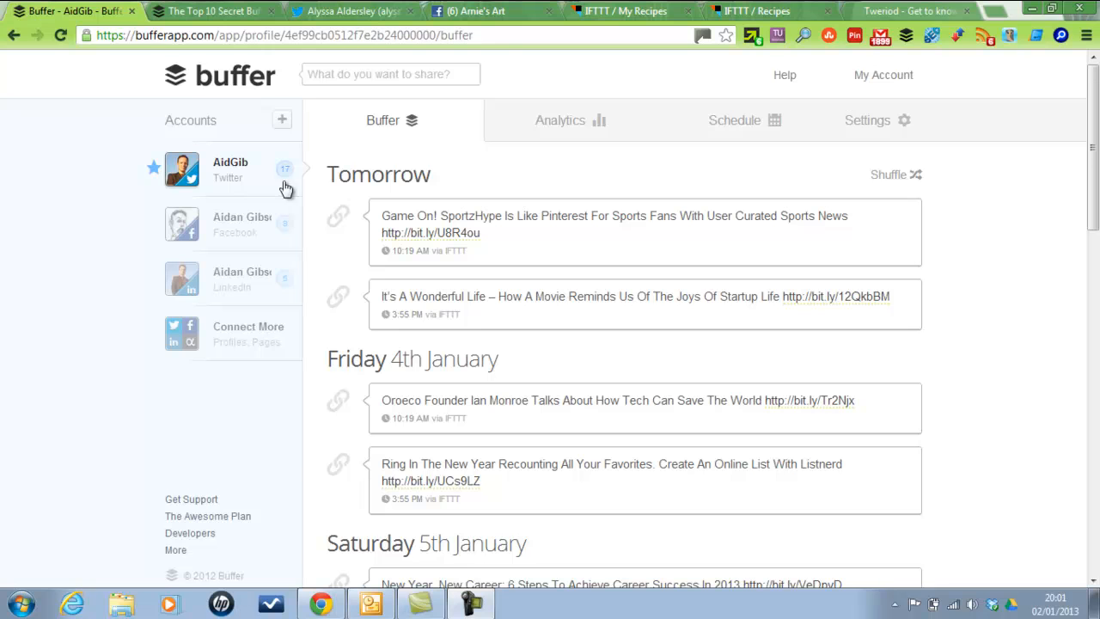
mouse_move(311, 210)
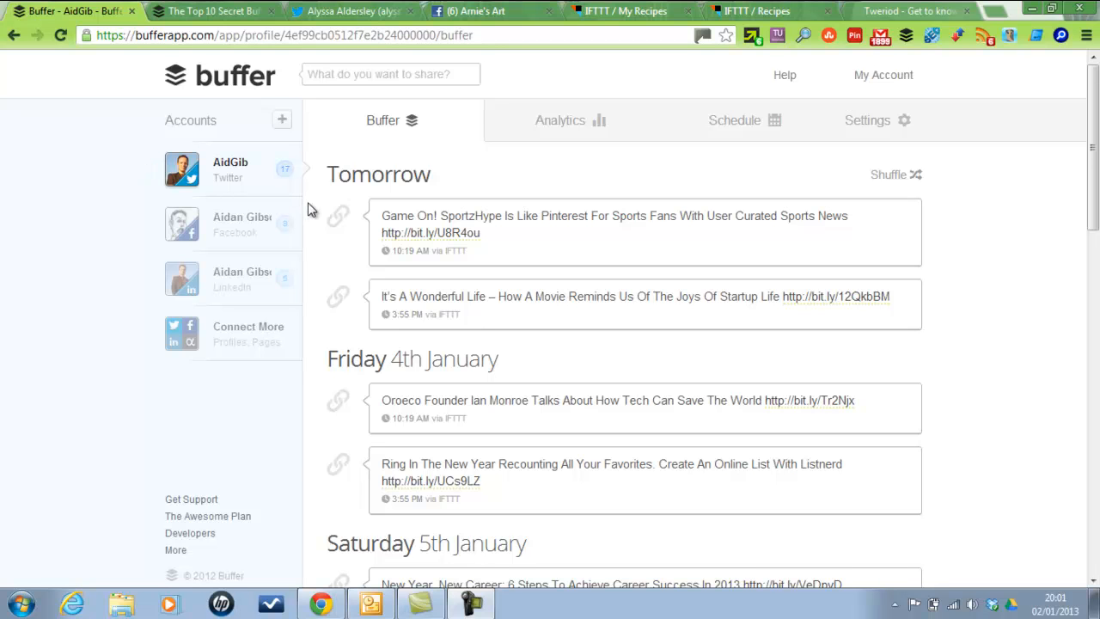
mouse_move(515, 187)
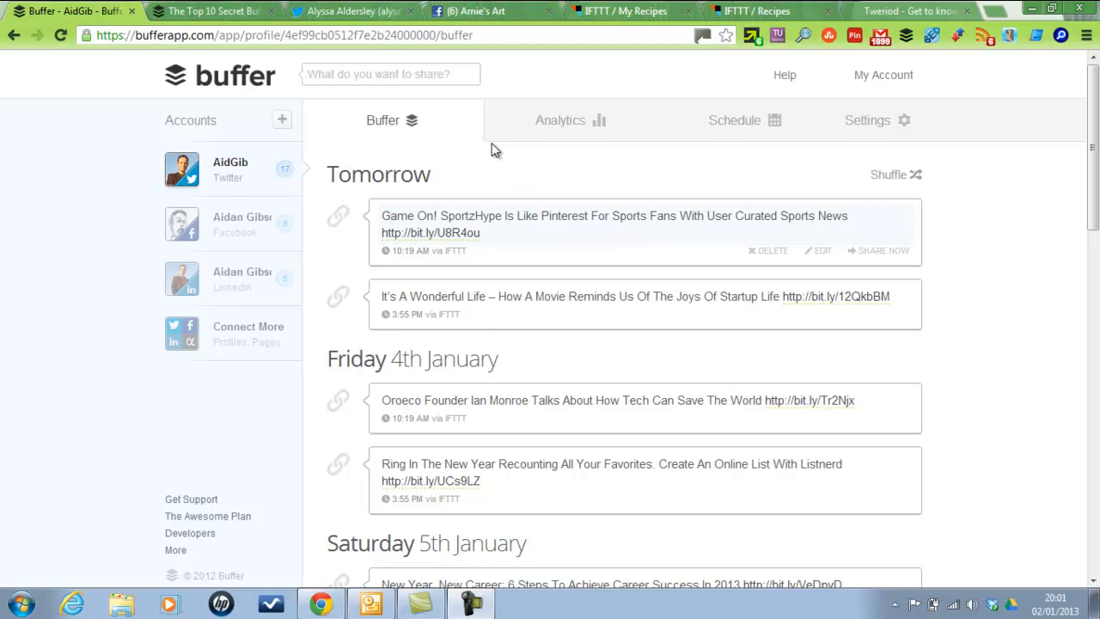
mouse_move(627, 251)
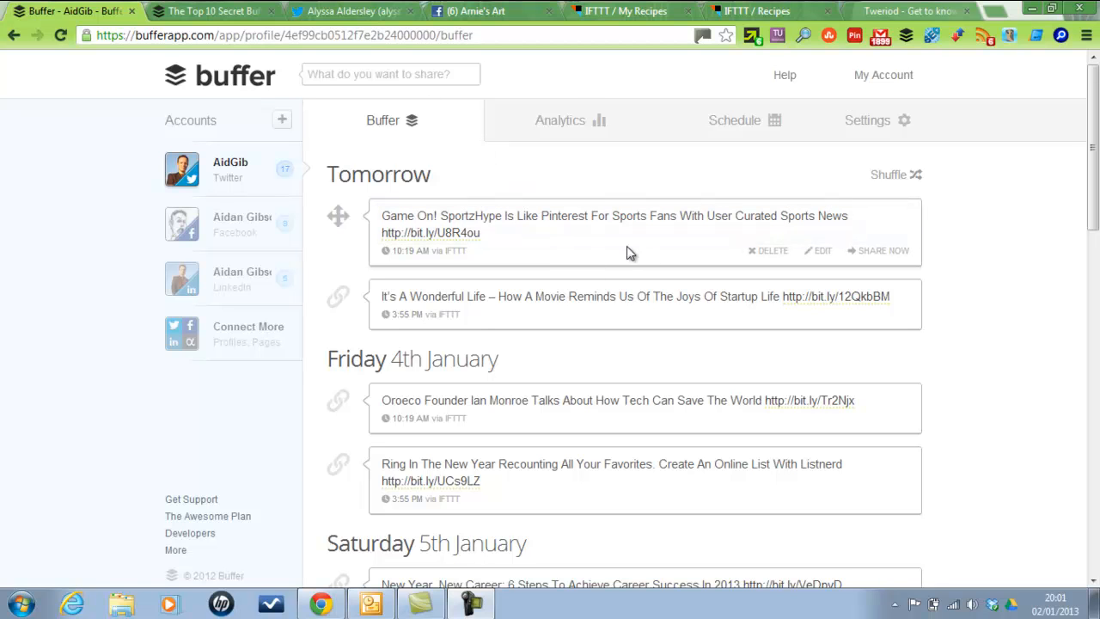
mouse_move(570, 260)
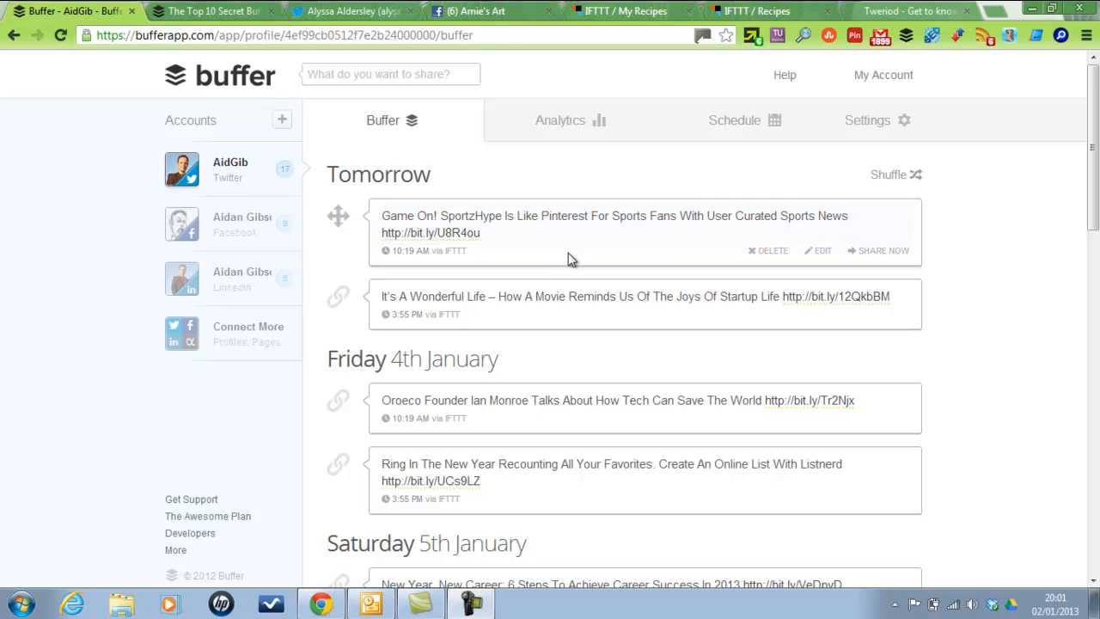
mouse_move(576, 261)
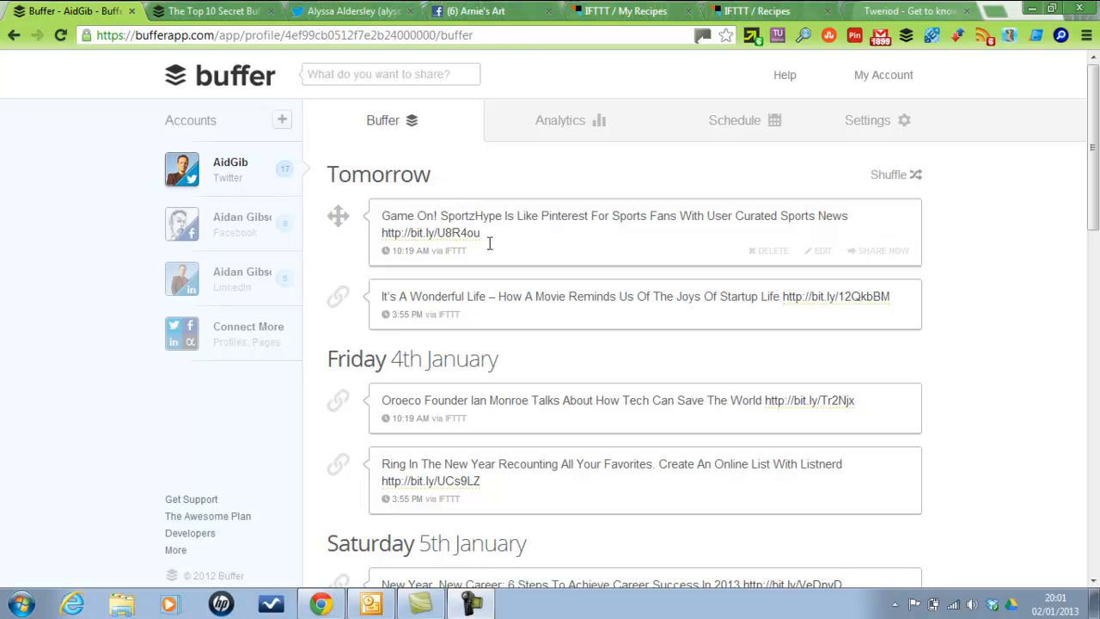
mouse_move(375, 316)
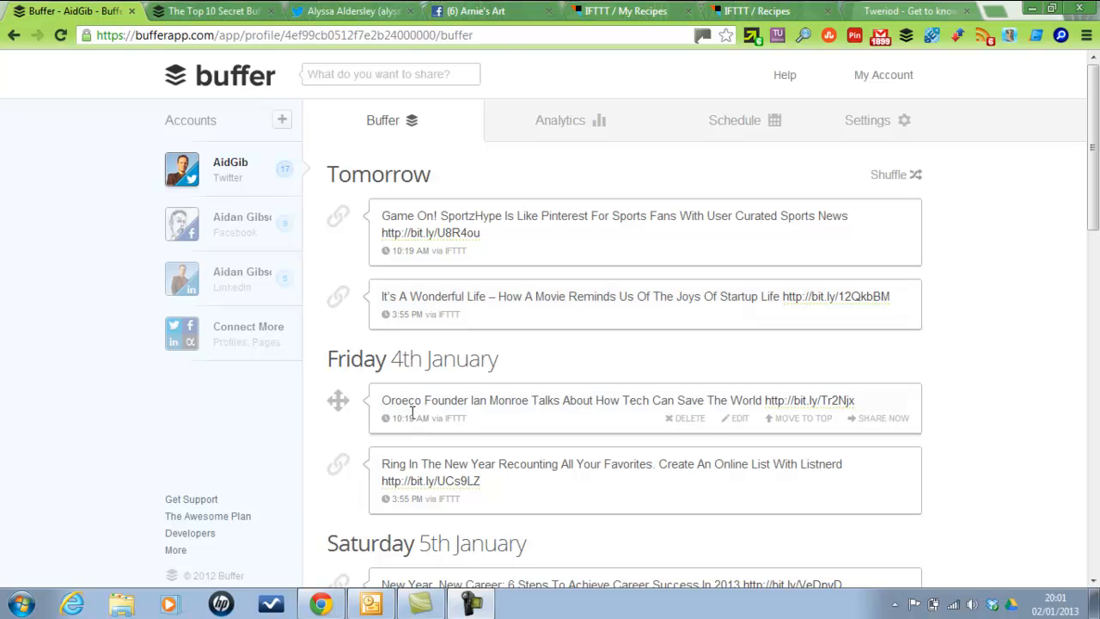
mouse_move(591, 258)
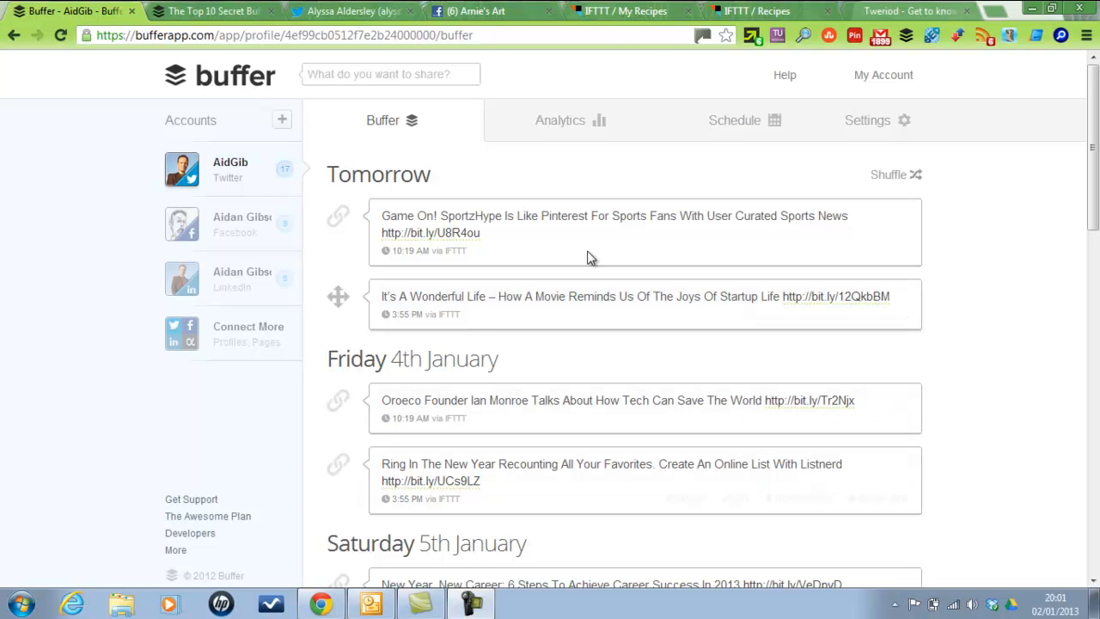
mouse_move(736, 120)
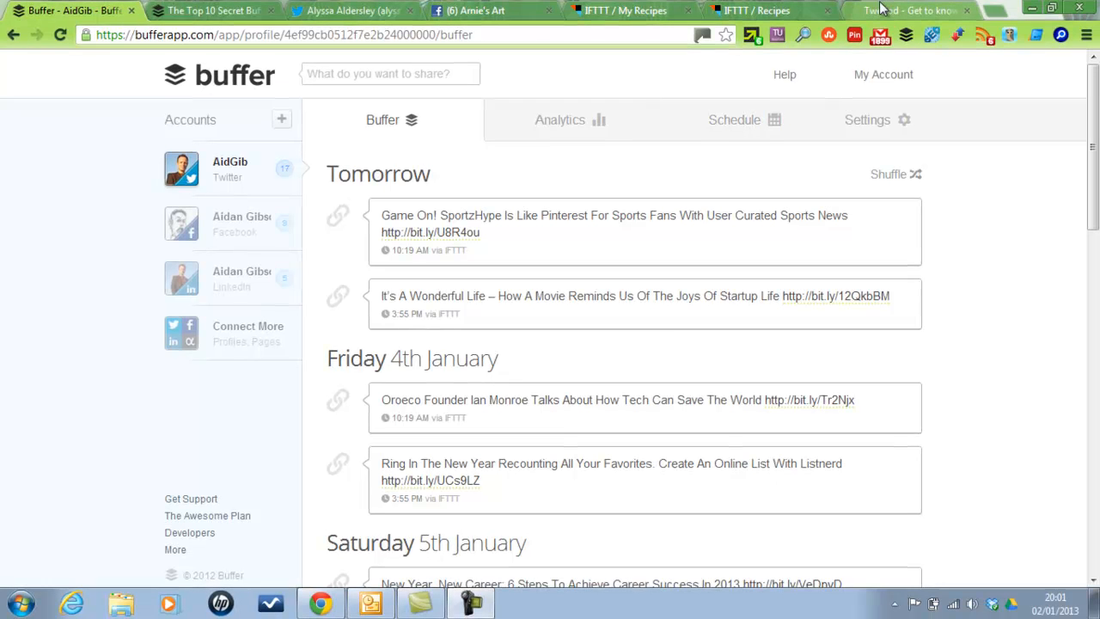
click(911, 10)
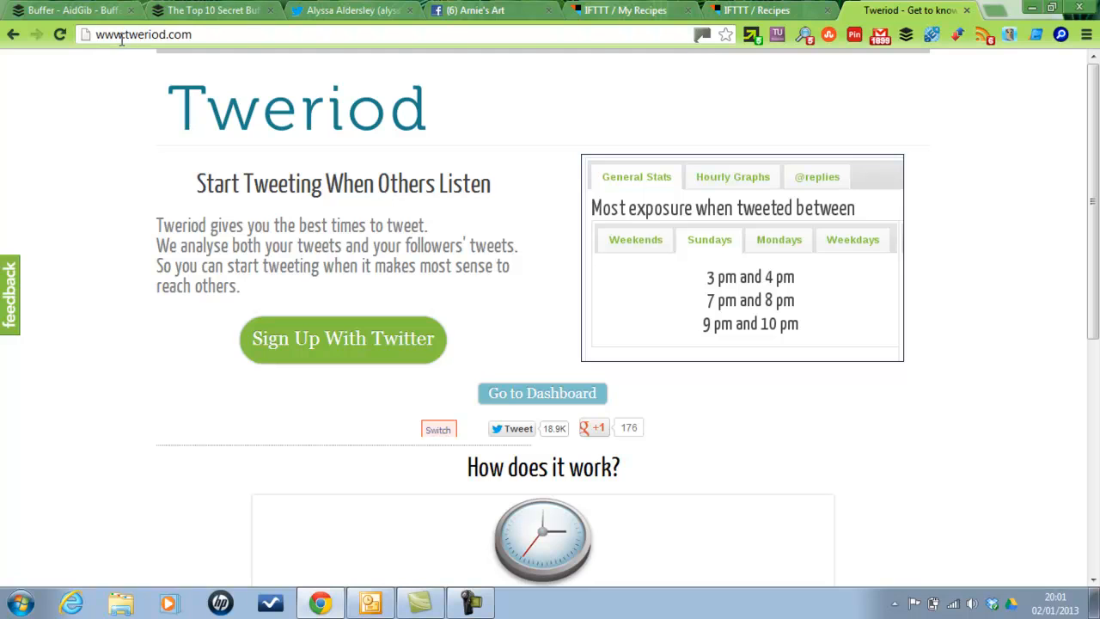
mouse_move(178, 76)
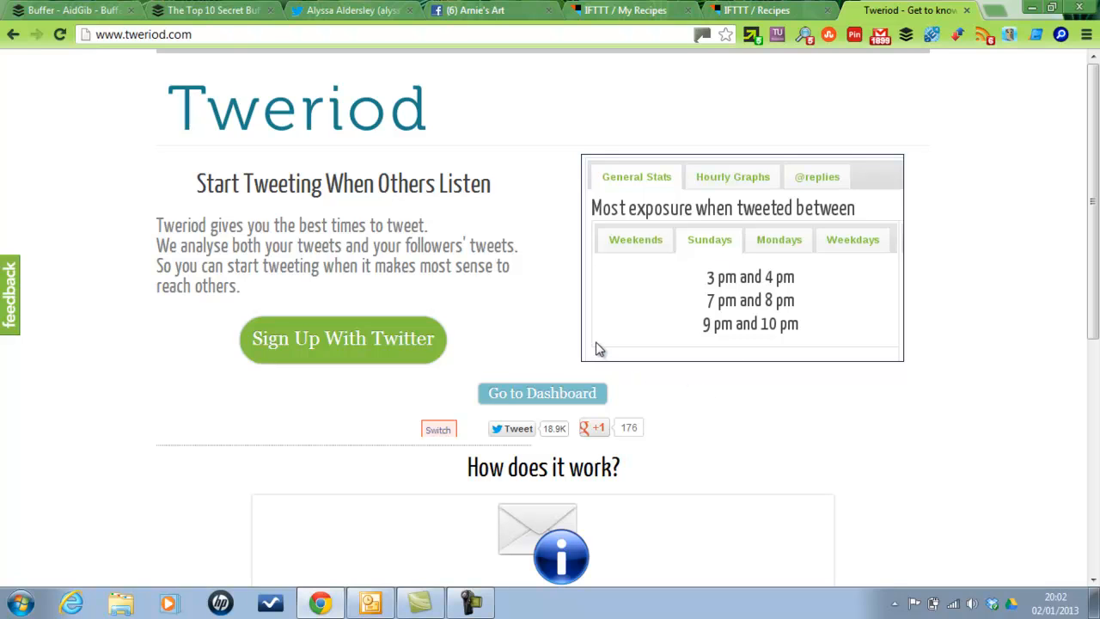
mouse_move(718, 317)
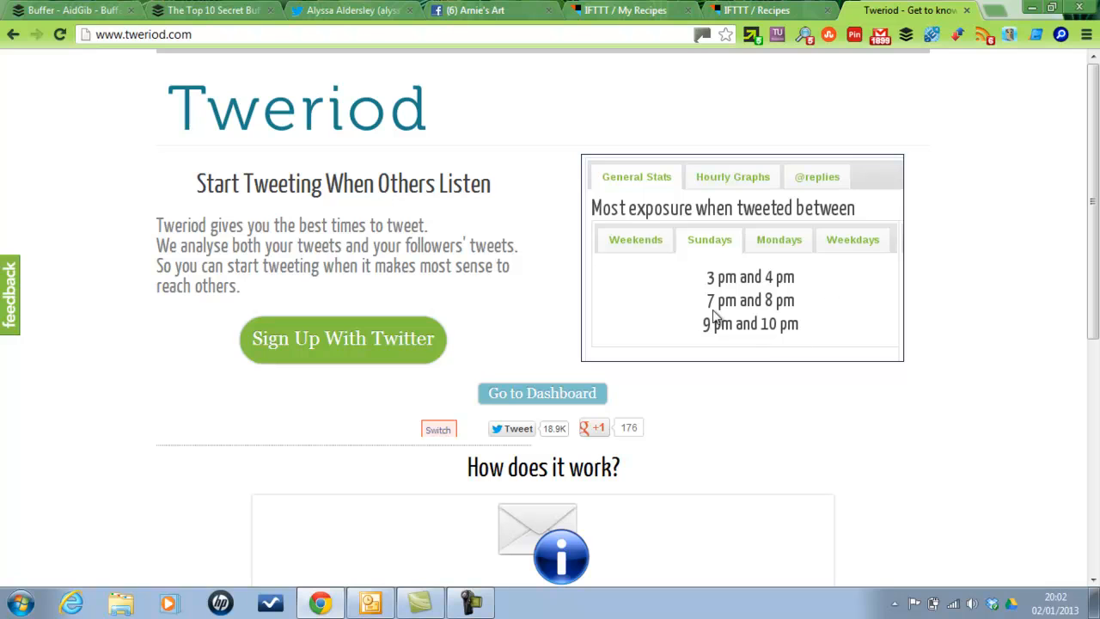
mouse_move(588, 278)
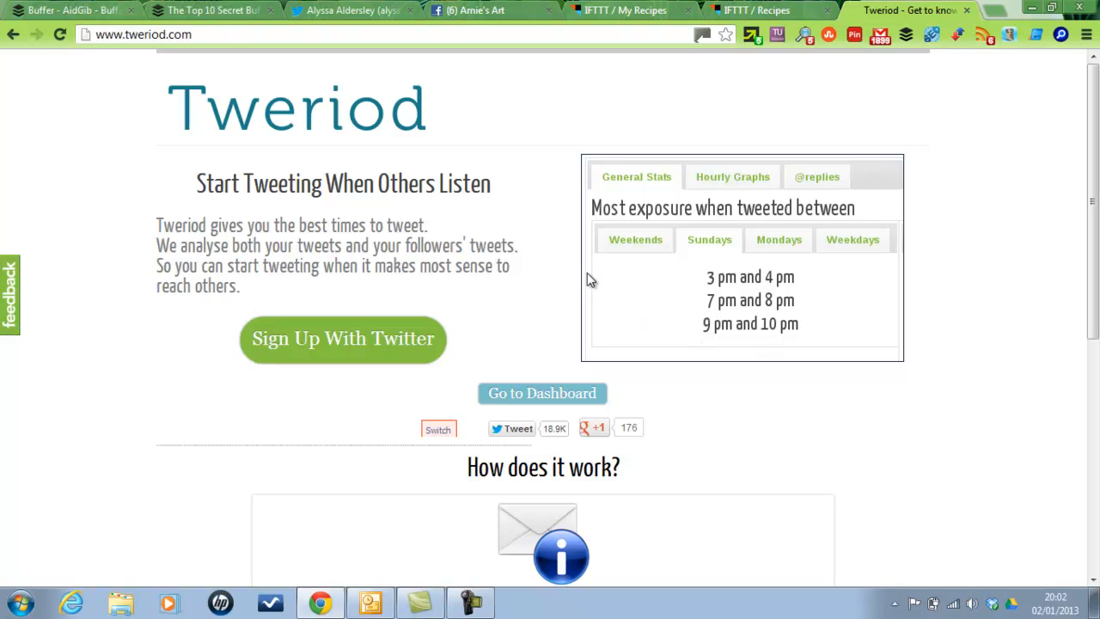
mouse_move(524, 113)
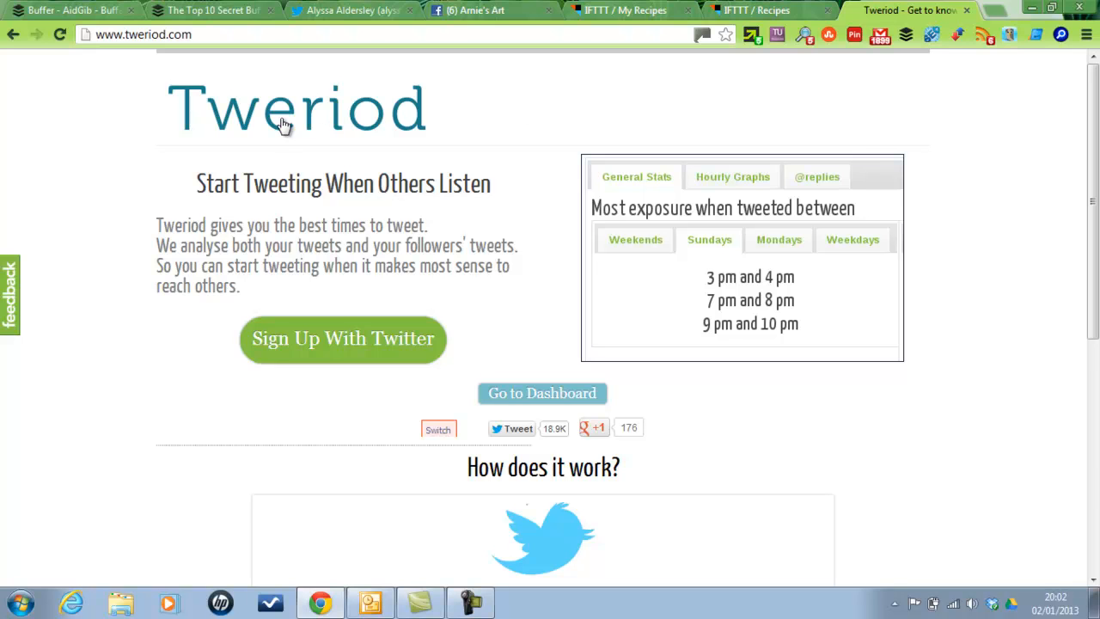
Back in the Buffer Twitter queue, move the Listnerd post to the top of tomorrow
click(60, 10)
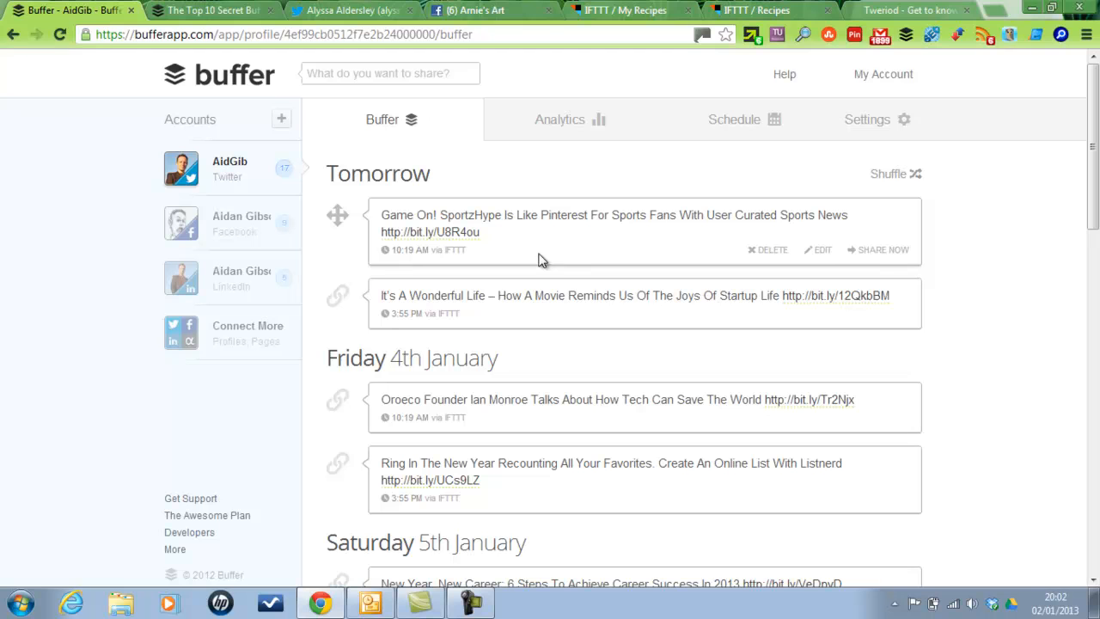
mouse_move(529, 347)
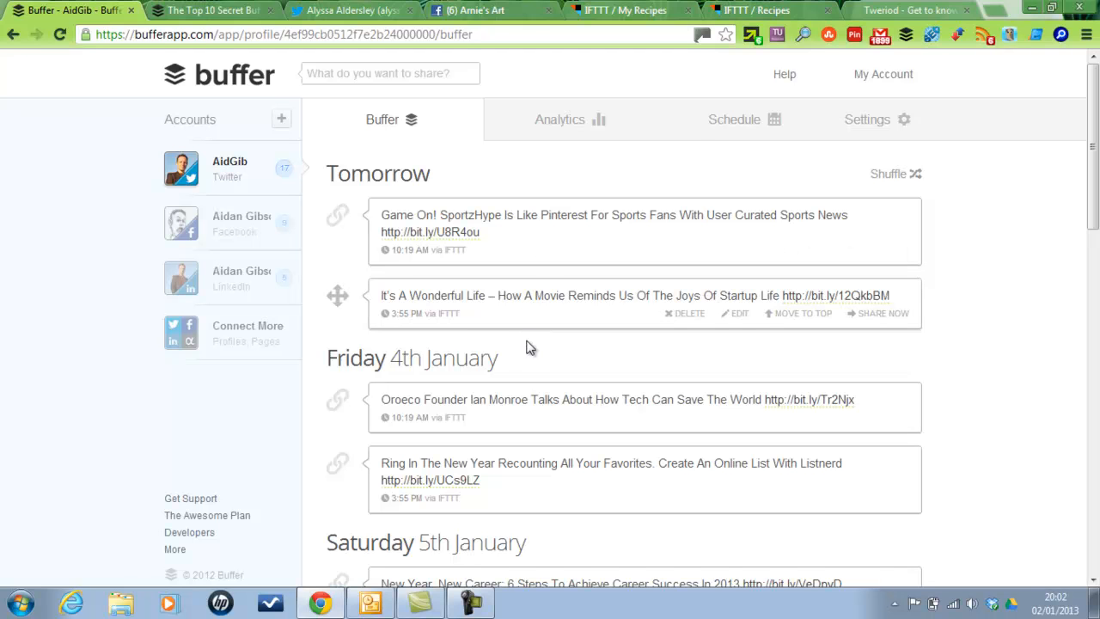
mouse_move(351, 154)
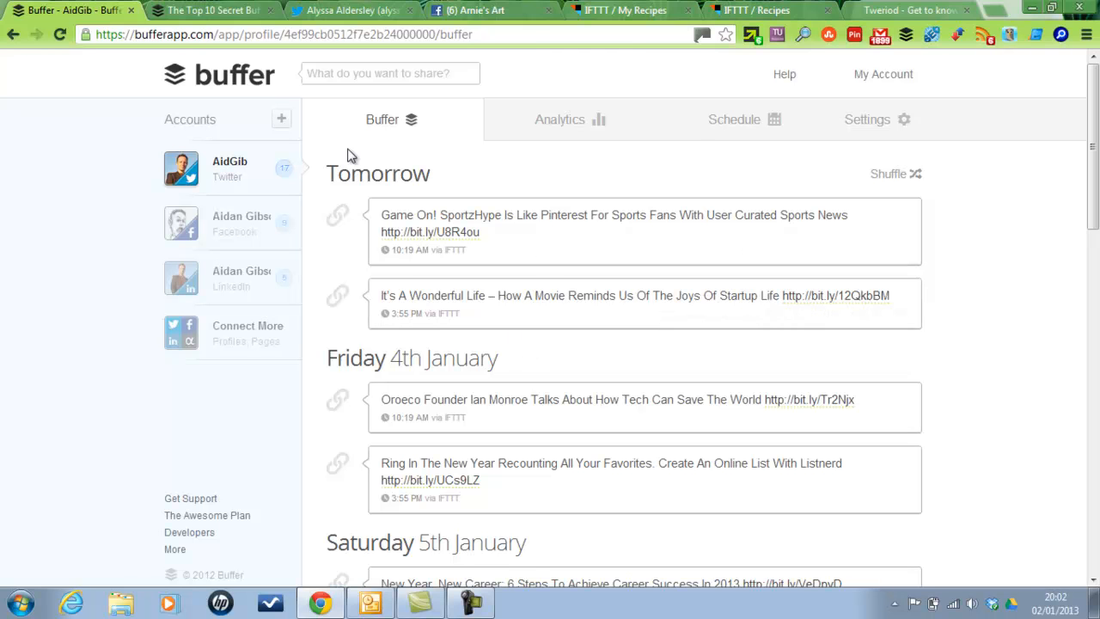
mouse_move(416, 201)
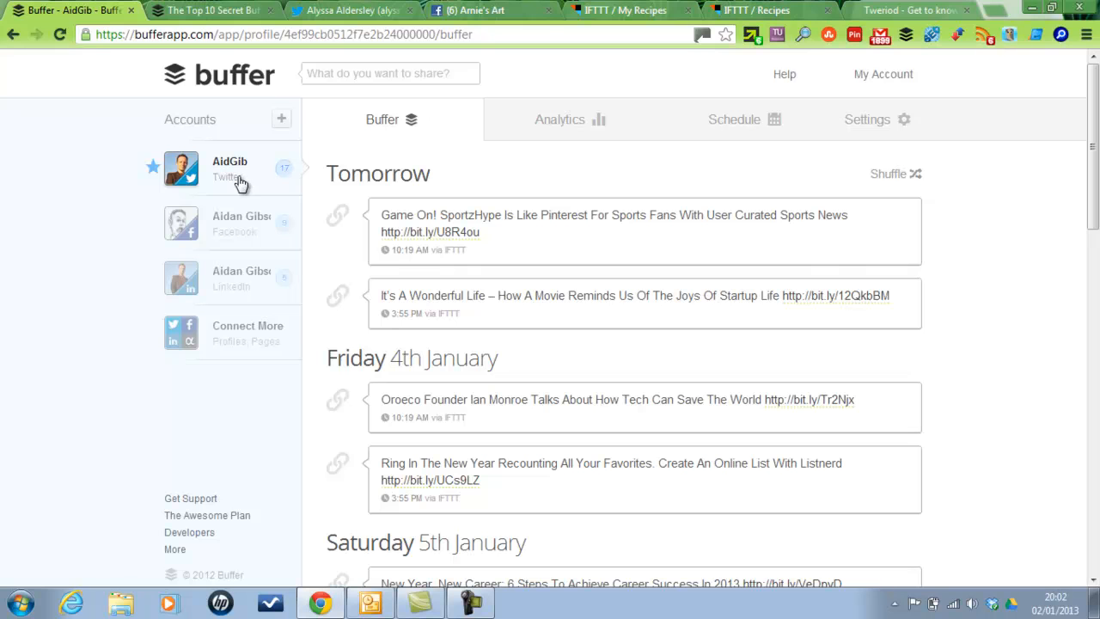
mouse_move(337, 220)
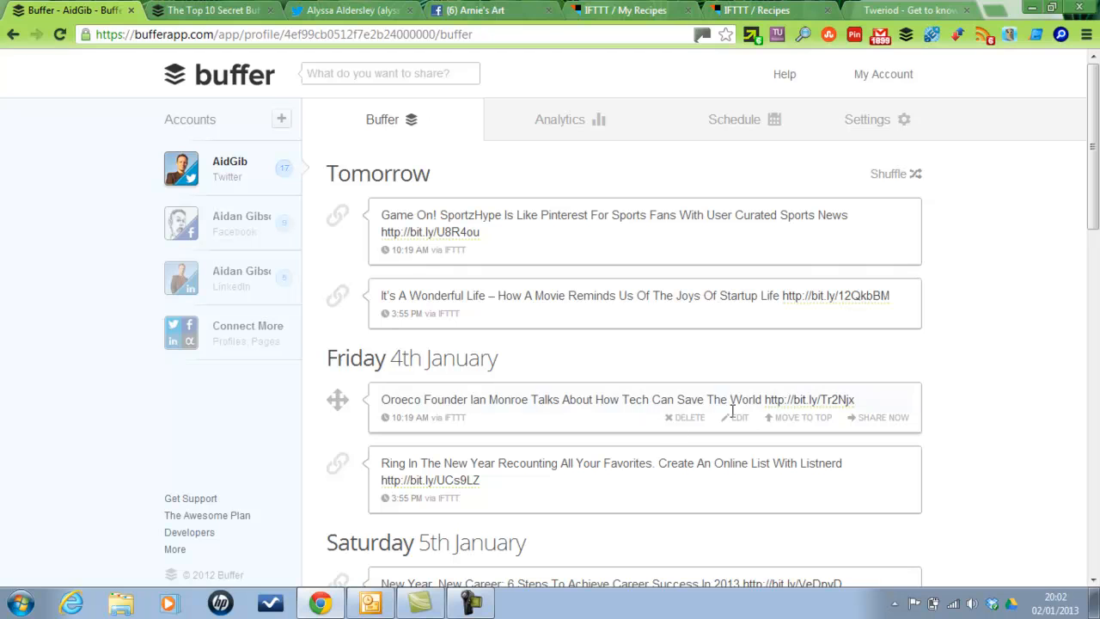
mouse_move(804, 418)
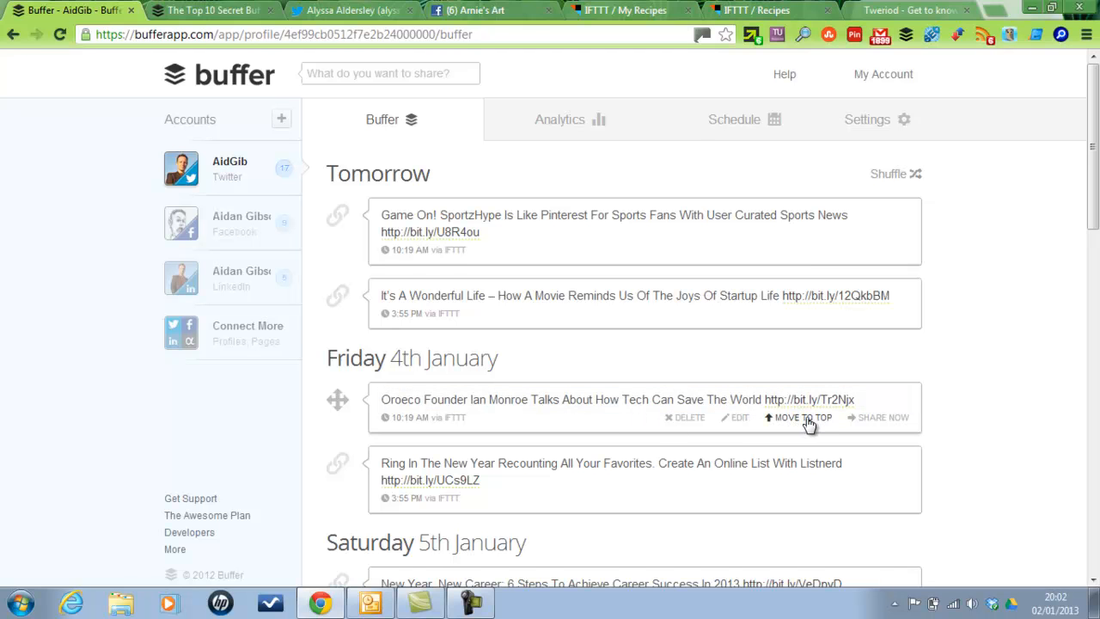
mouse_move(816, 426)
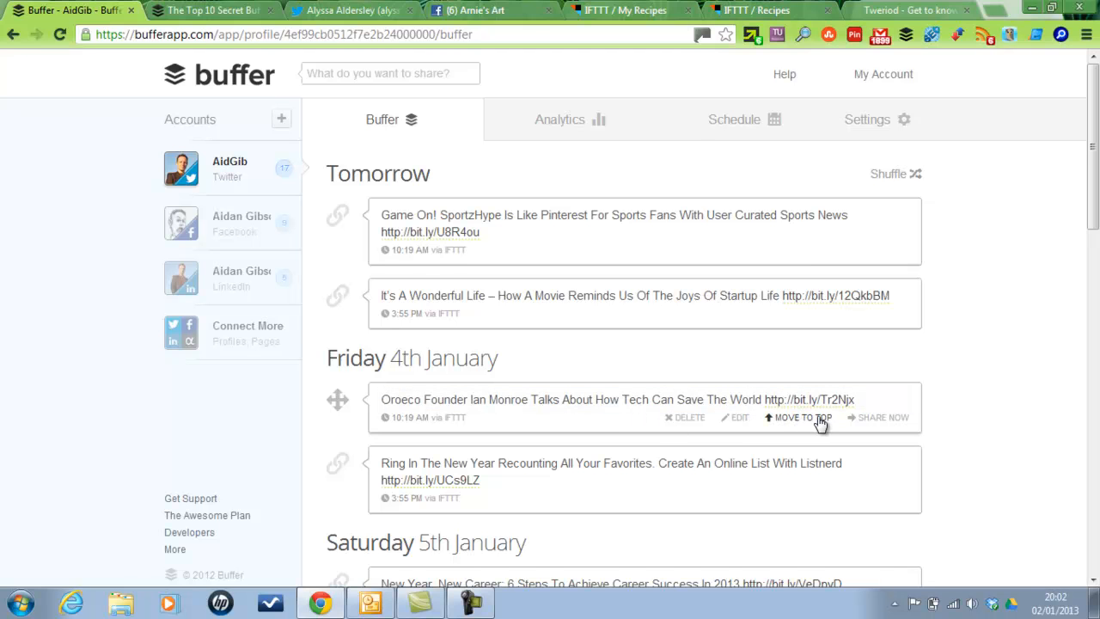
mouse_move(781, 421)
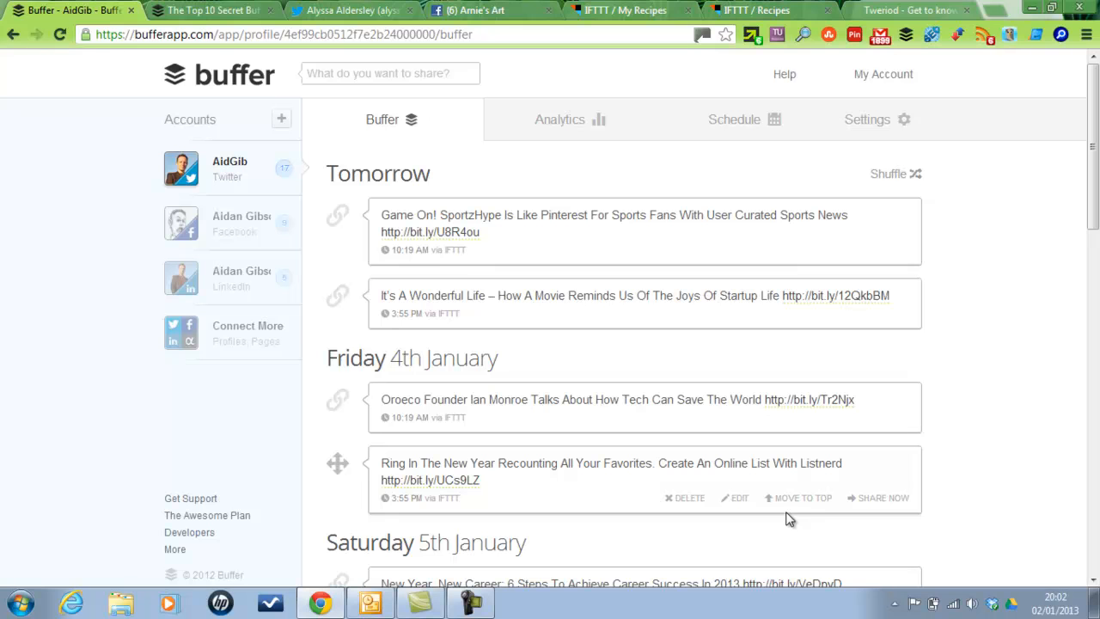
mouse_move(798, 502)
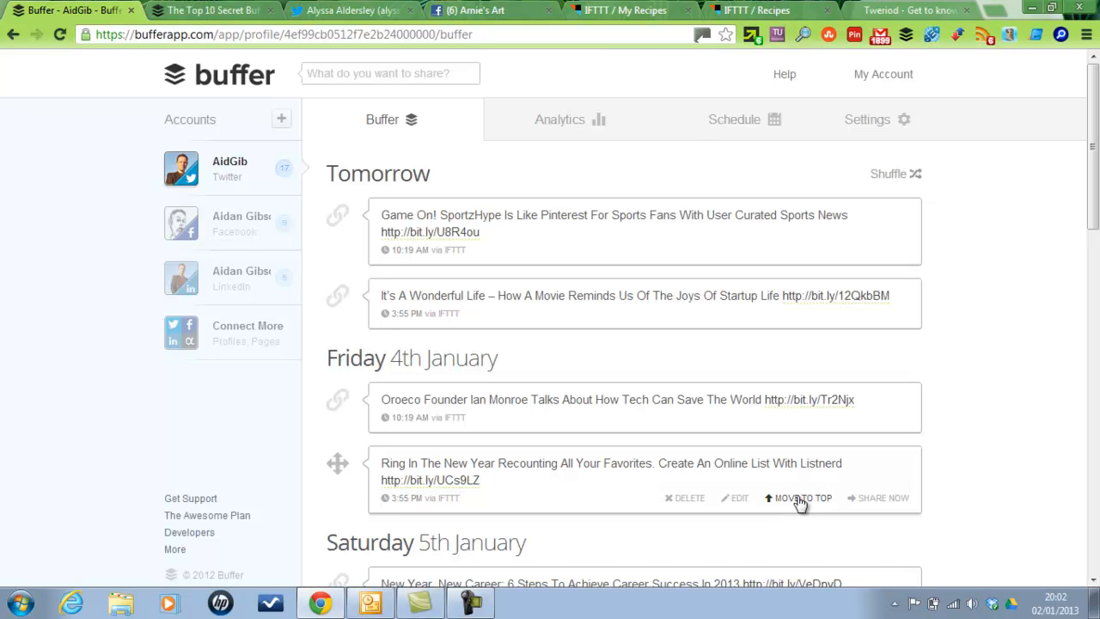
click(797, 498)
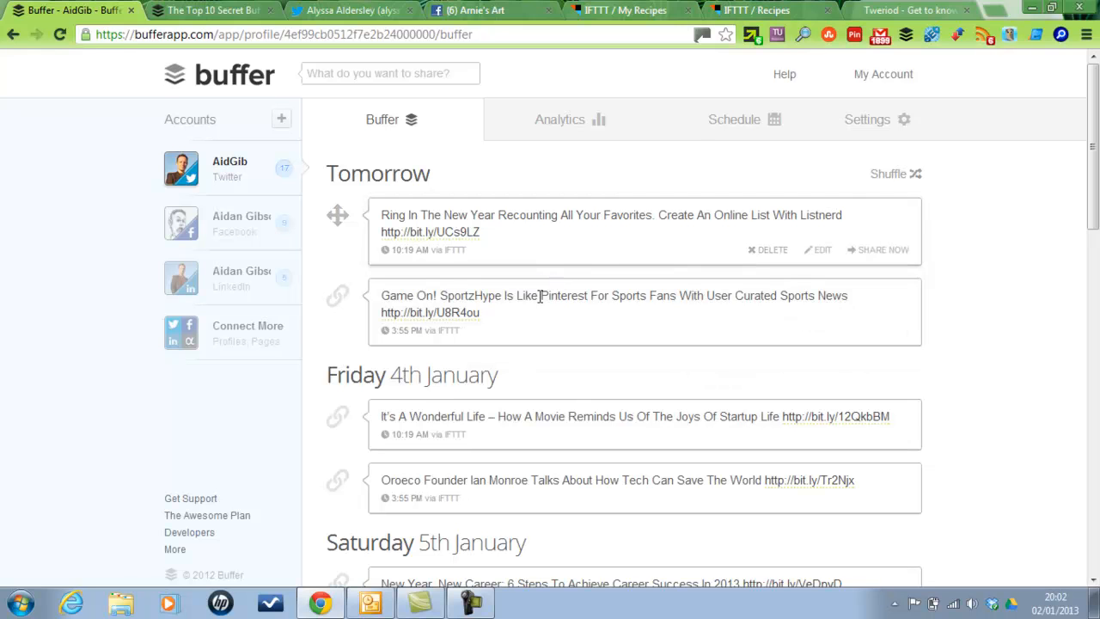
mouse_move(646, 369)
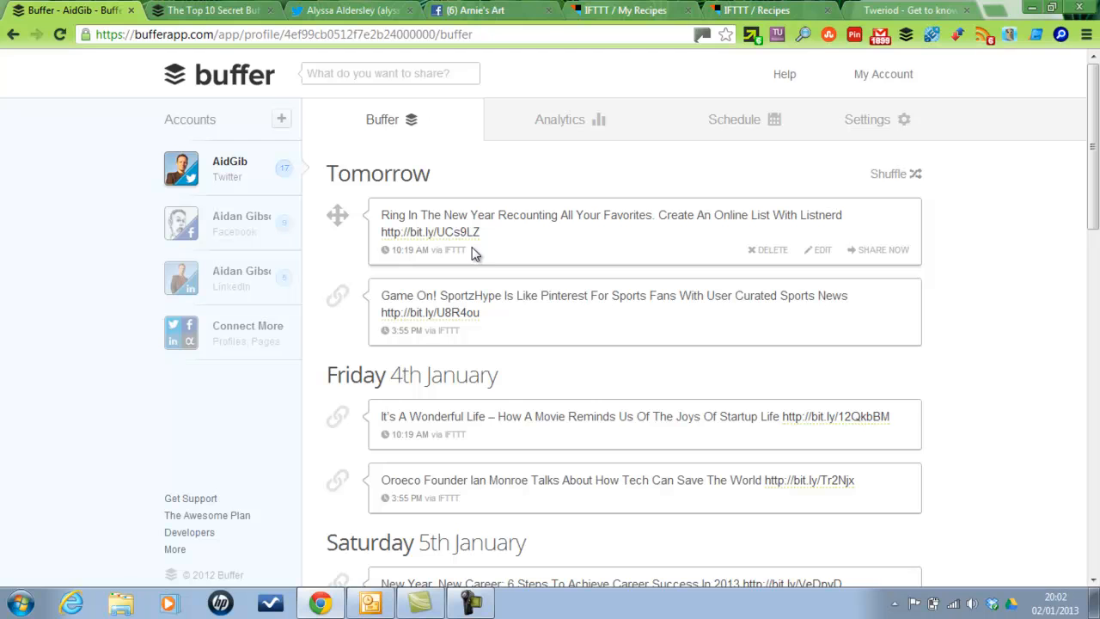
mouse_move(567, 296)
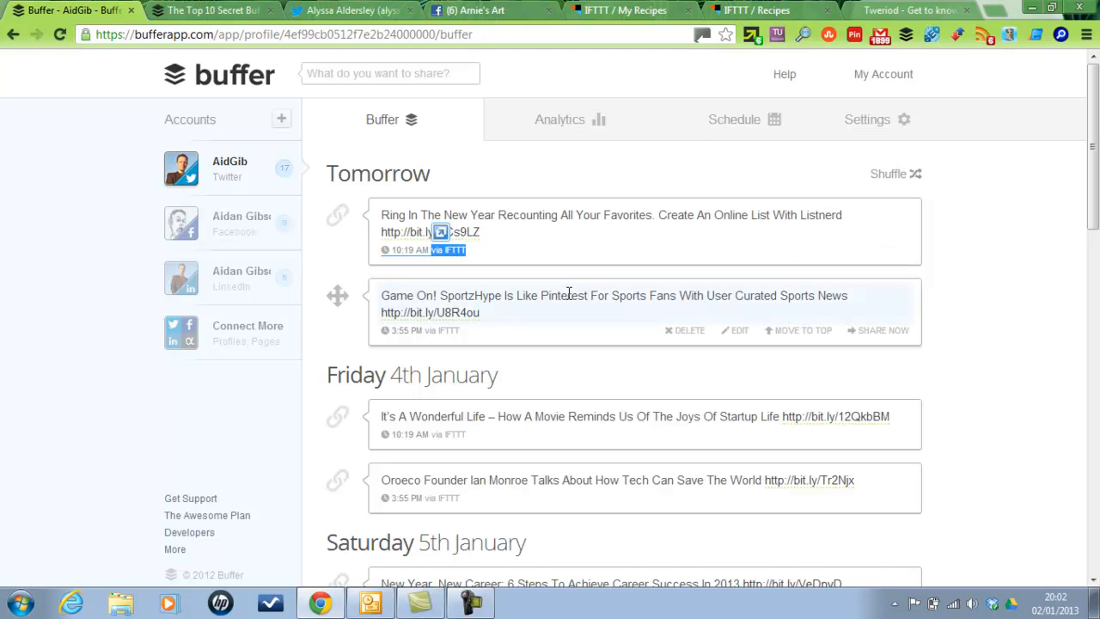
Switch to the Facebook account's queue of RSS-sourced posts
click(240, 222)
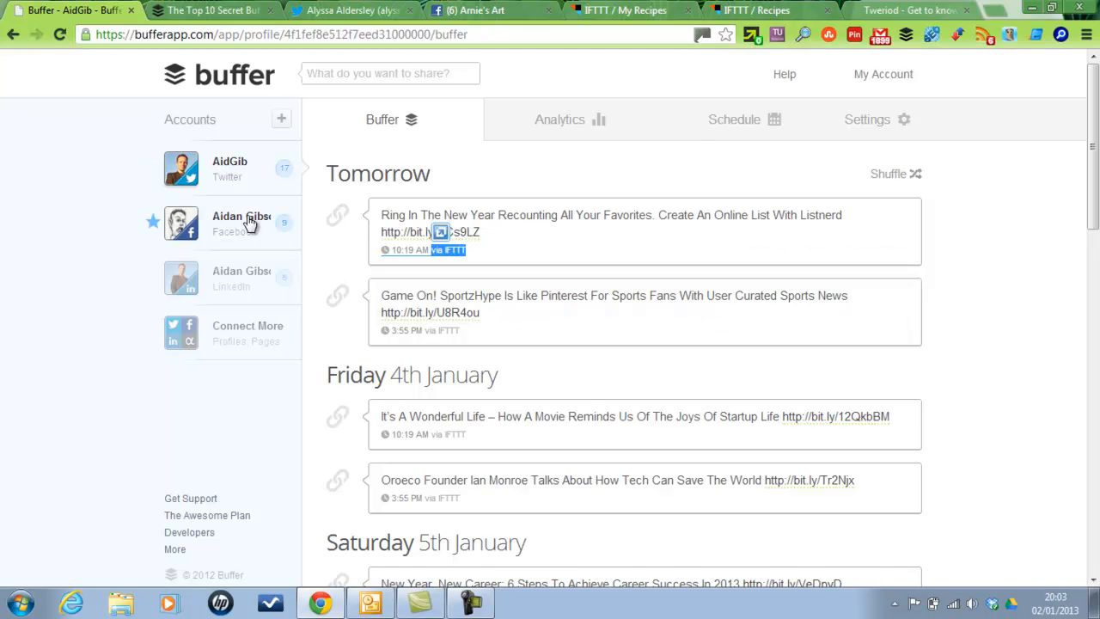
click(241, 223)
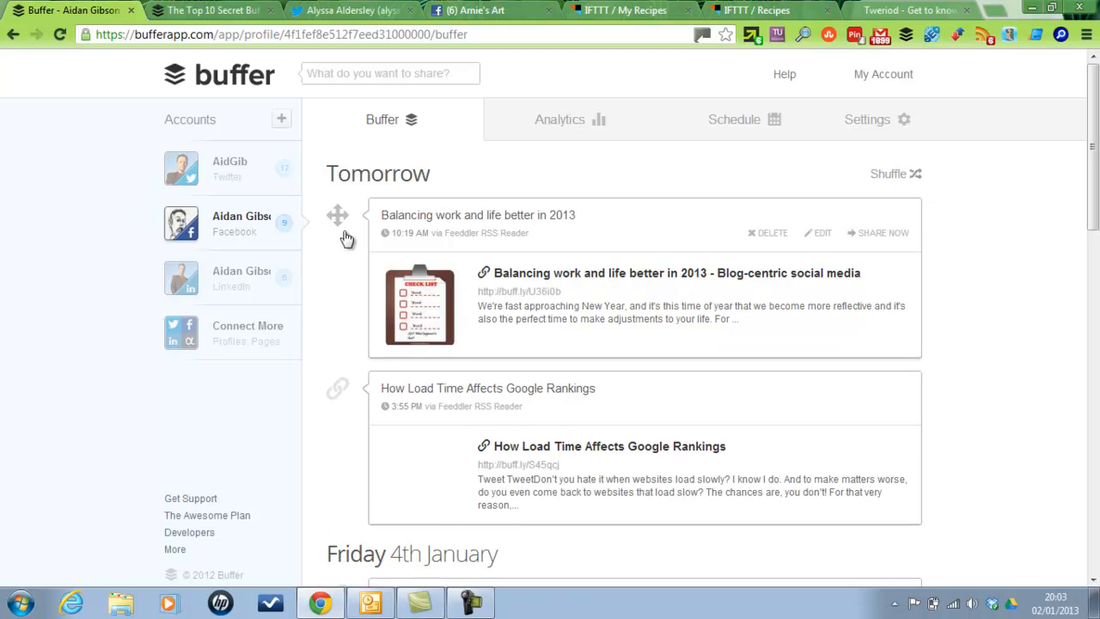
mouse_move(541, 241)
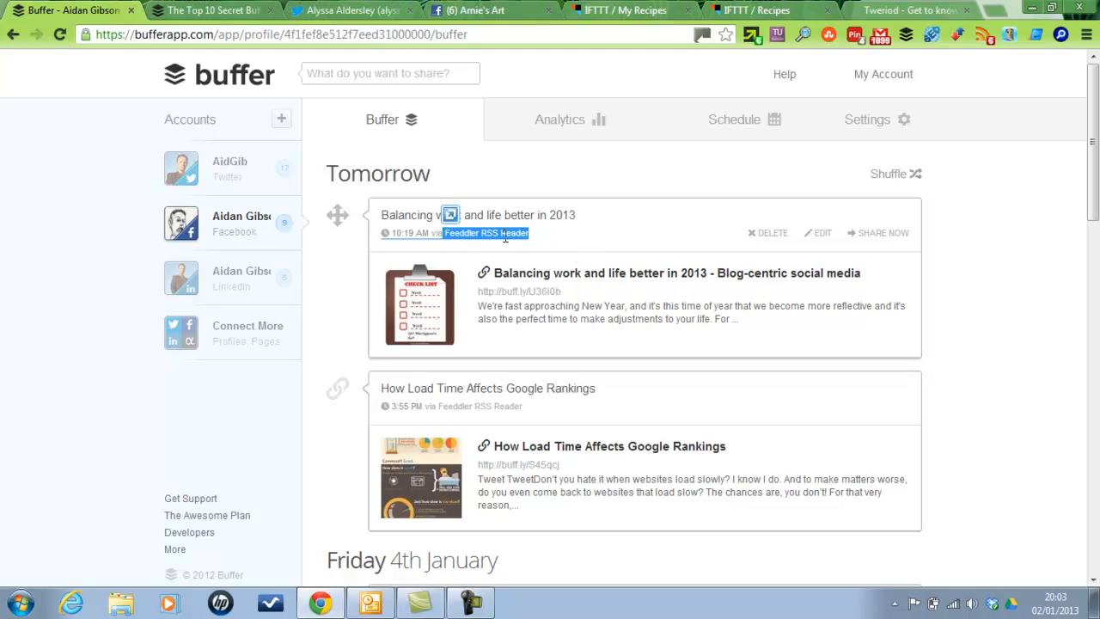
mouse_move(457, 251)
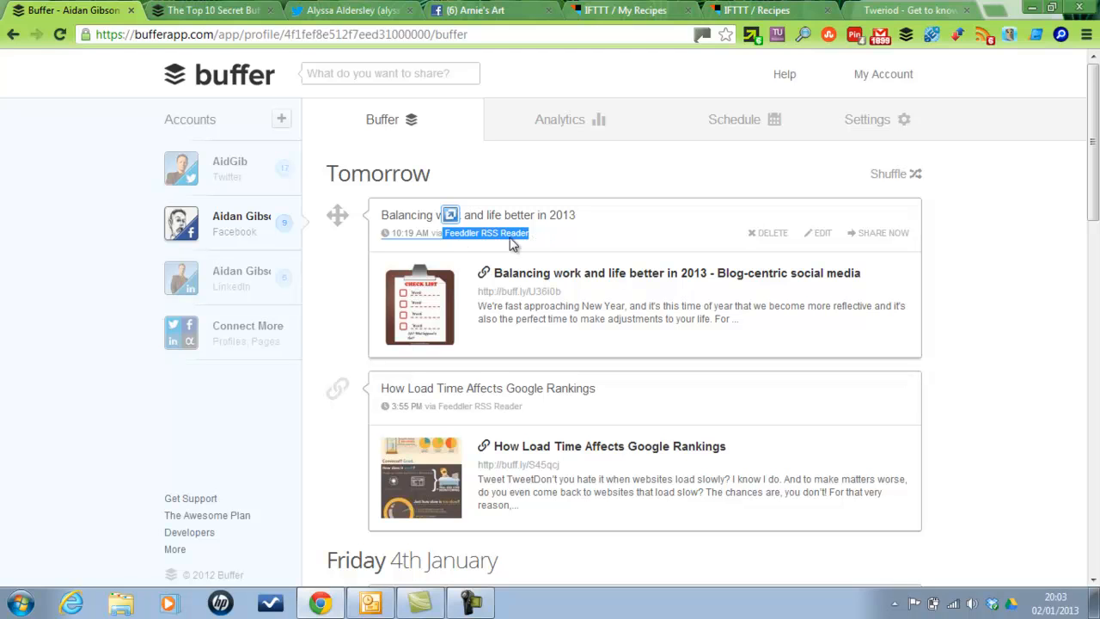
mouse_move(467, 247)
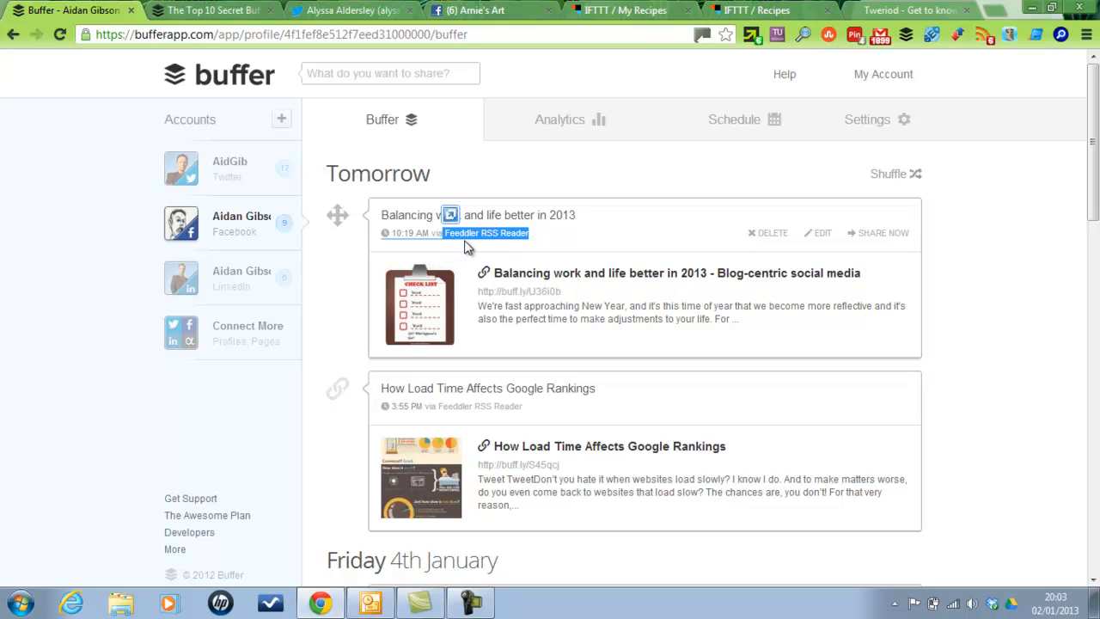
mouse_move(548, 251)
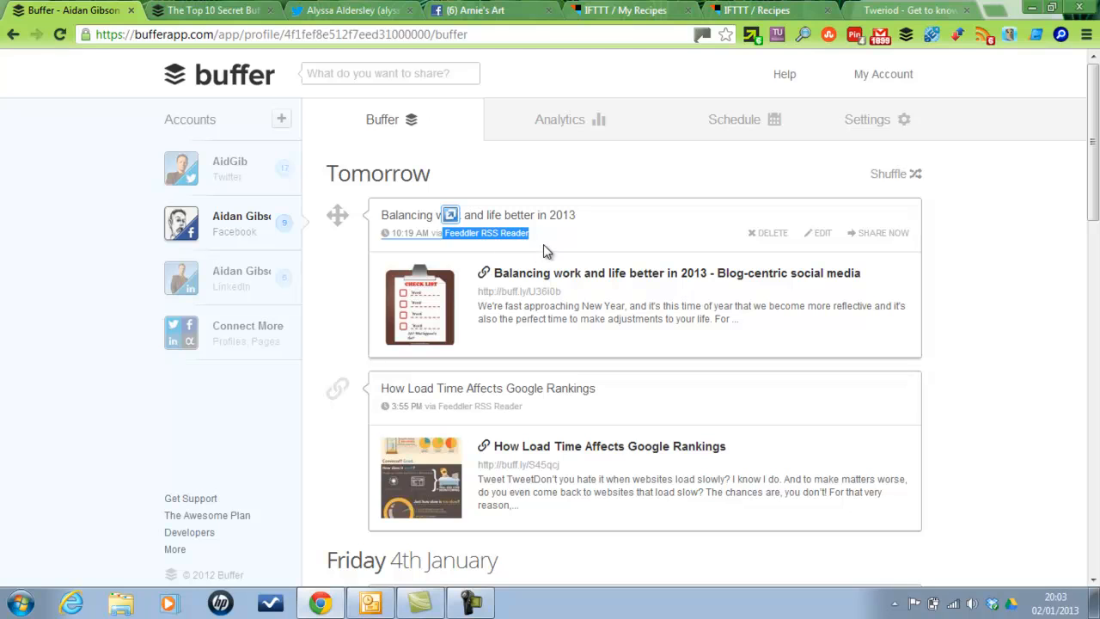
mouse_move(541, 239)
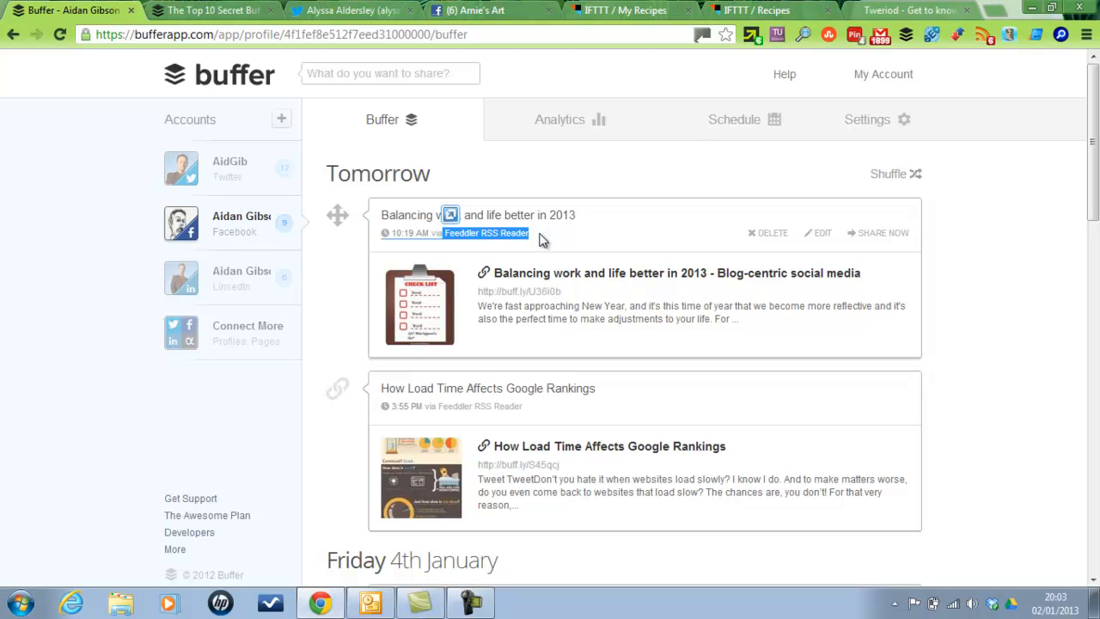
mouse_move(949, 170)
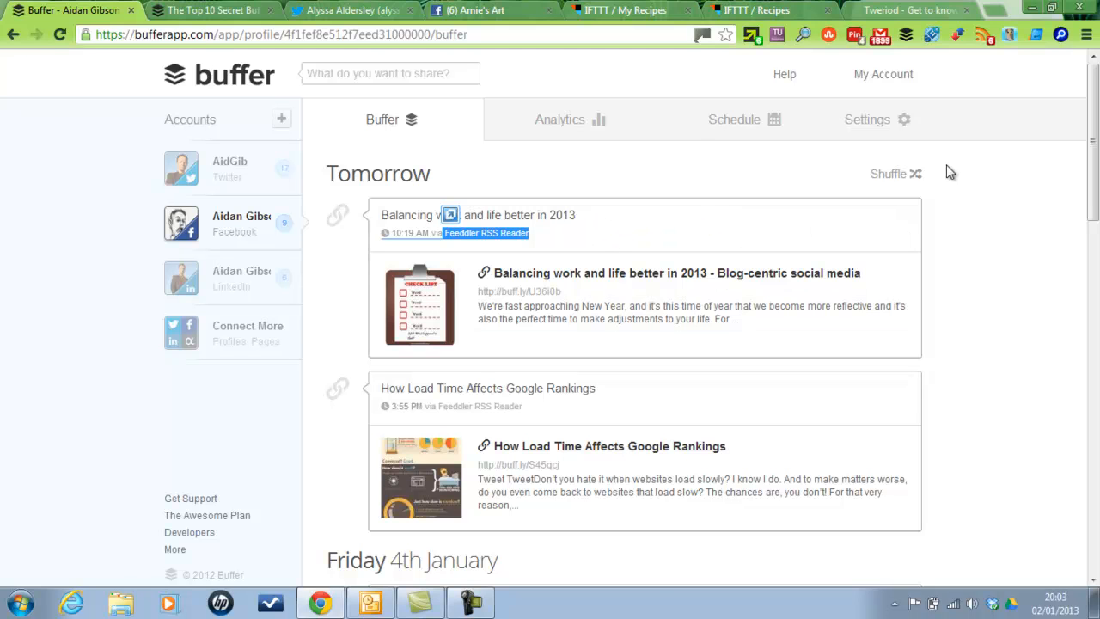
mouse_move(890, 173)
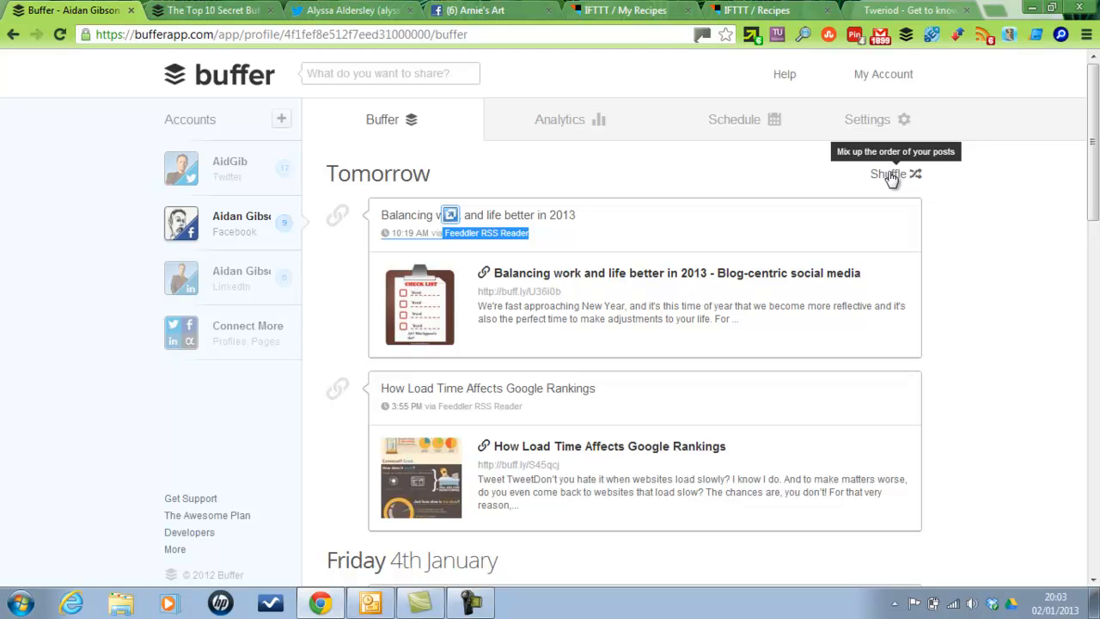
mouse_move(632, 199)
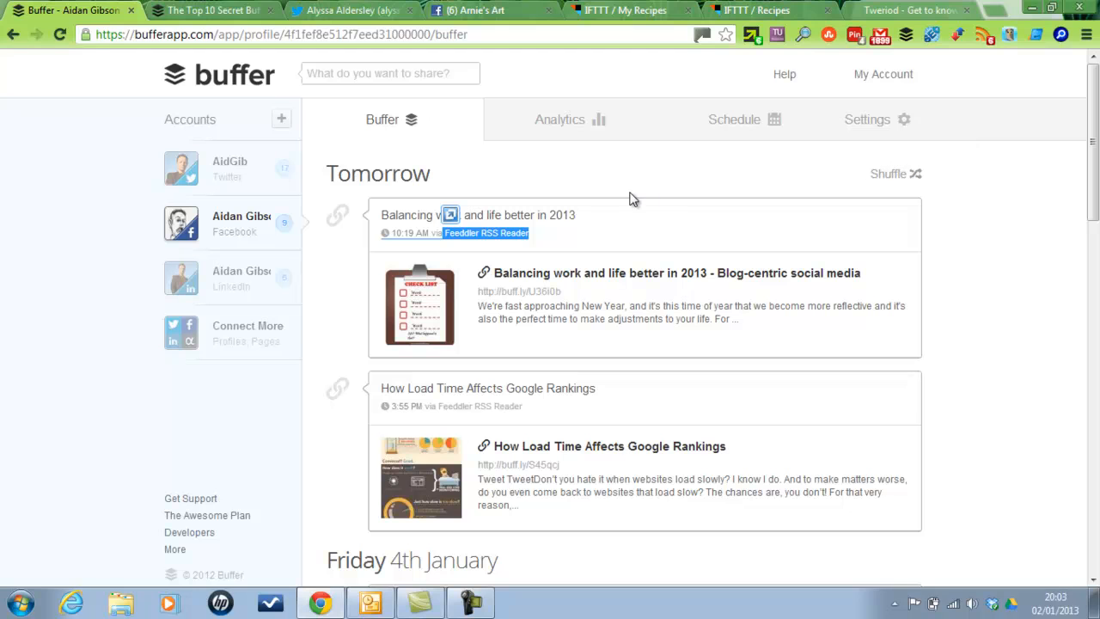
mouse_move(471, 175)
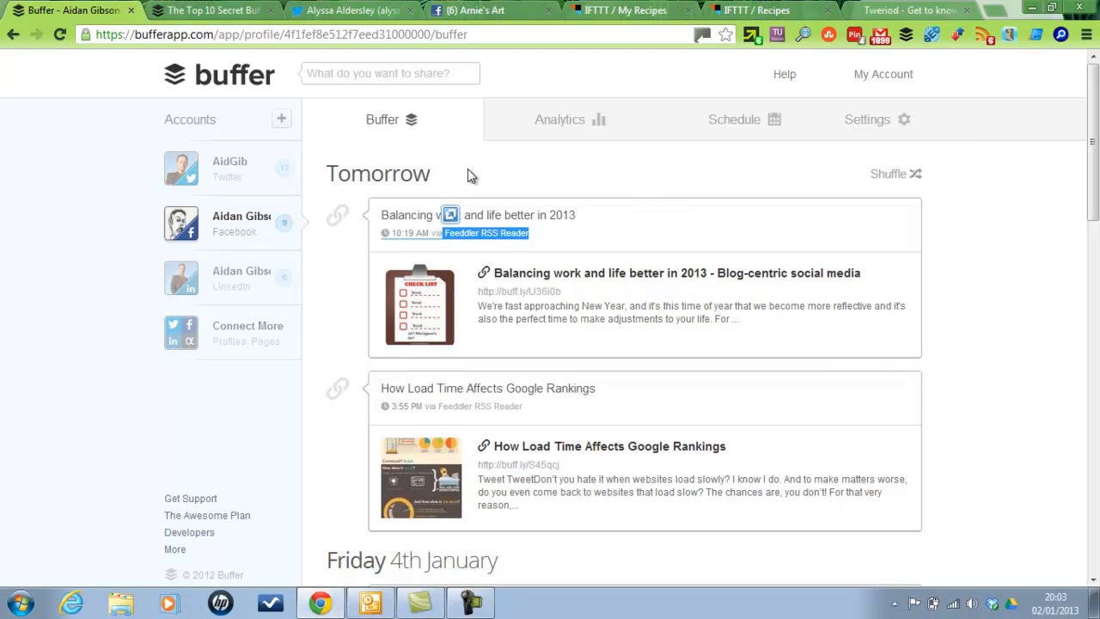
mouse_move(453, 154)
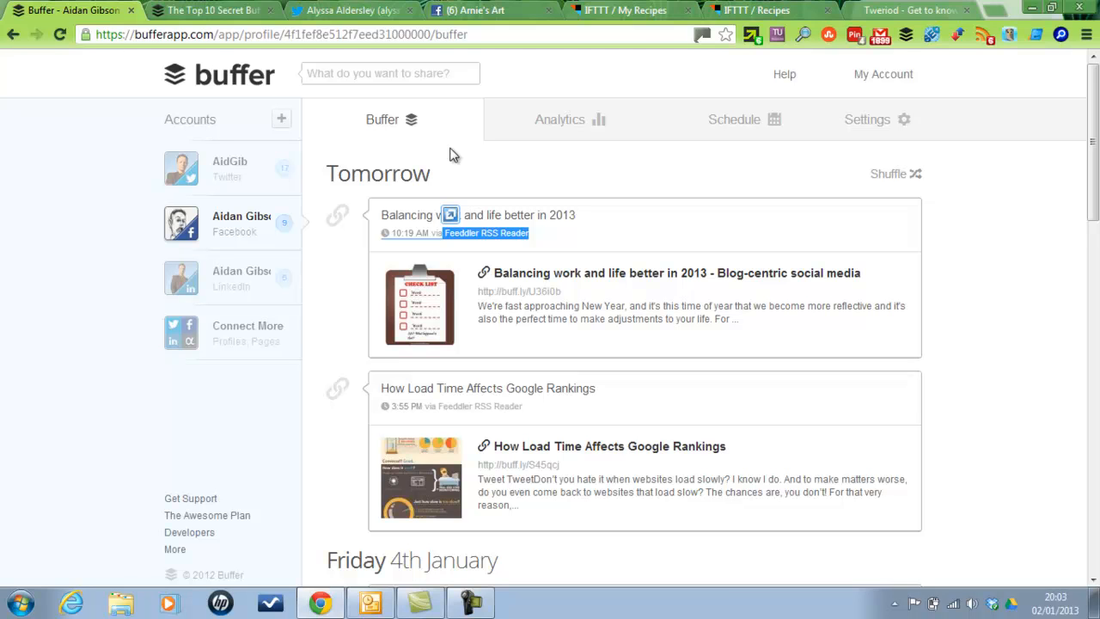
mouse_move(576, 203)
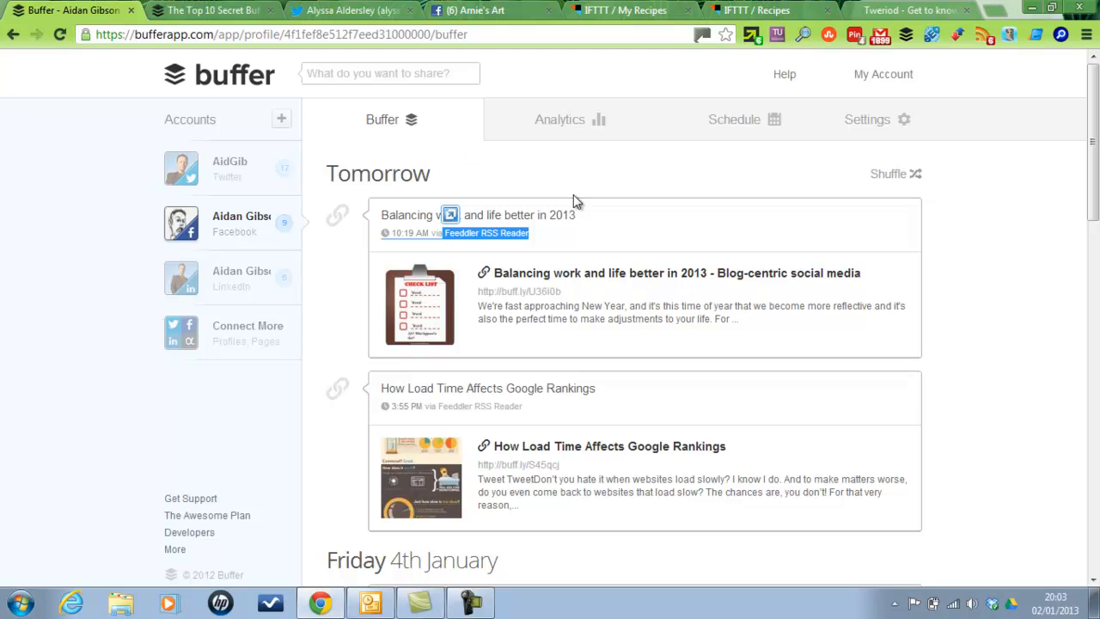
mouse_move(639, 187)
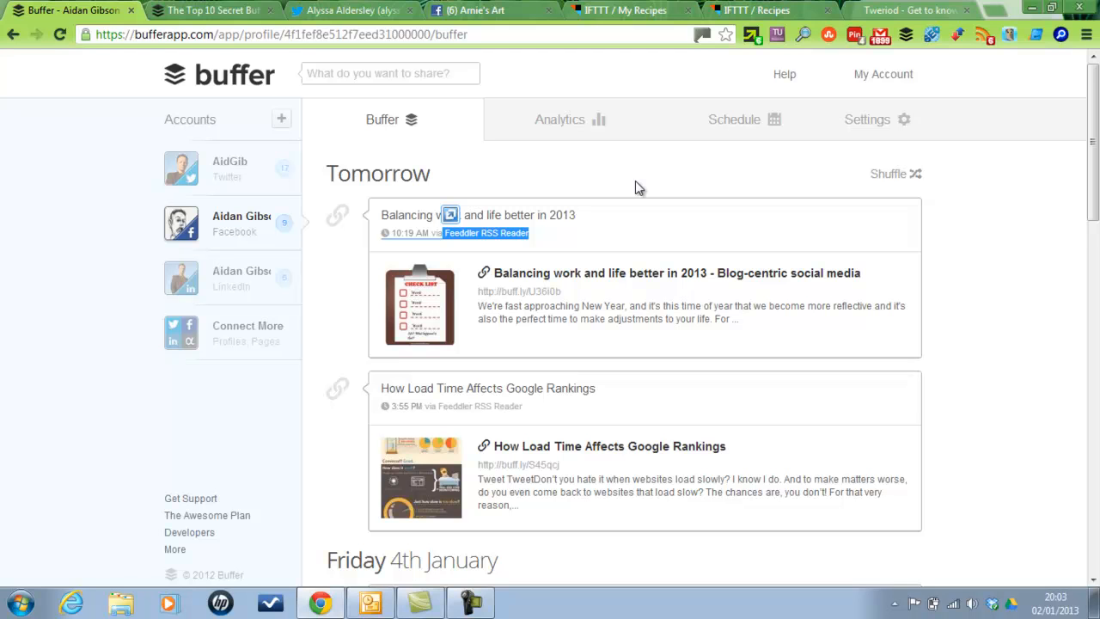
mouse_move(512, 186)
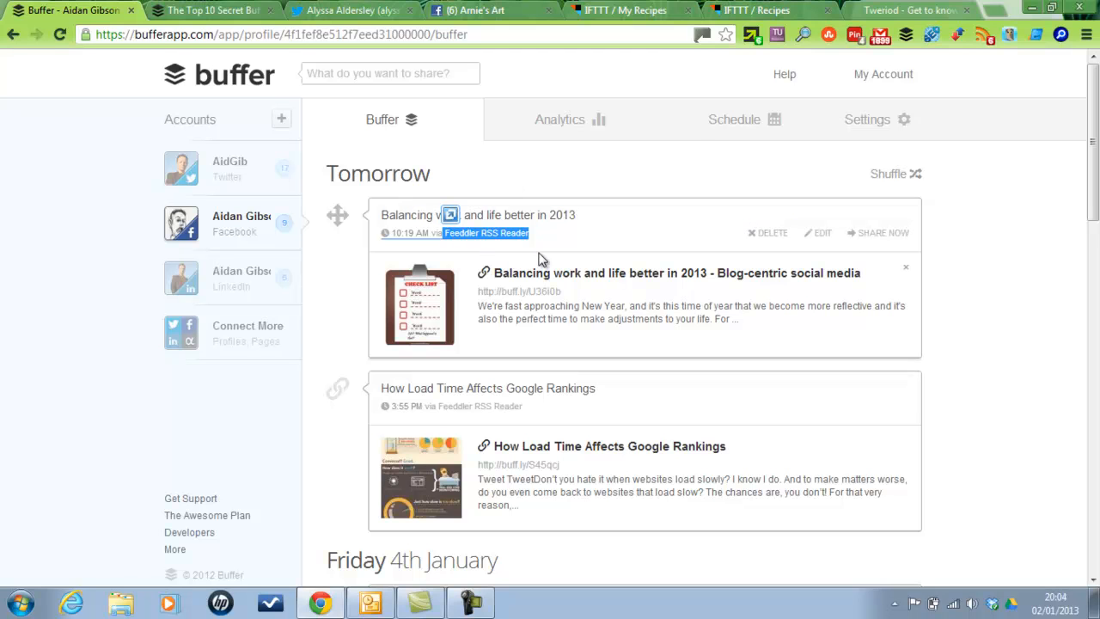
mouse_move(591, 233)
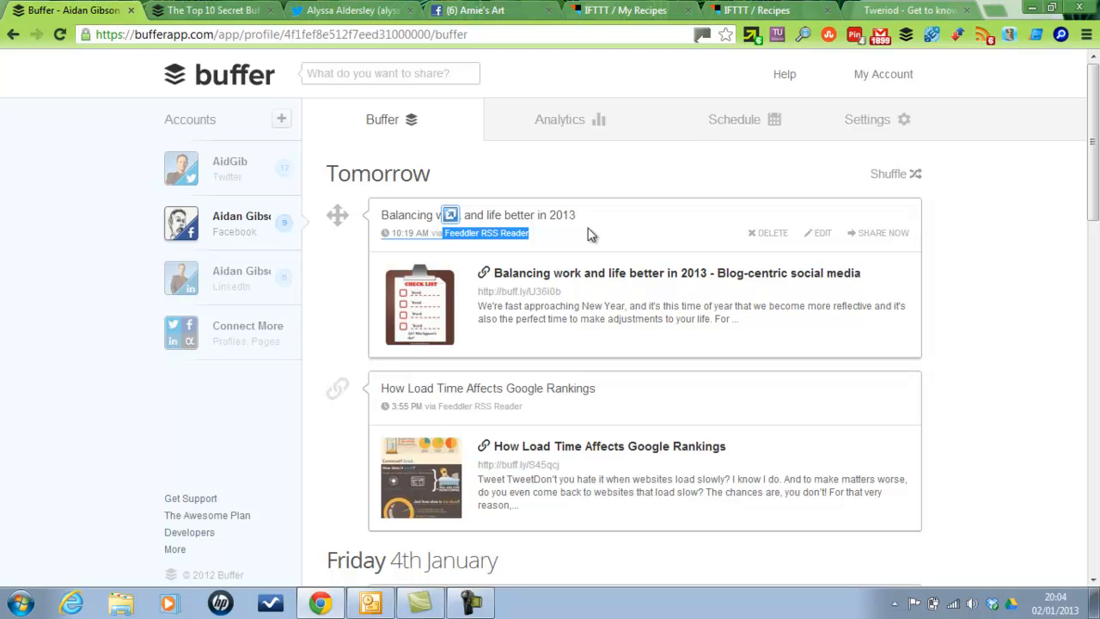
Switch back to the Twitter account's queue of IFTTT posts
click(231, 169)
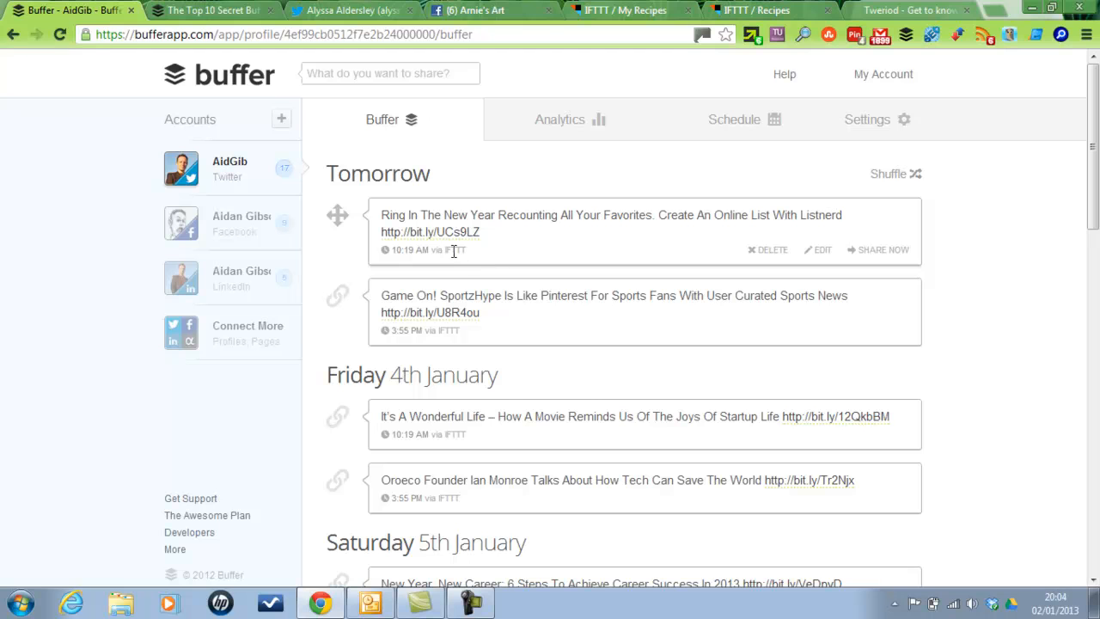
mouse_move(481, 258)
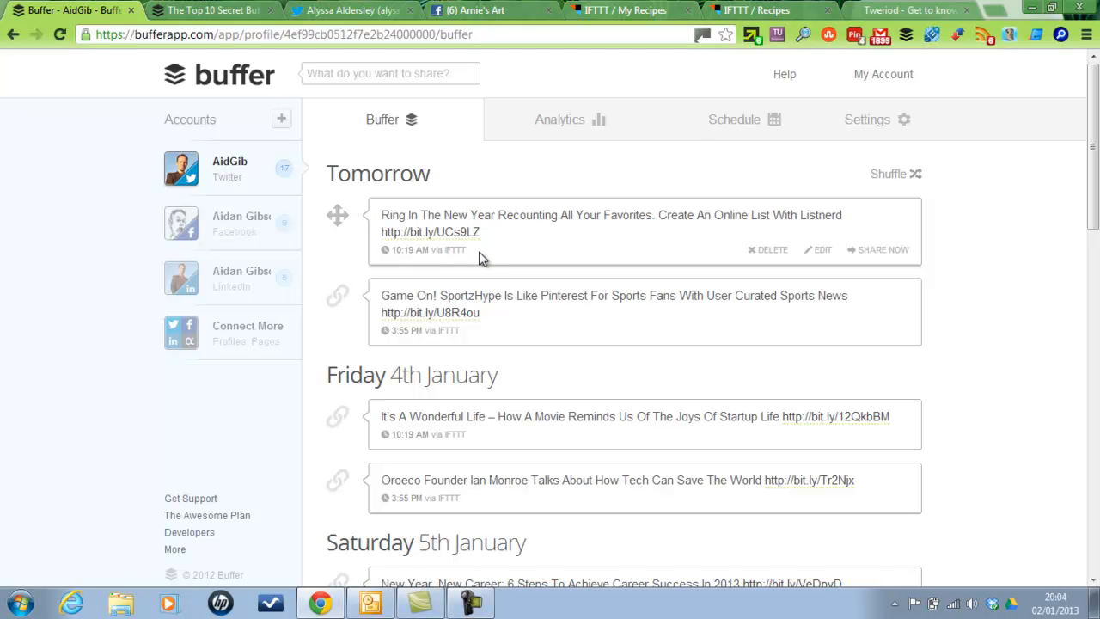
mouse_move(550, 361)
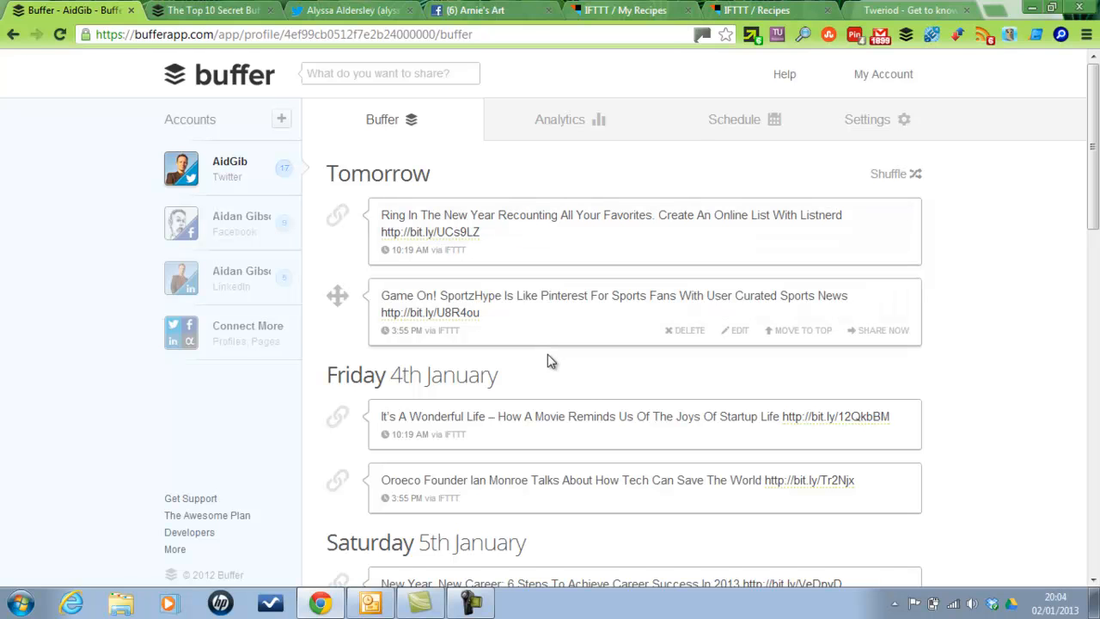
mouse_move(634, 10)
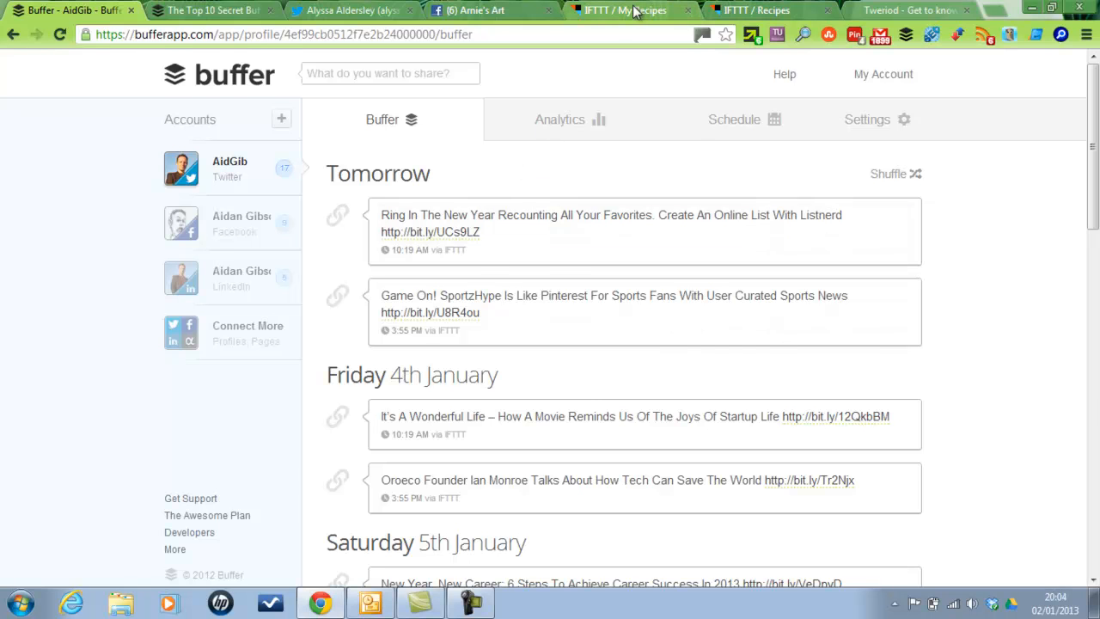
click(622, 10)
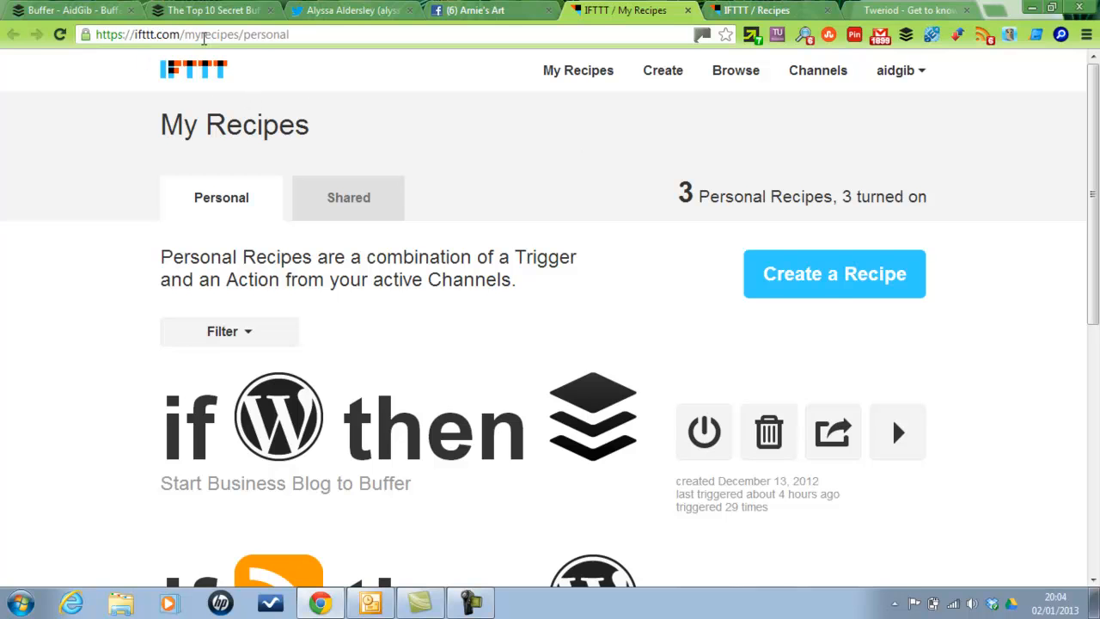
mouse_move(502, 144)
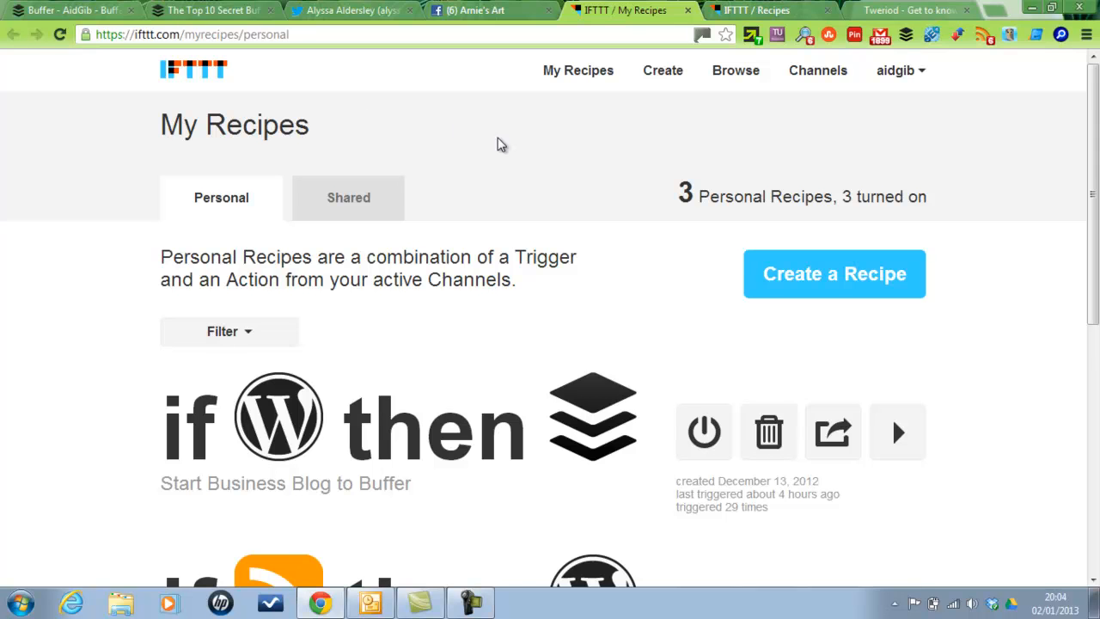
scroll(down, 3)
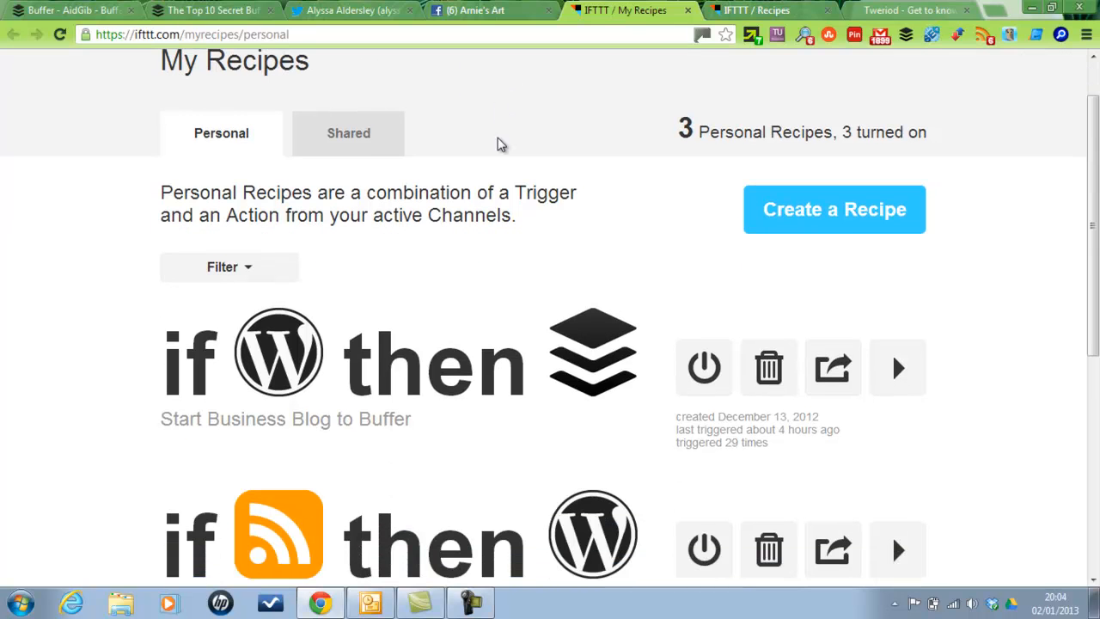
scroll(down, 3)
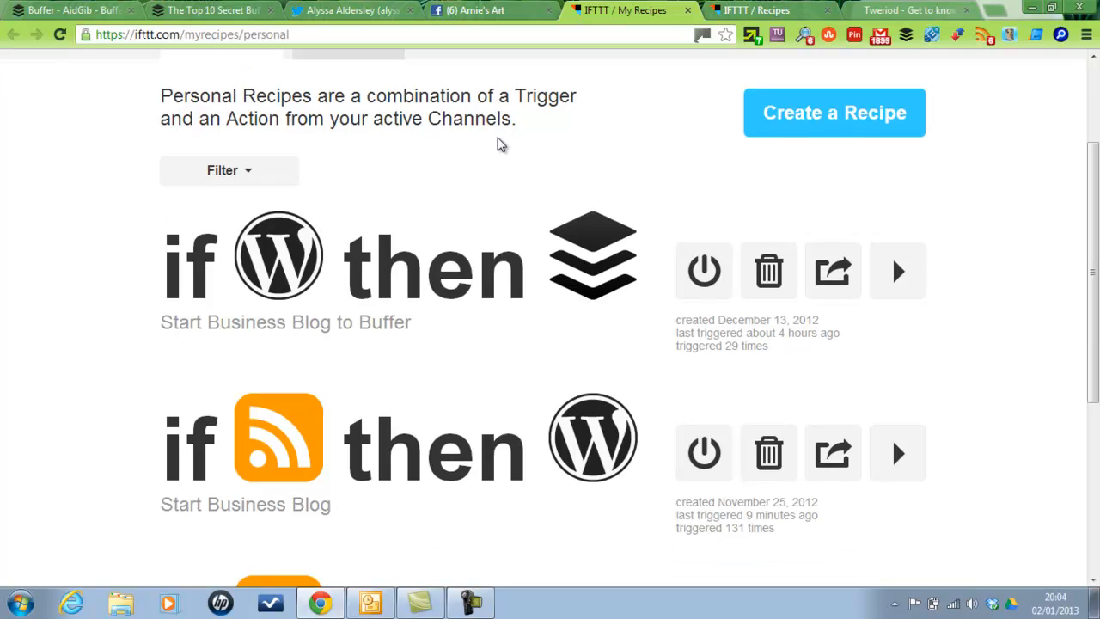
scroll(down, 3)
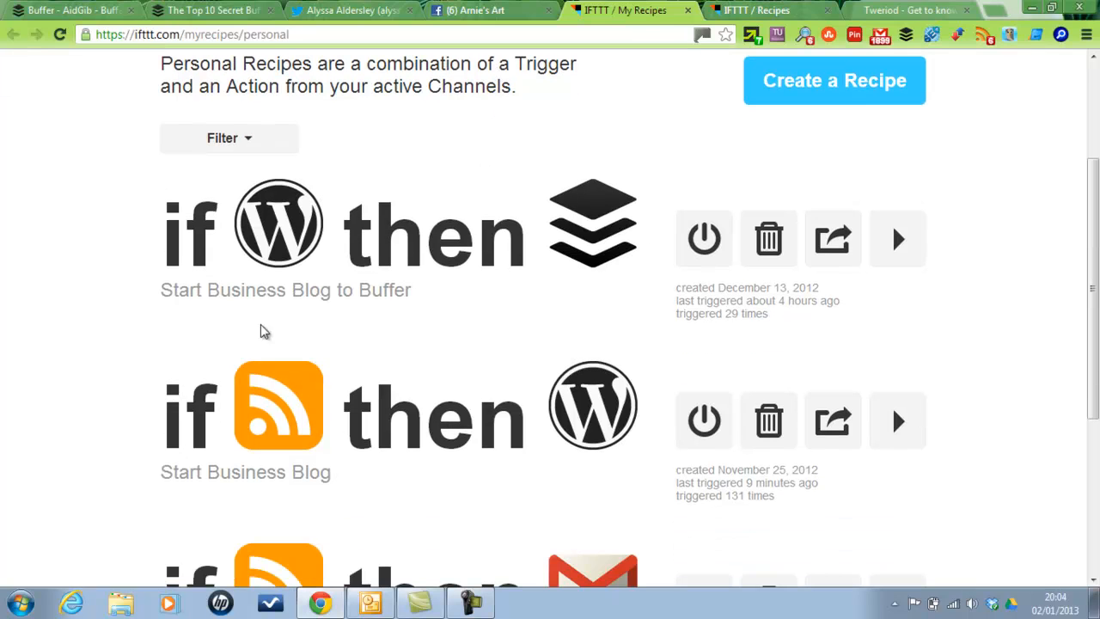
mouse_move(227, 422)
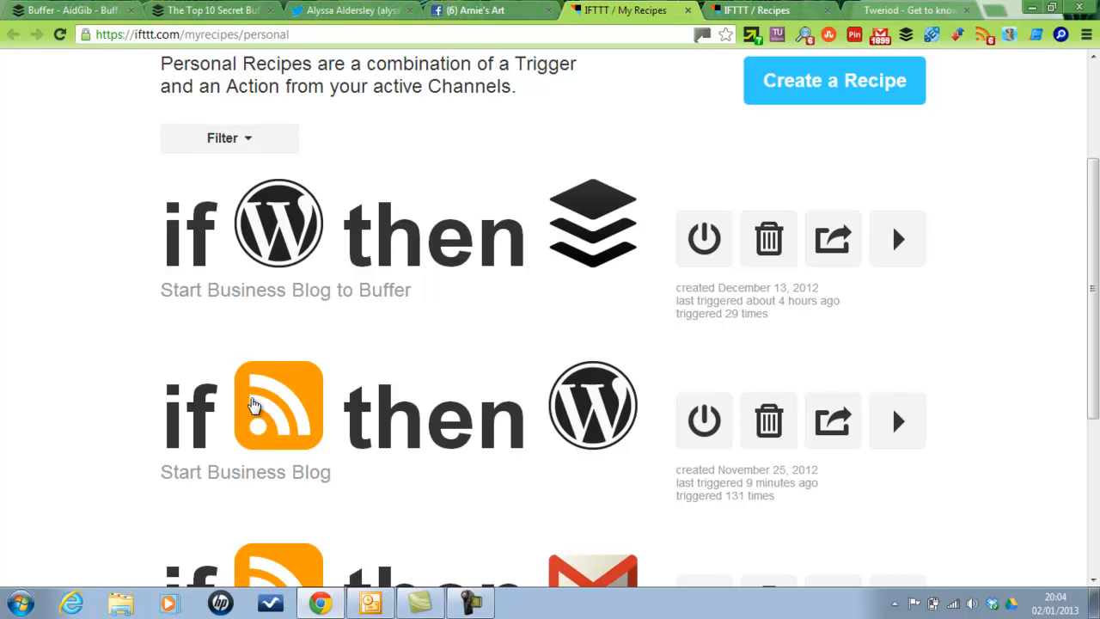
mouse_move(271, 404)
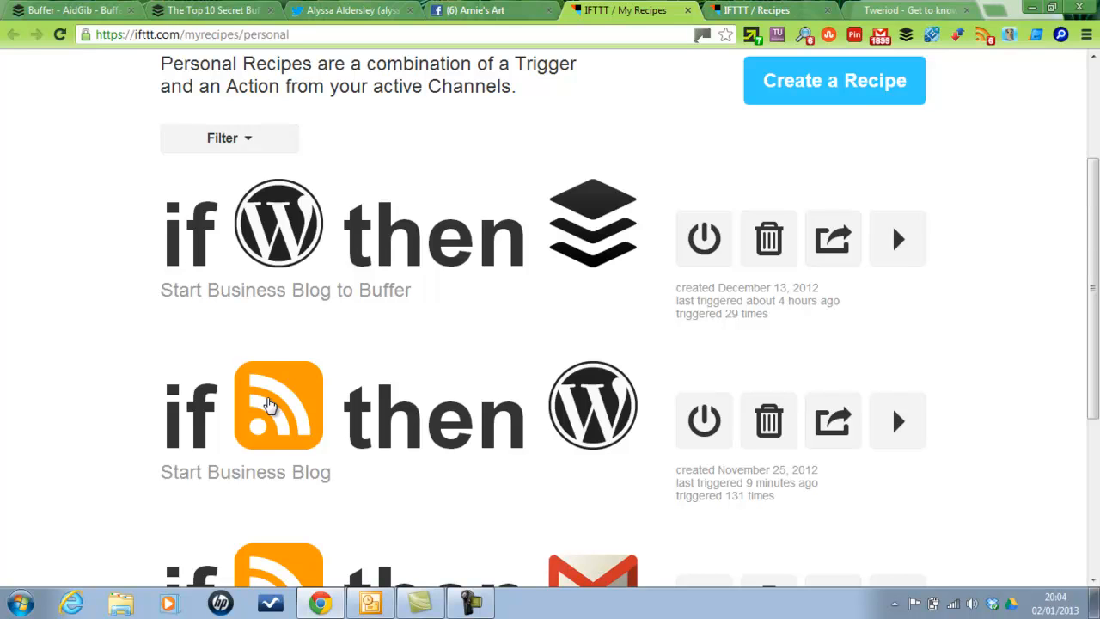
mouse_move(405, 422)
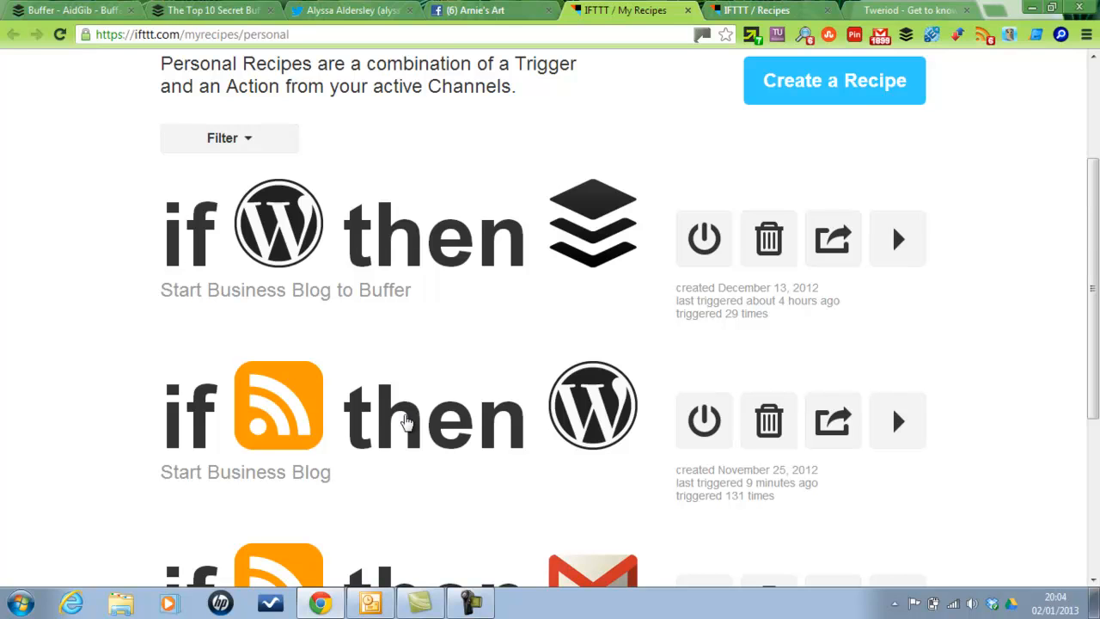
mouse_move(576, 421)
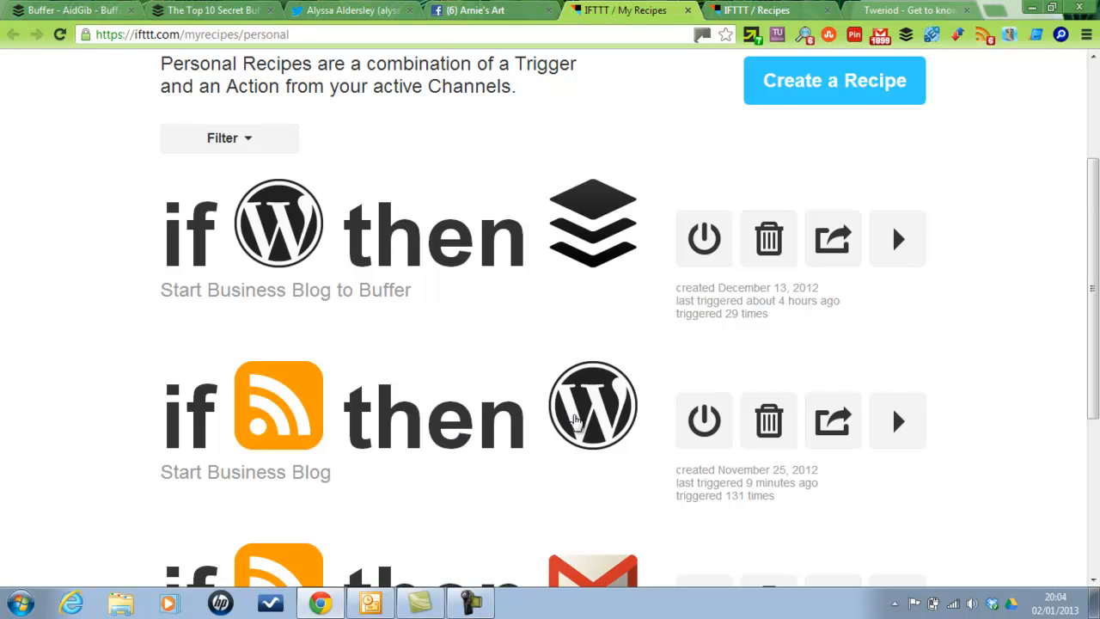
mouse_move(584, 405)
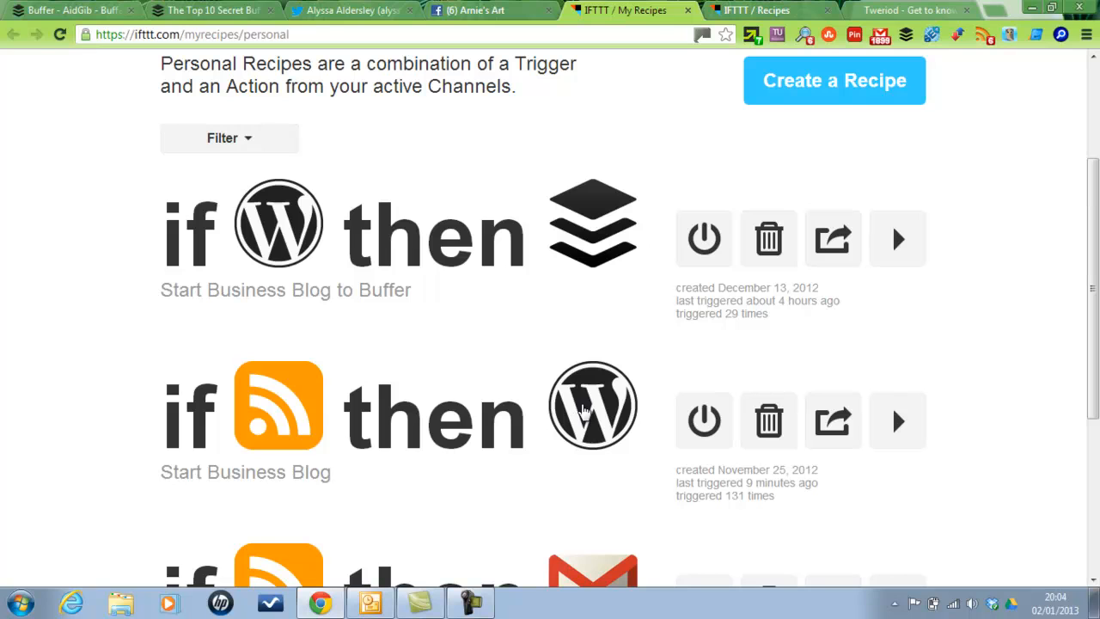
mouse_move(584, 410)
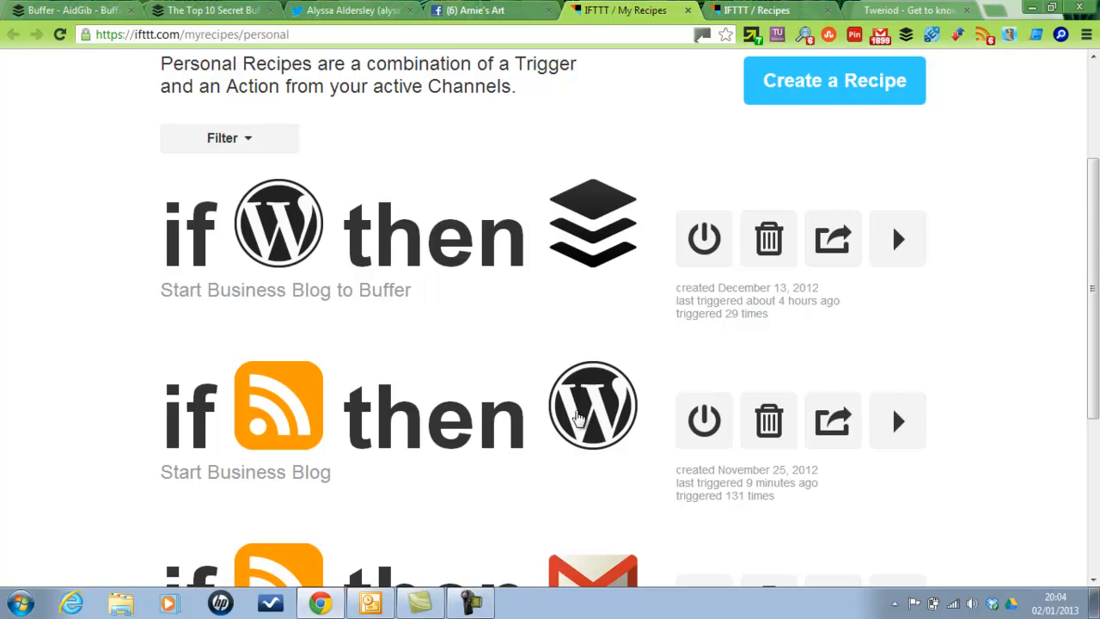
mouse_move(598, 421)
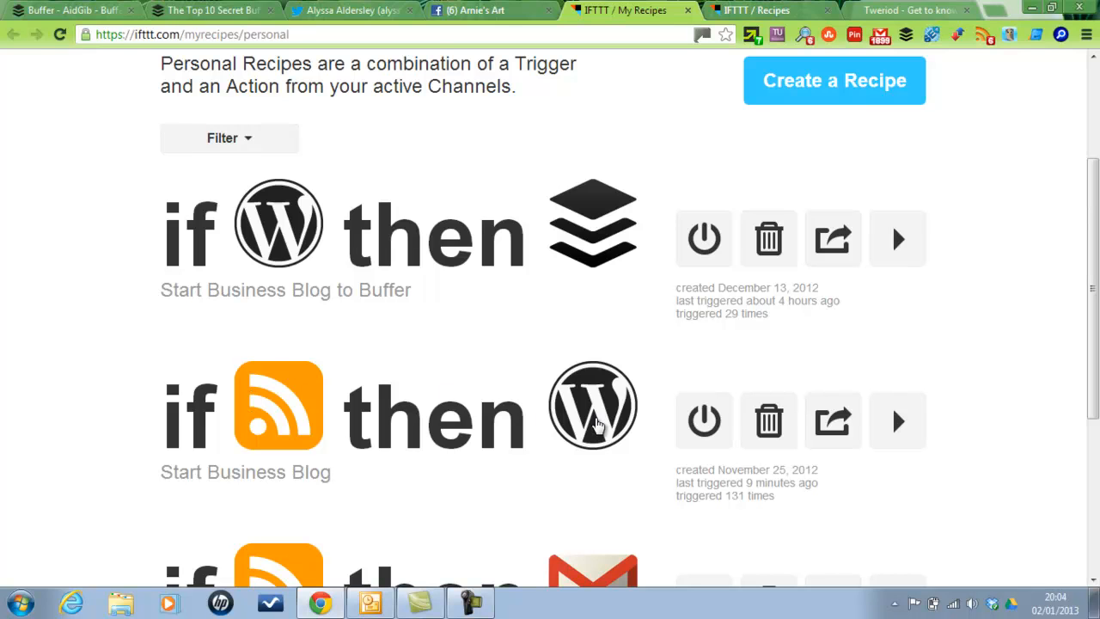
mouse_move(548, 457)
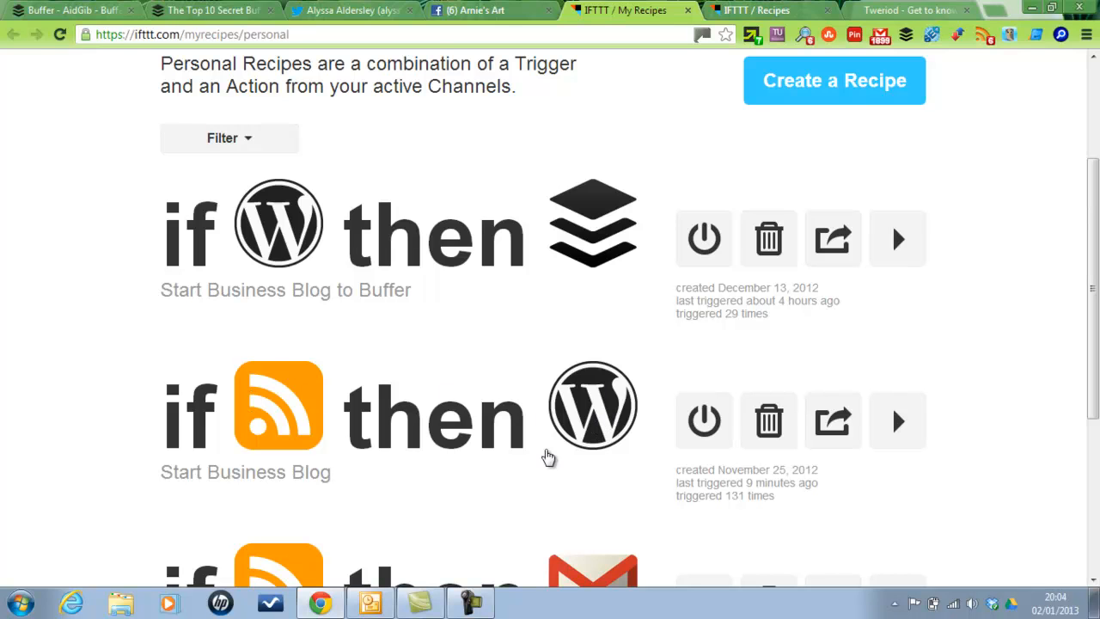
mouse_move(385, 302)
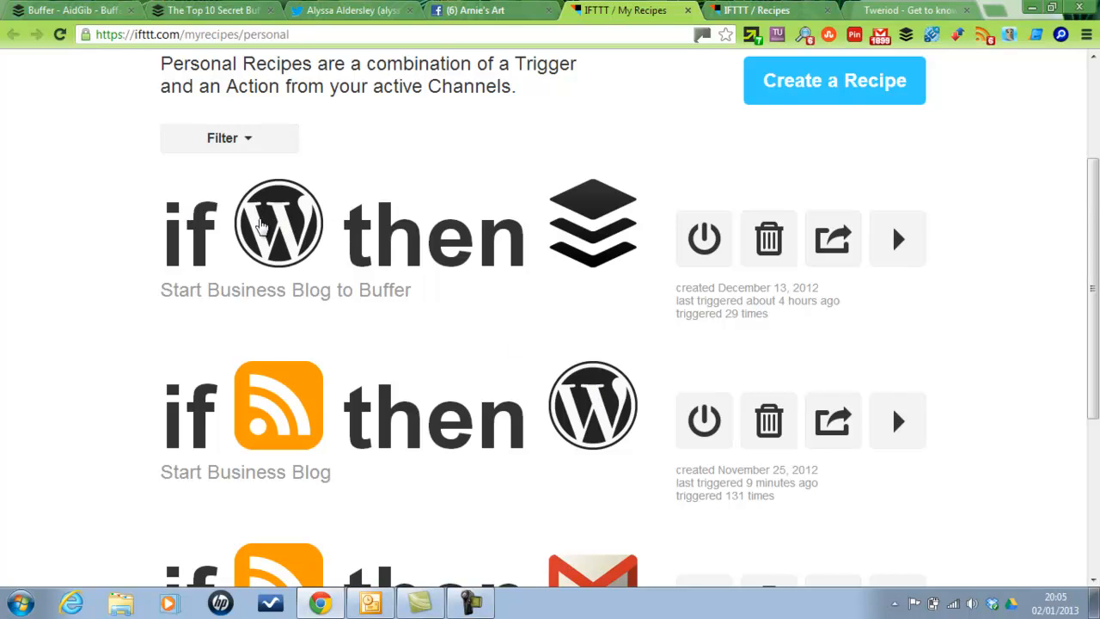
mouse_move(291, 225)
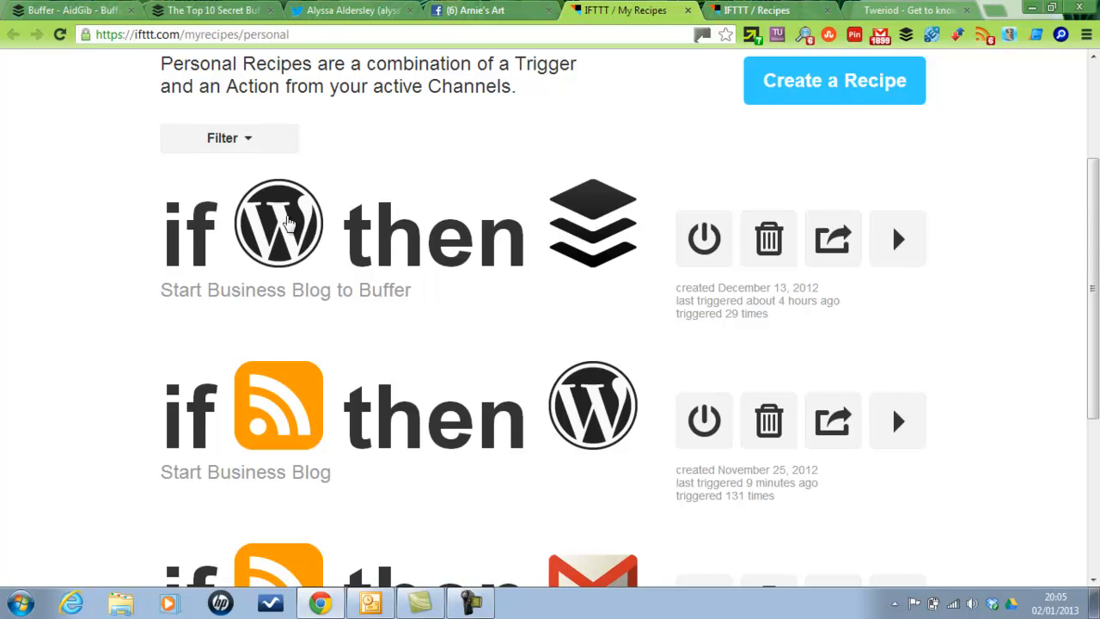
mouse_move(278, 225)
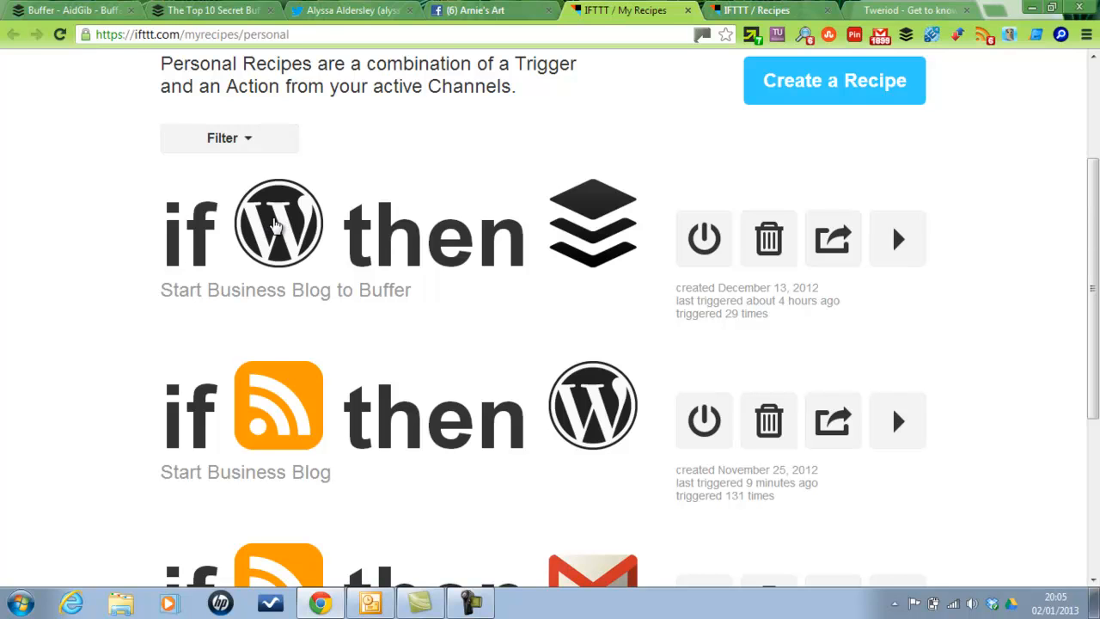
mouse_move(550, 244)
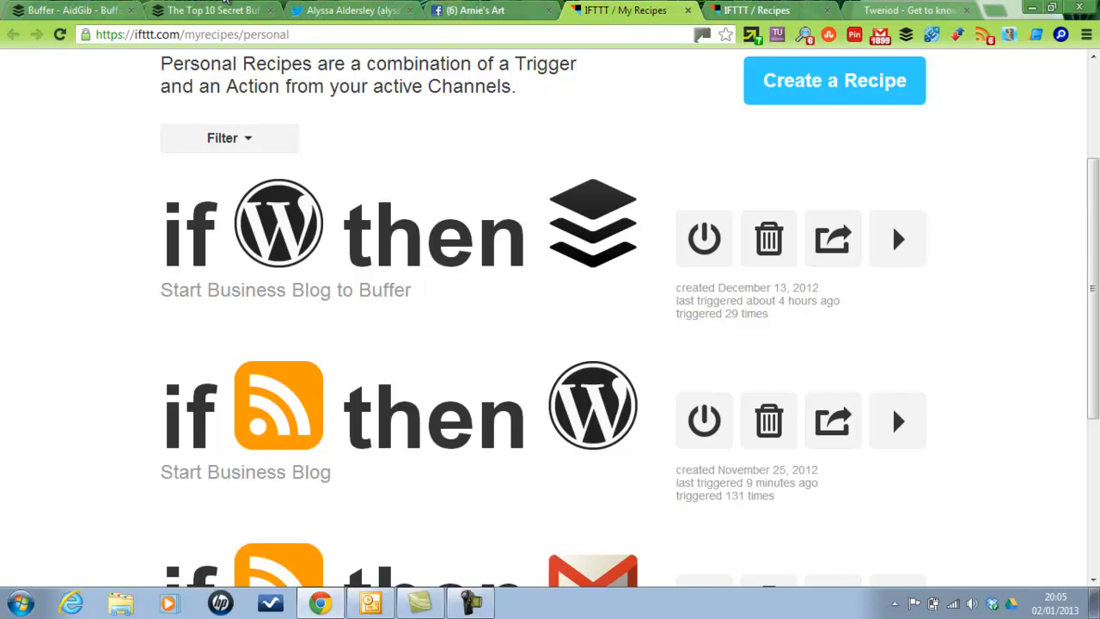
Back in Buffer, delete the SportzHype post from tomorrow's Twitter schedule and confirm
click(69, 10)
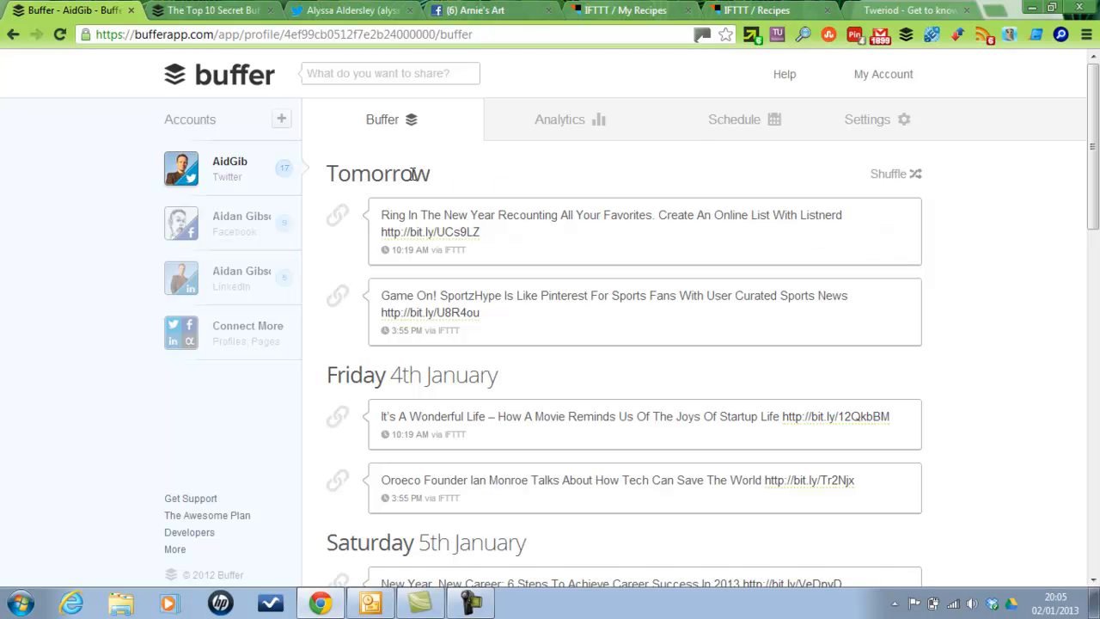
mouse_move(698, 244)
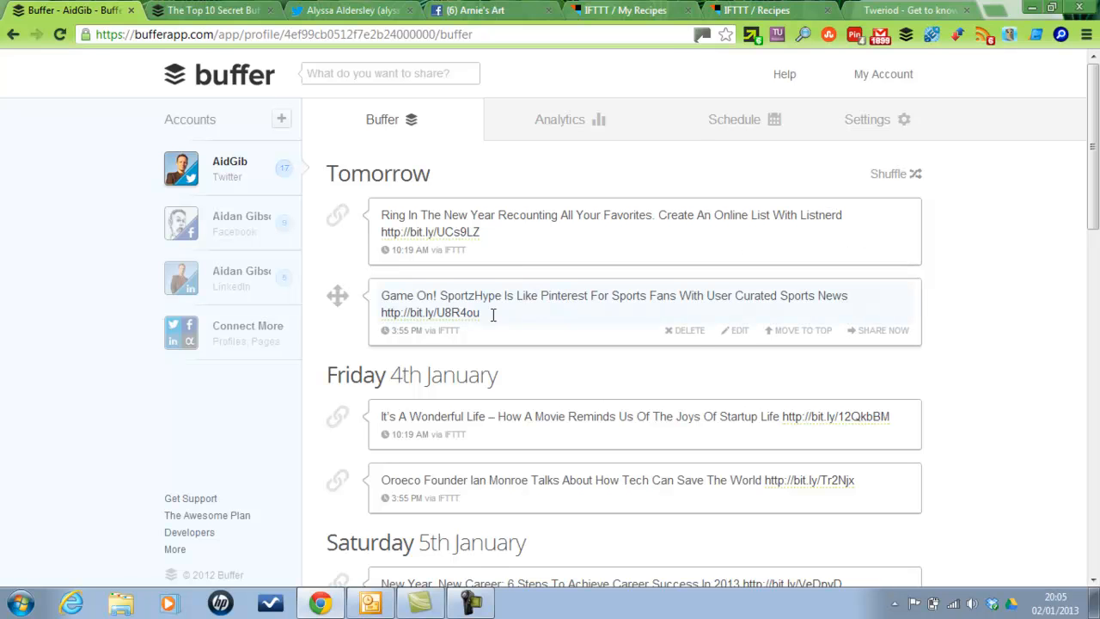
mouse_move(694, 335)
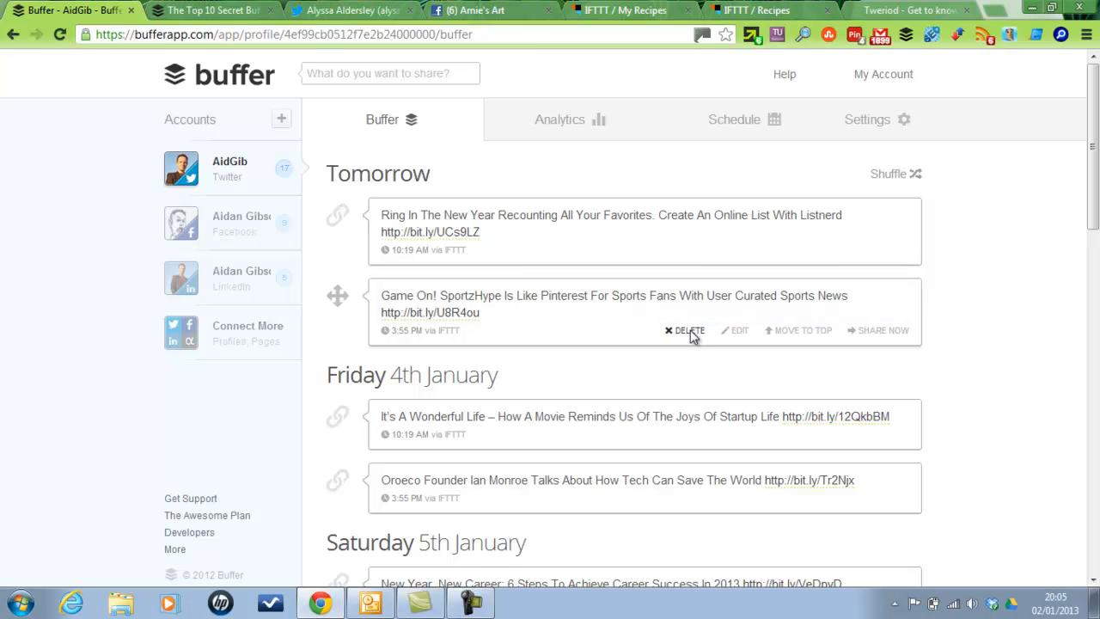
click(687, 330)
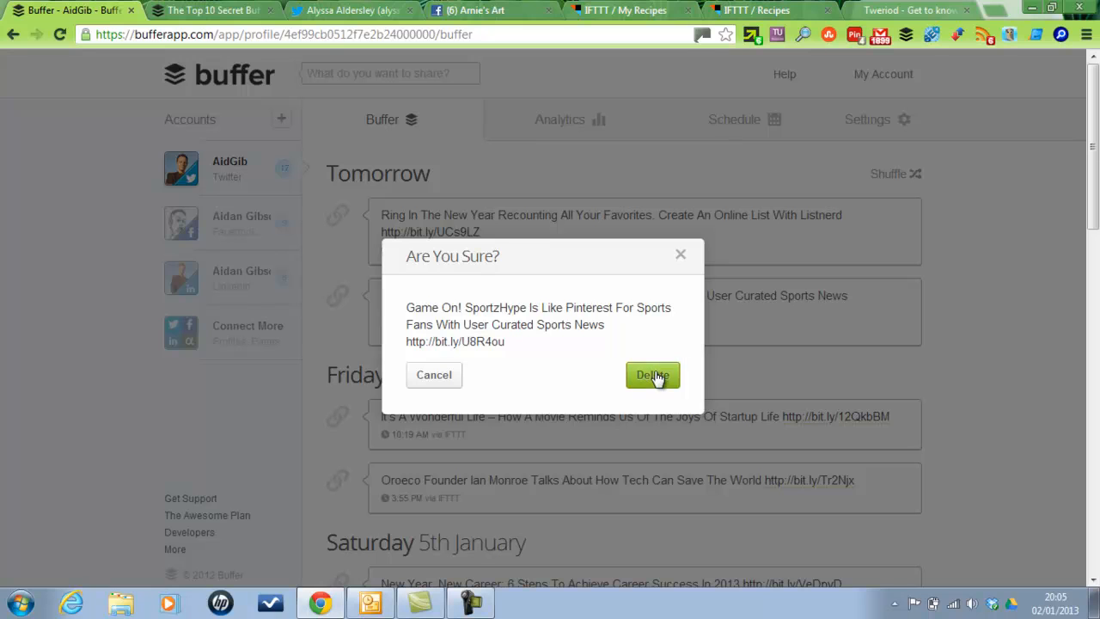
click(653, 375)
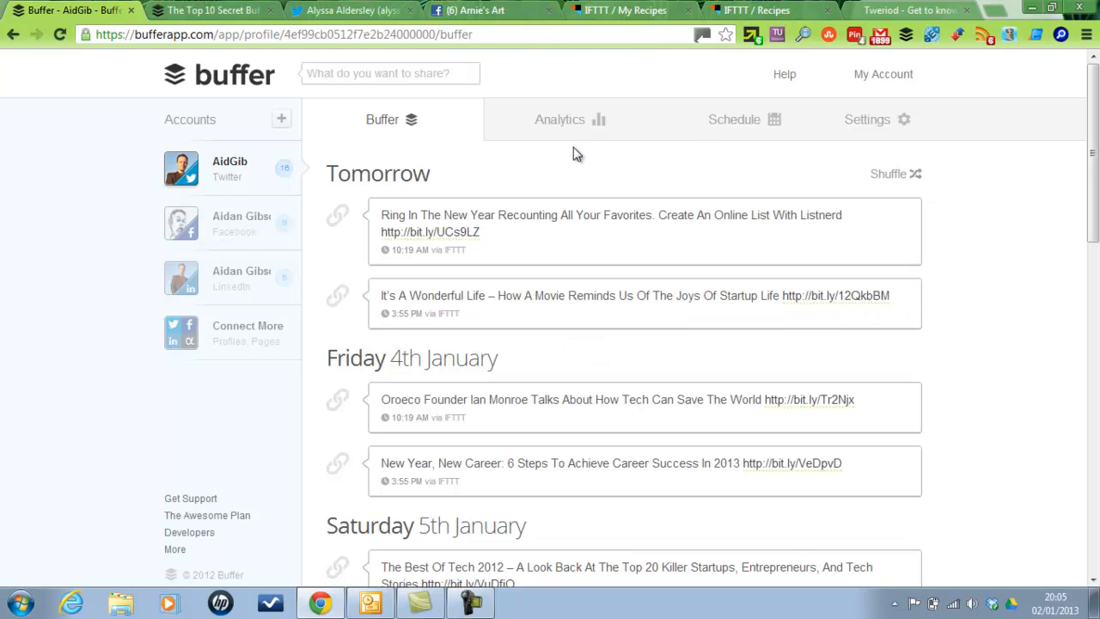
mouse_move(565, 122)
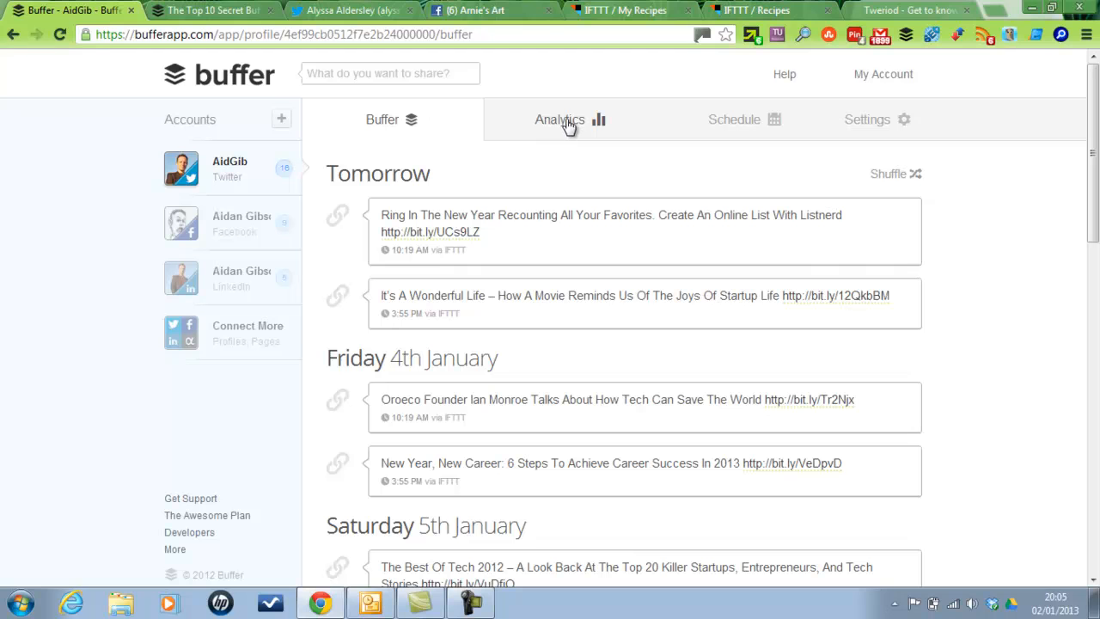
mouse_move(565, 127)
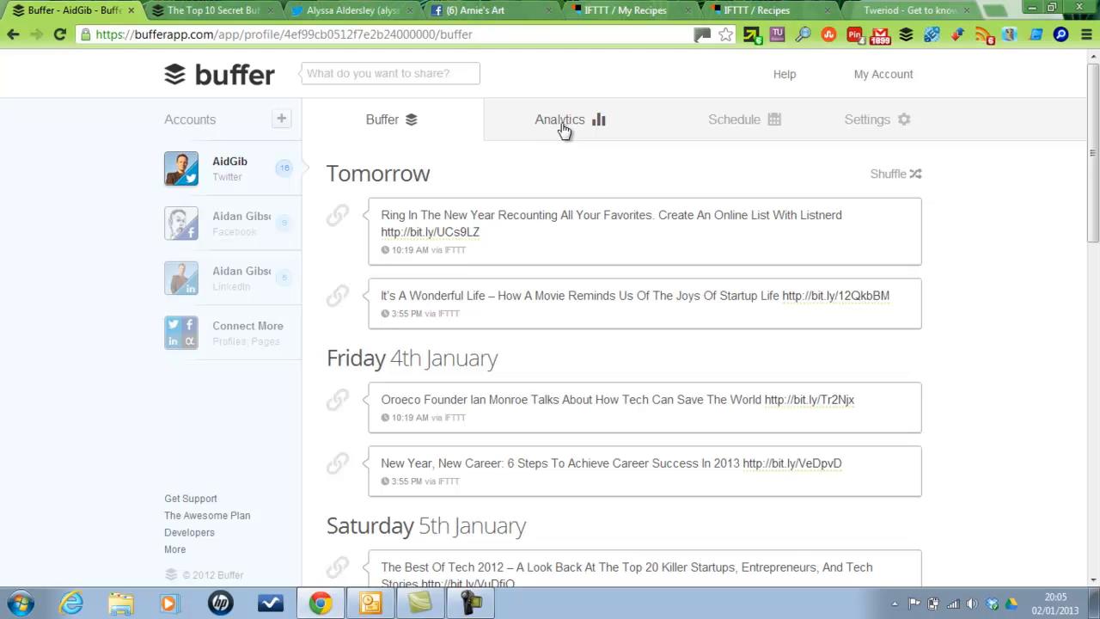
mouse_move(302, 266)
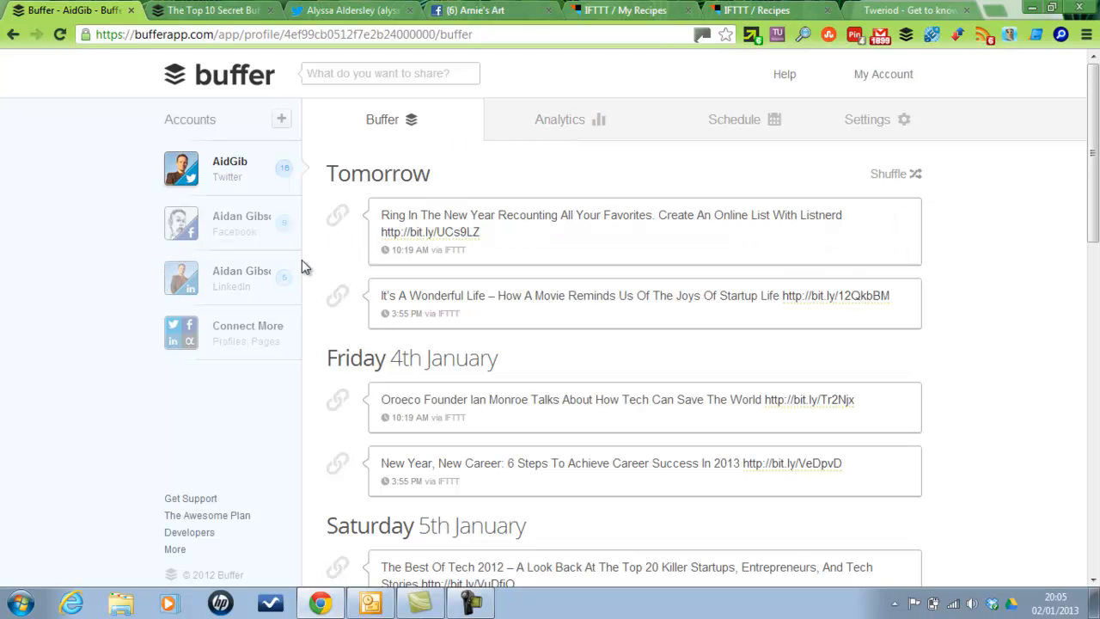
mouse_move(384, 197)
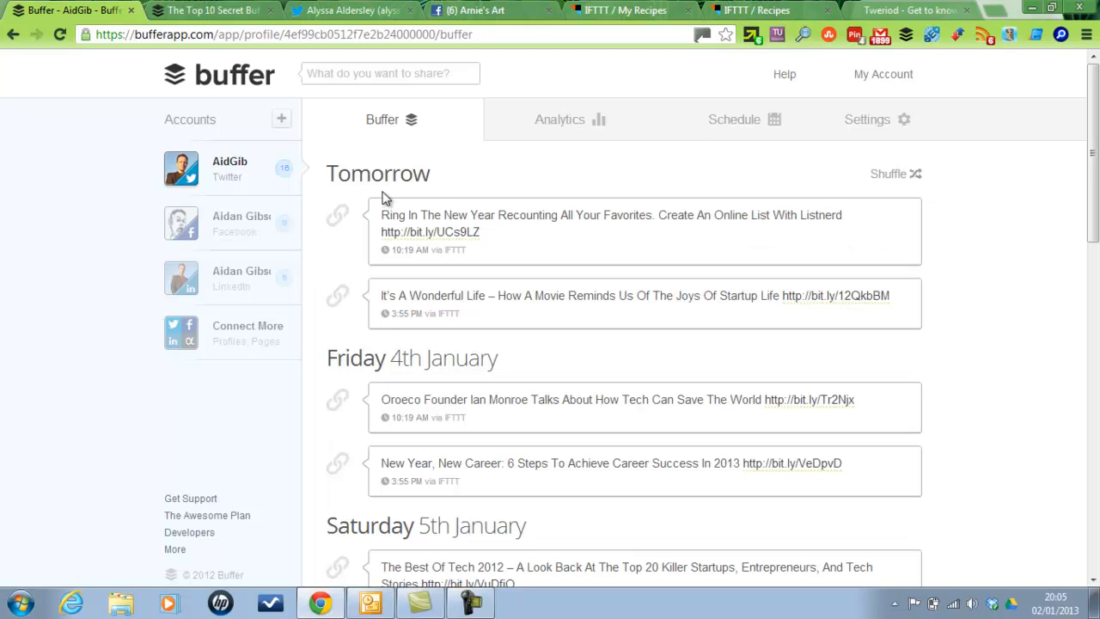
mouse_move(340, 265)
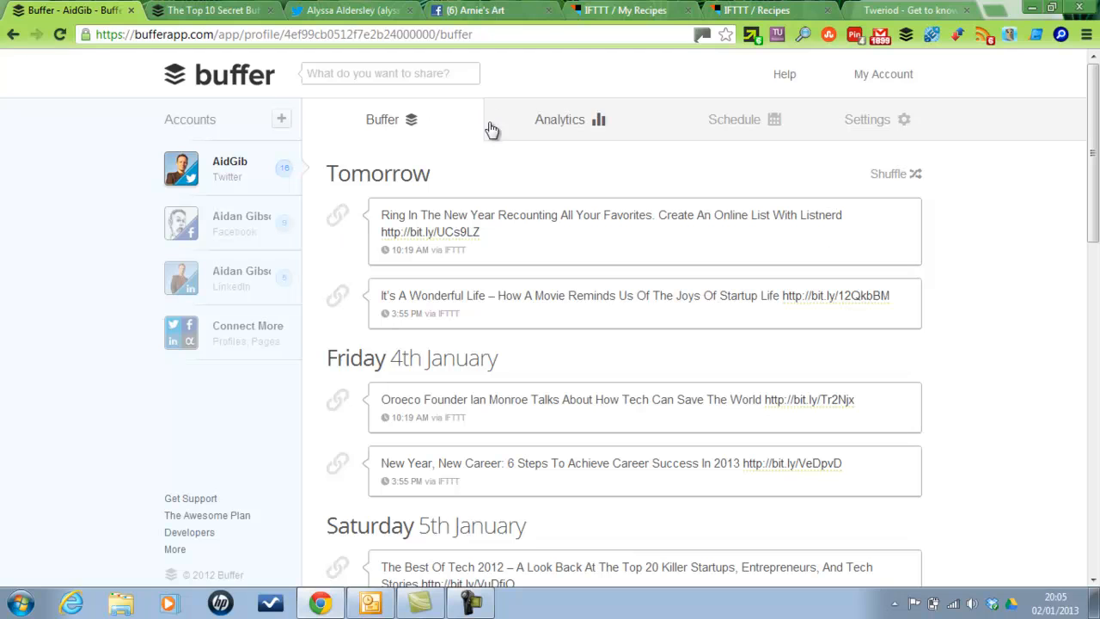
mouse_move(307, 271)
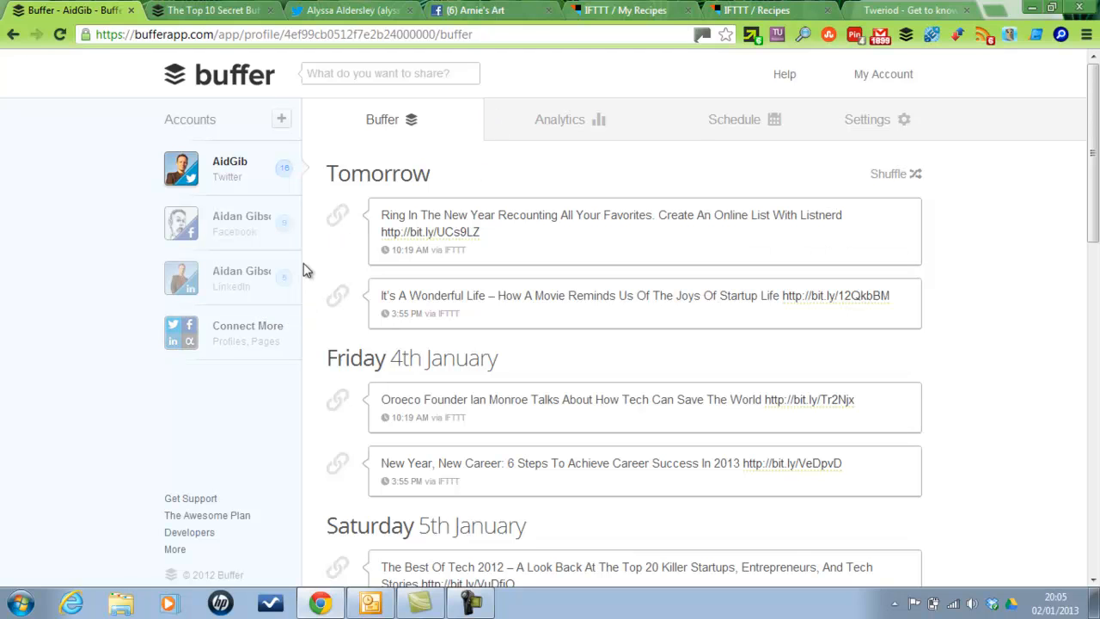
mouse_move(489, 163)
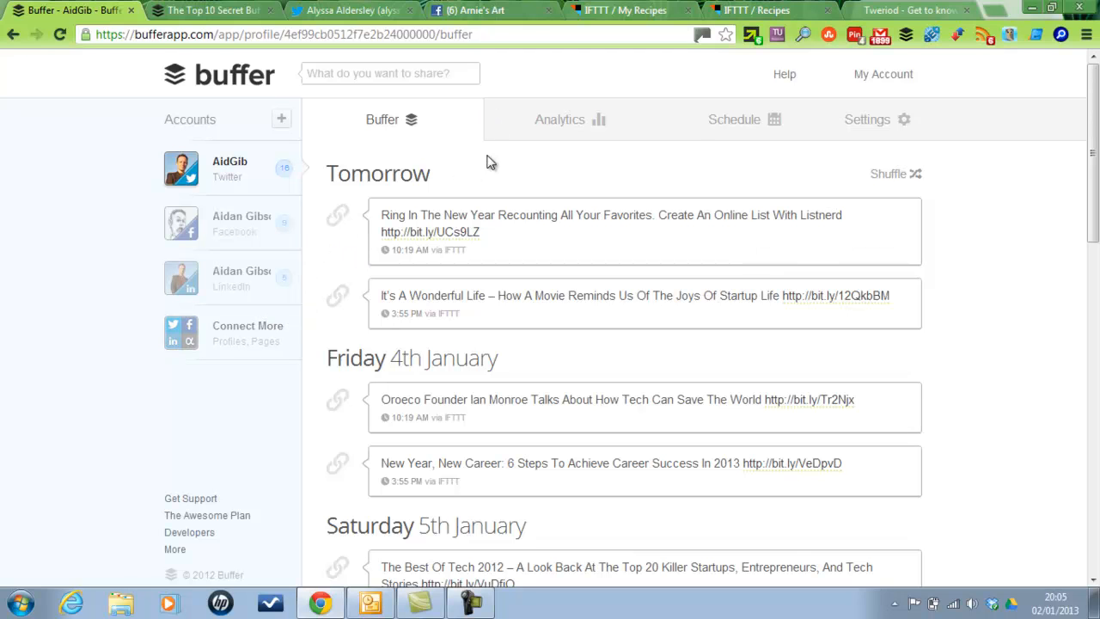
mouse_move(546, 170)
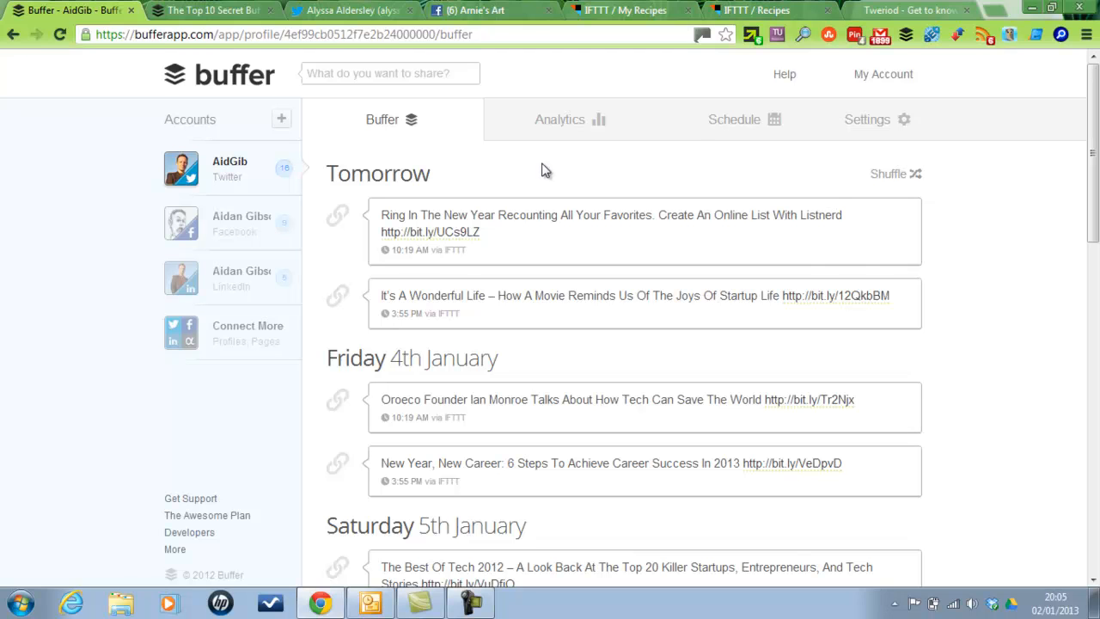
mouse_move(335, 296)
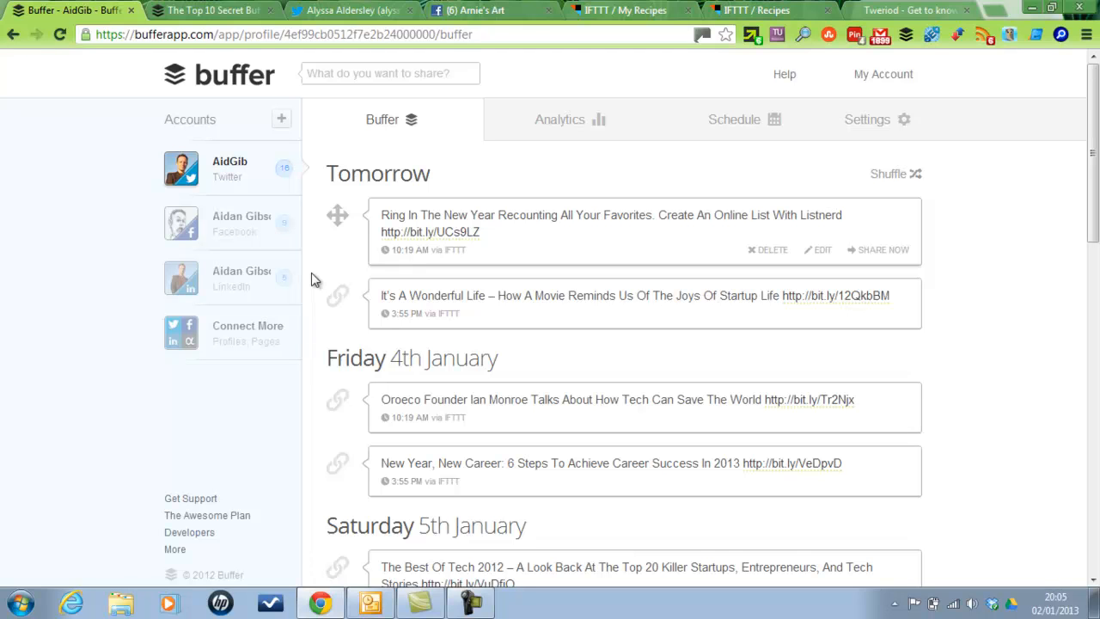
mouse_move(541, 67)
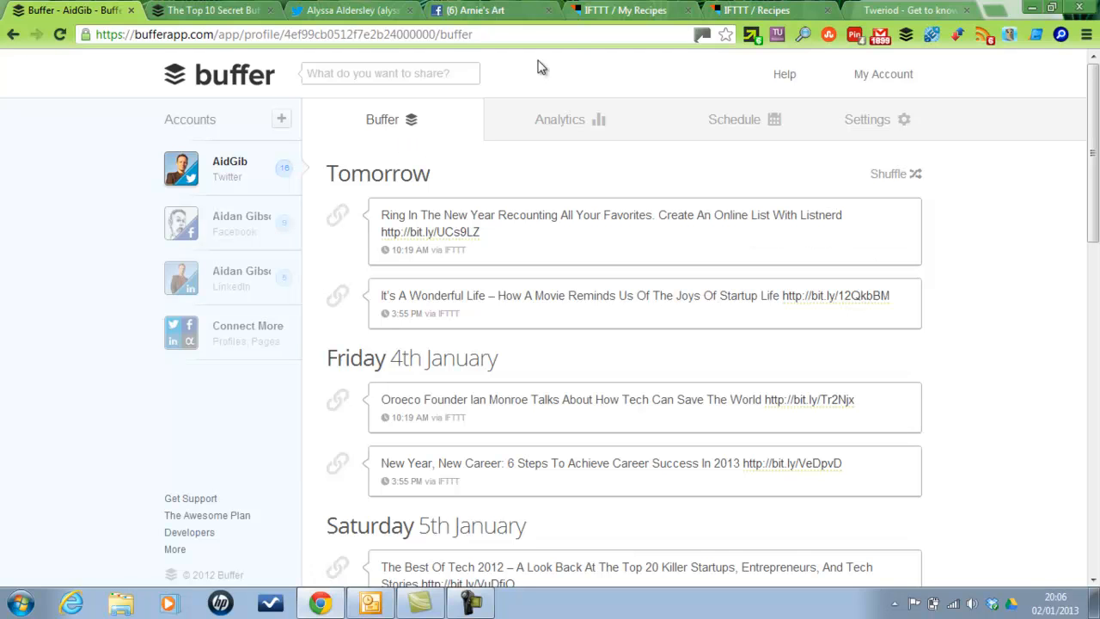
Start a new IFTTT recipe and browse the list of trigger channels for 'this'
click(622, 10)
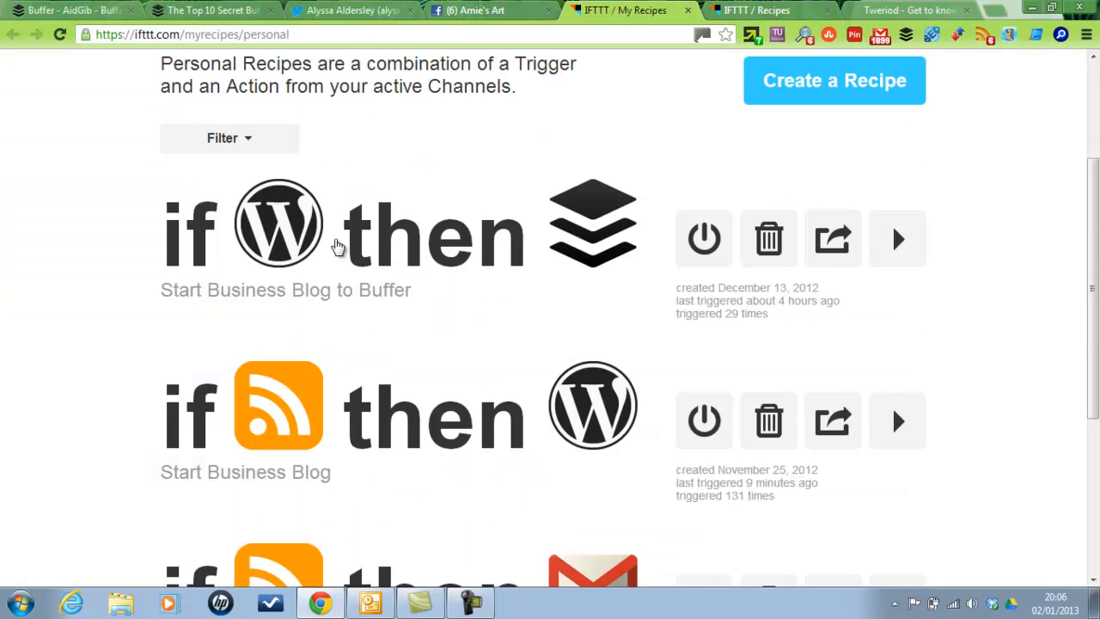
mouse_move(807, 79)
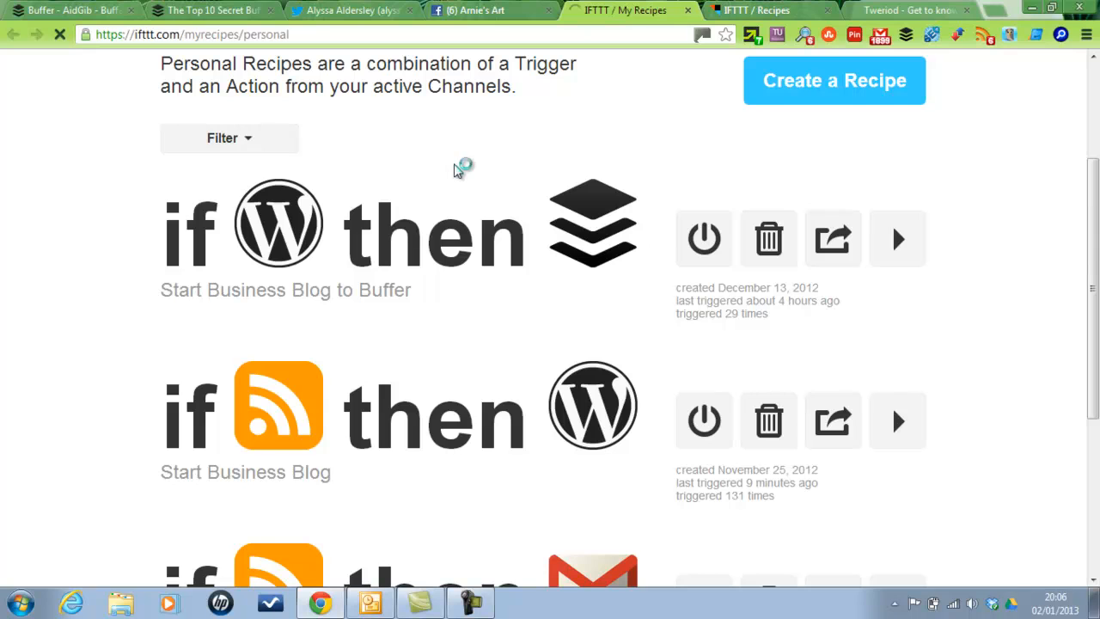
click(833, 81)
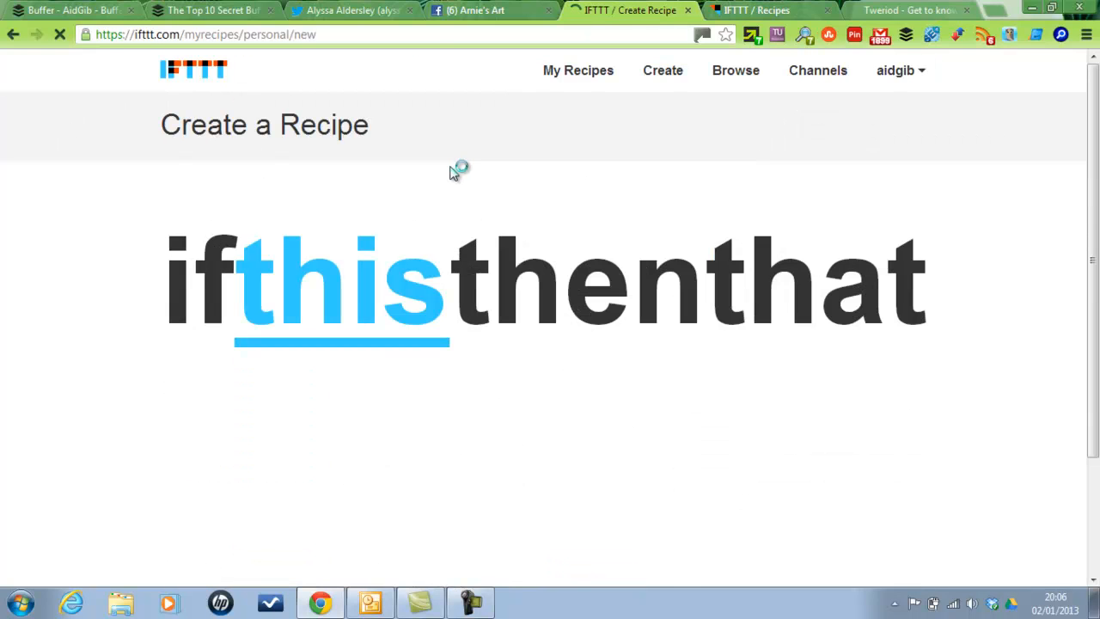
mouse_move(355, 305)
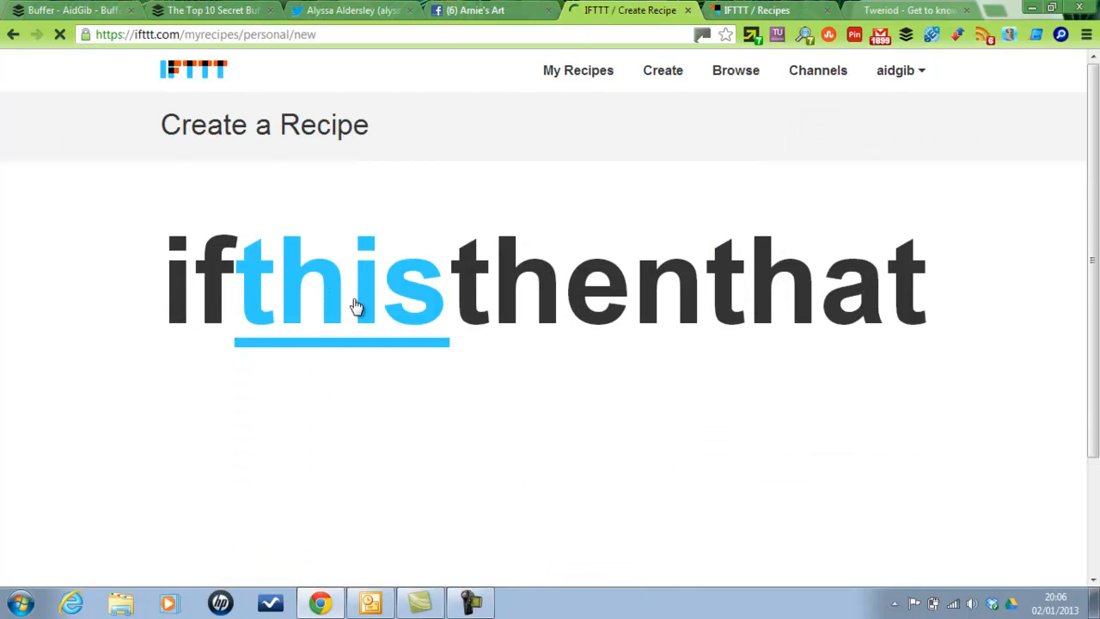
click(342, 284)
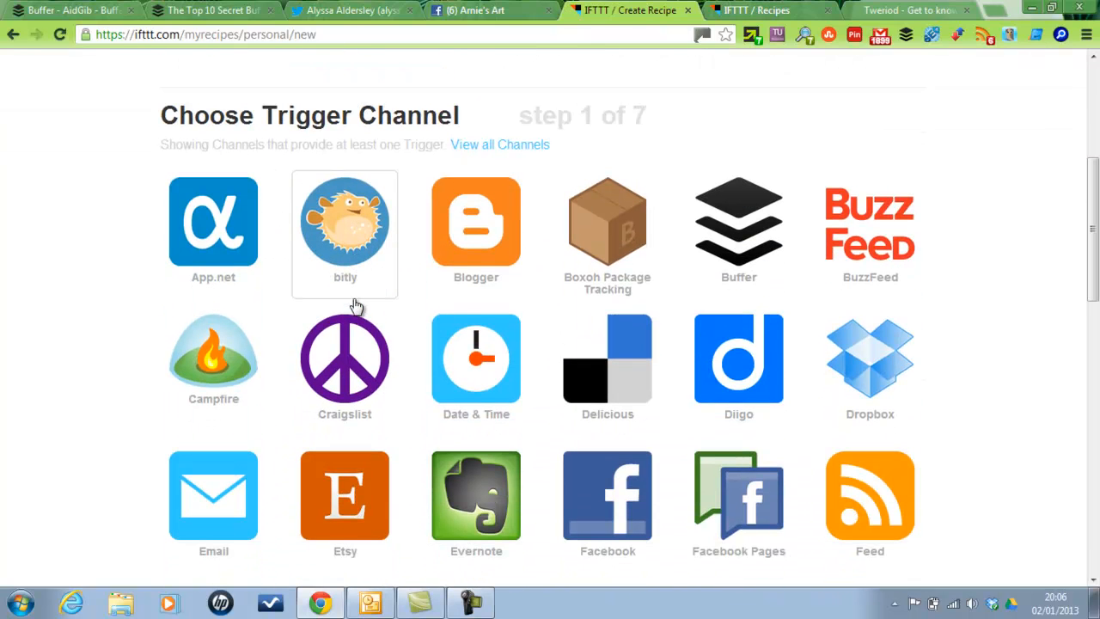
mouse_move(550, 335)
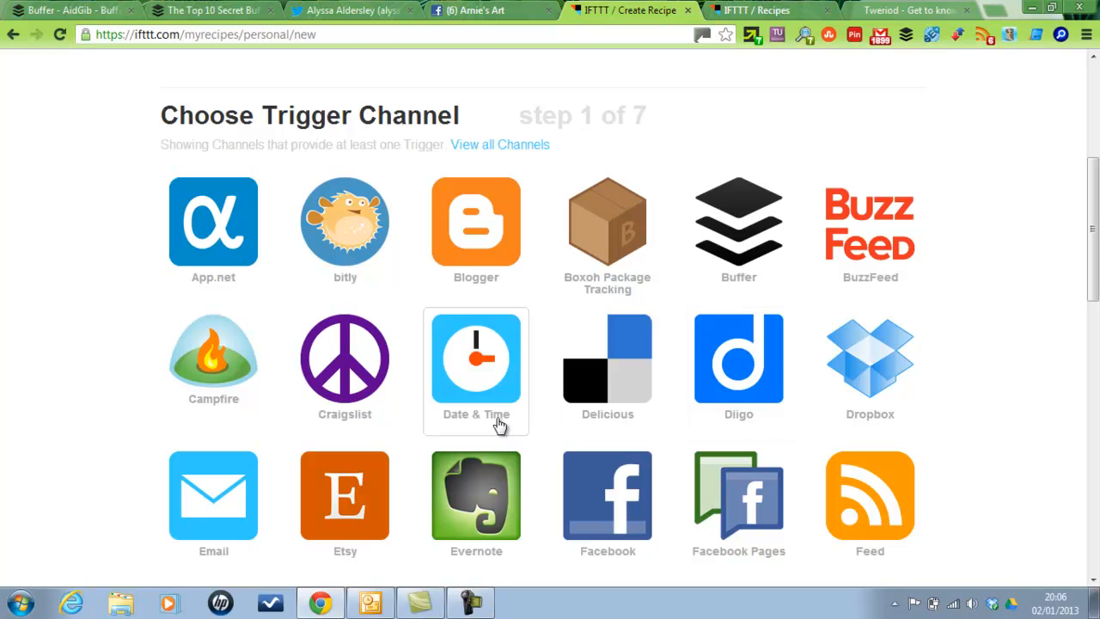
scroll(down, 3)
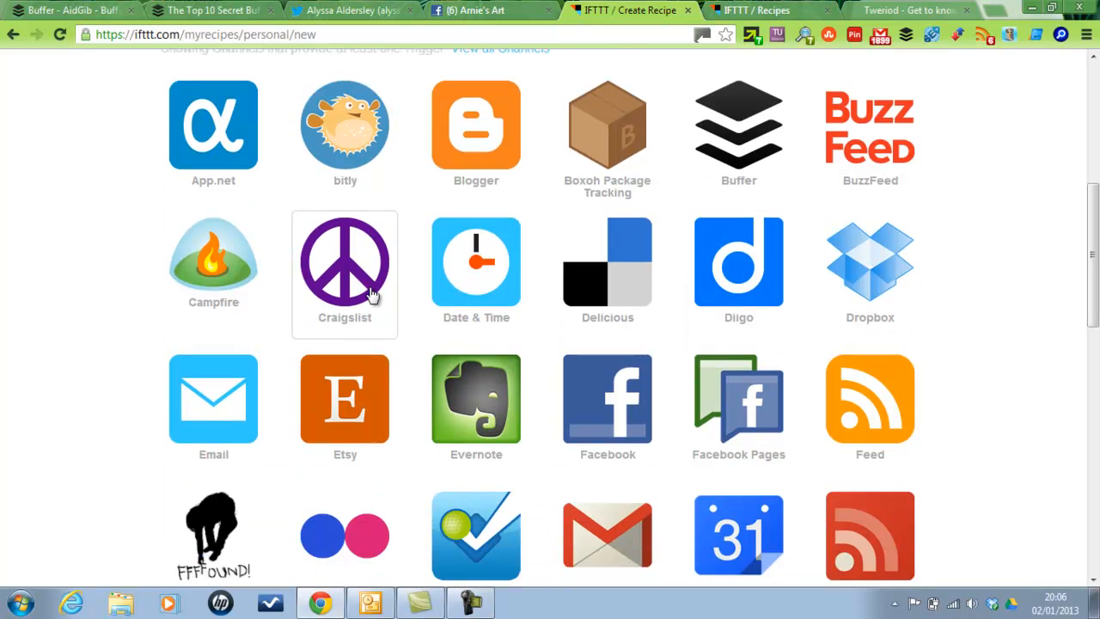
scroll(down, 3)
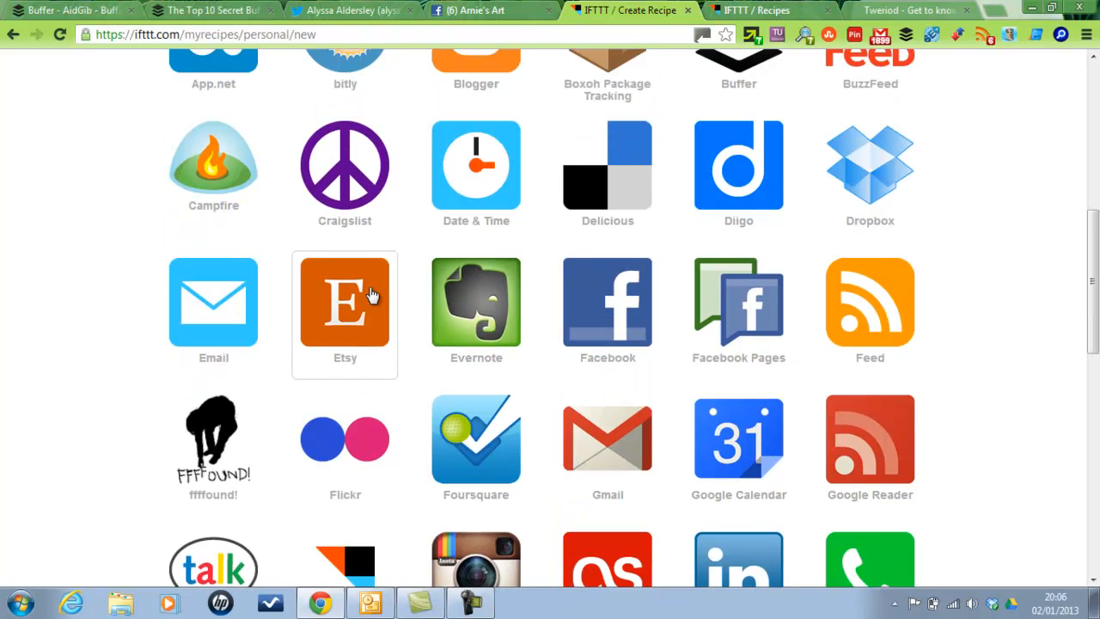
mouse_move(344, 163)
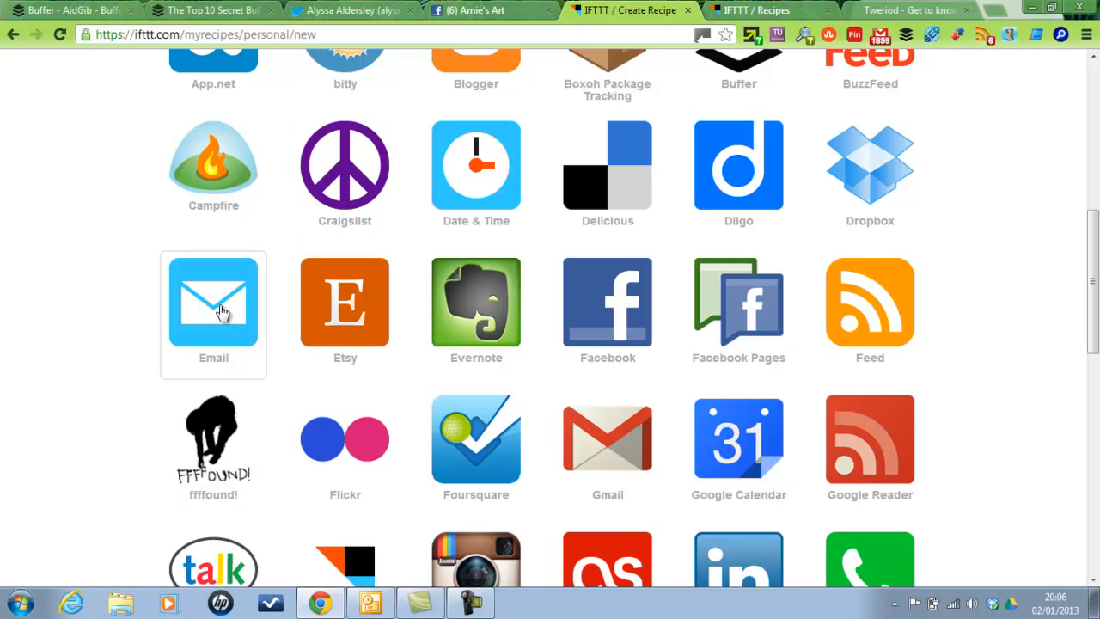
mouse_move(608, 451)
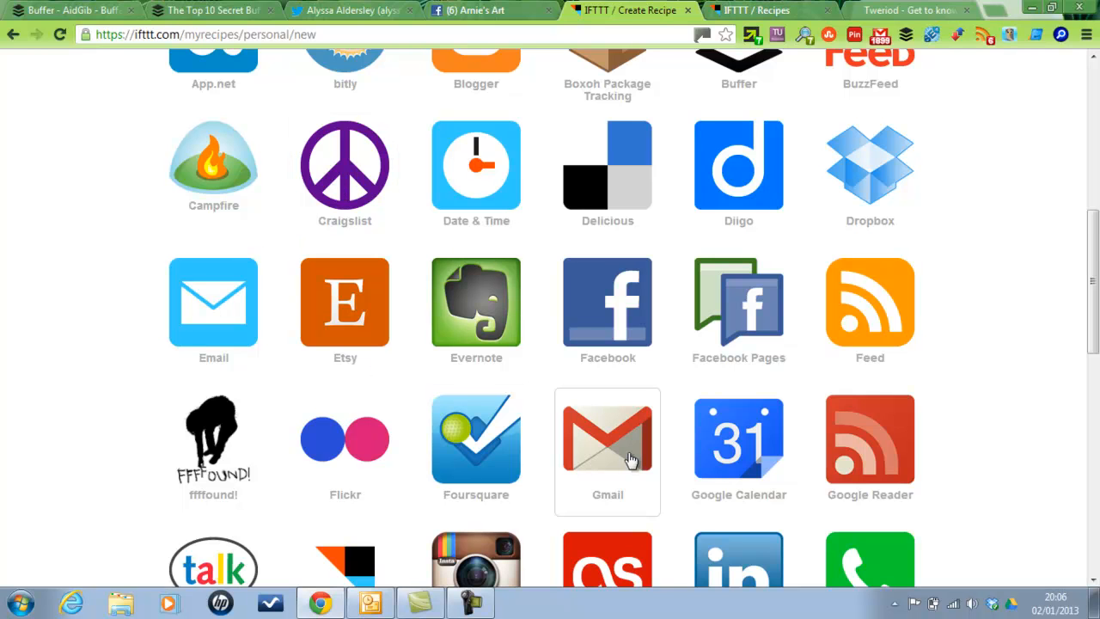
scroll(down, 3)
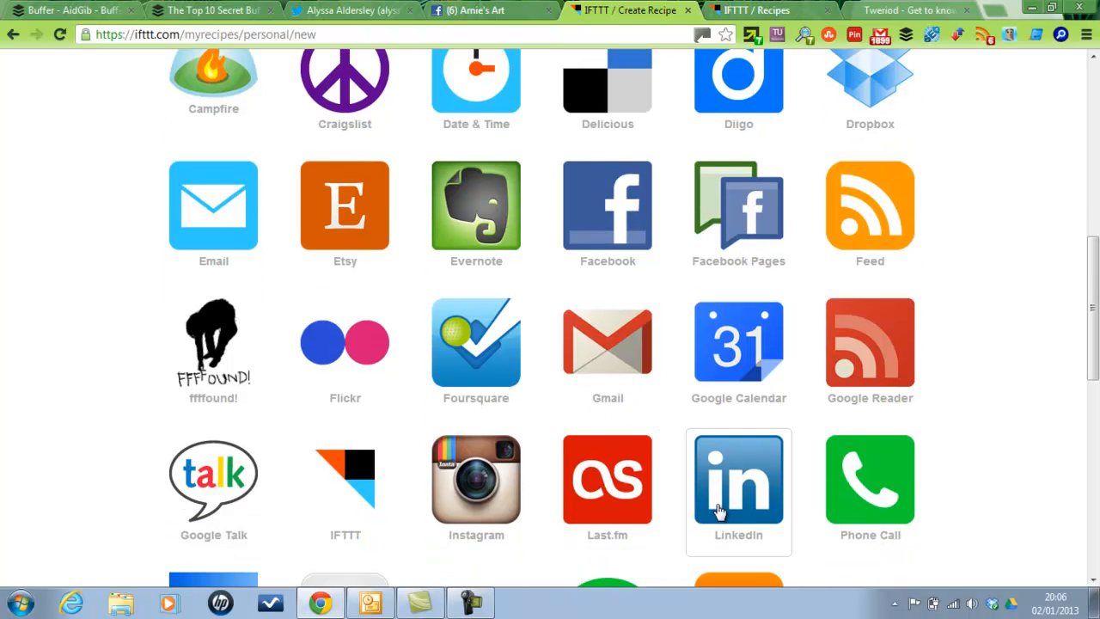
scroll(down, 3)
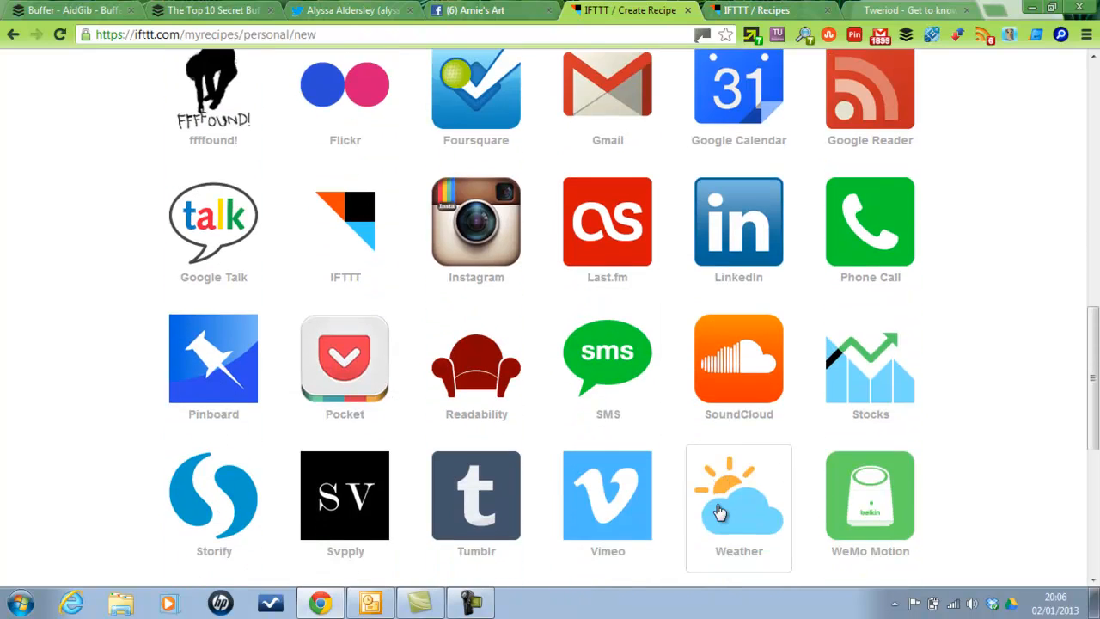
scroll(down, 3)
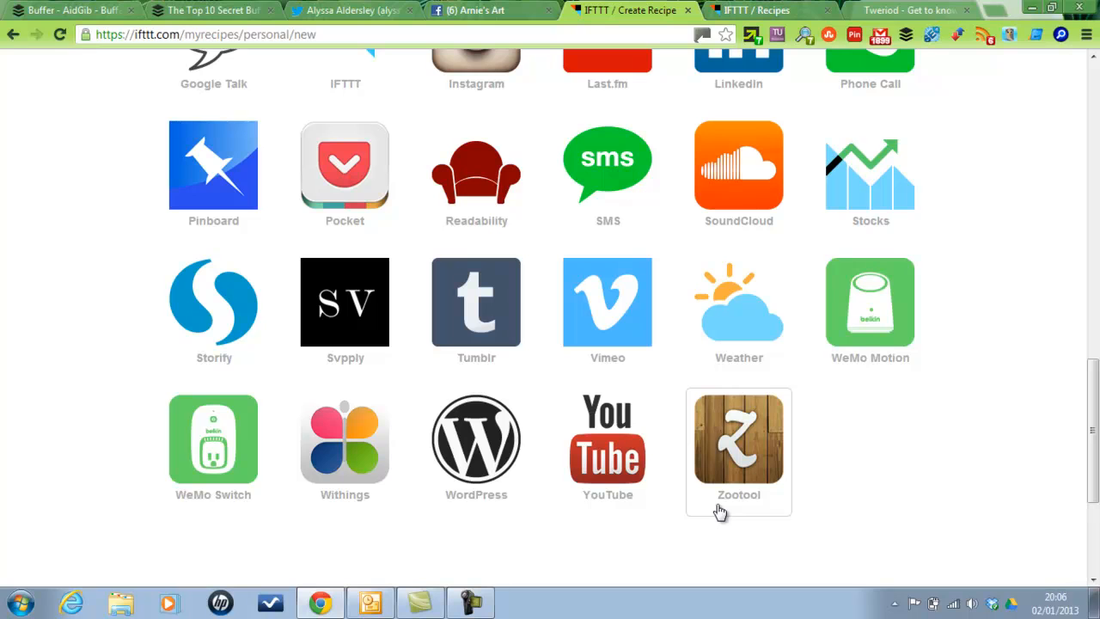
mouse_move(571, 436)
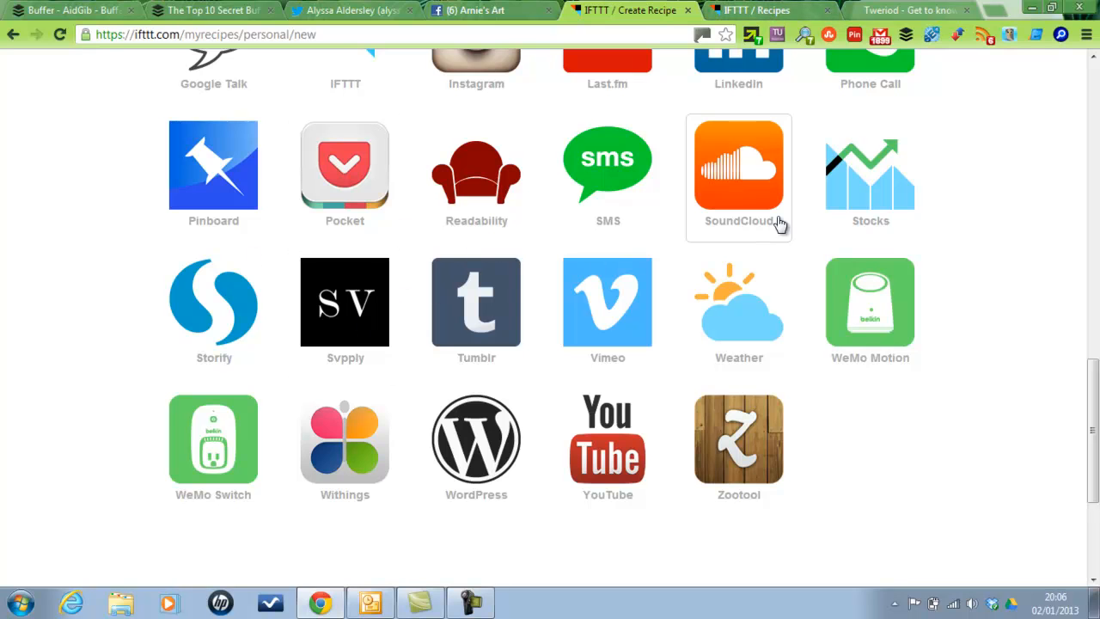
Switch over to IFTTT's Browse Recipes page of shared recipes
click(759, 11)
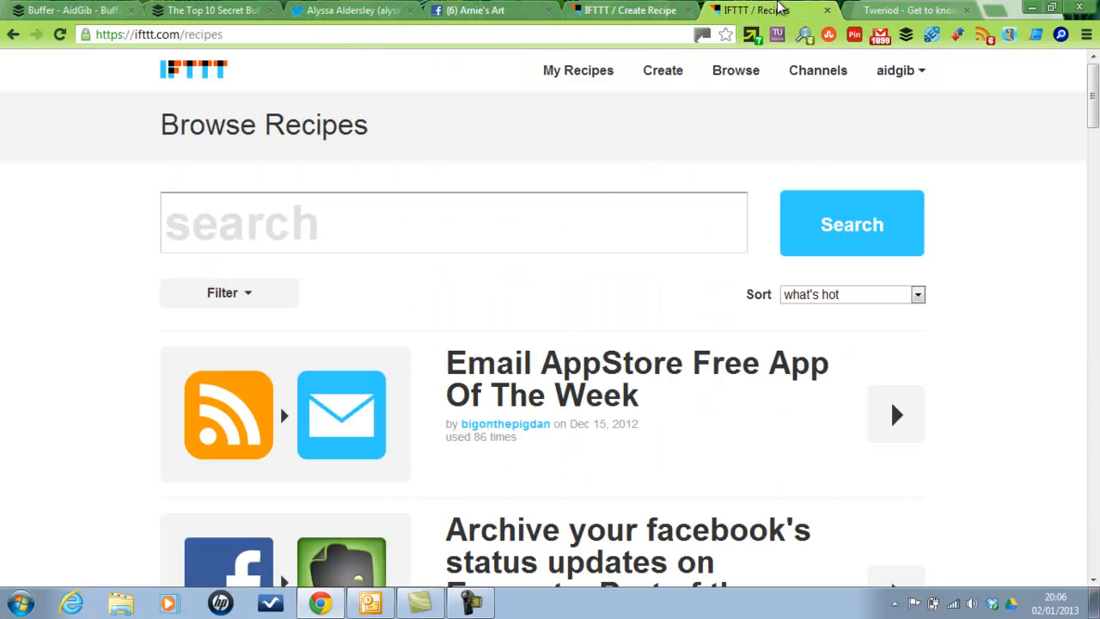
Scroll through the shared IFTTT recipes, then bring up the Buffer blog hacks article
scroll(down, 3)
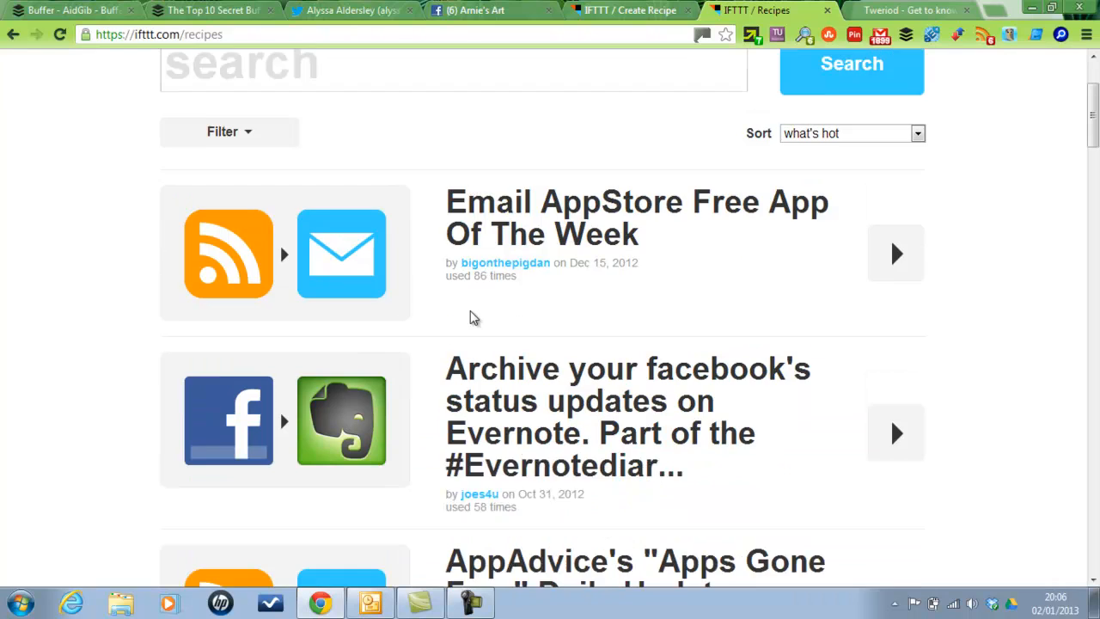
scroll(down, 3)
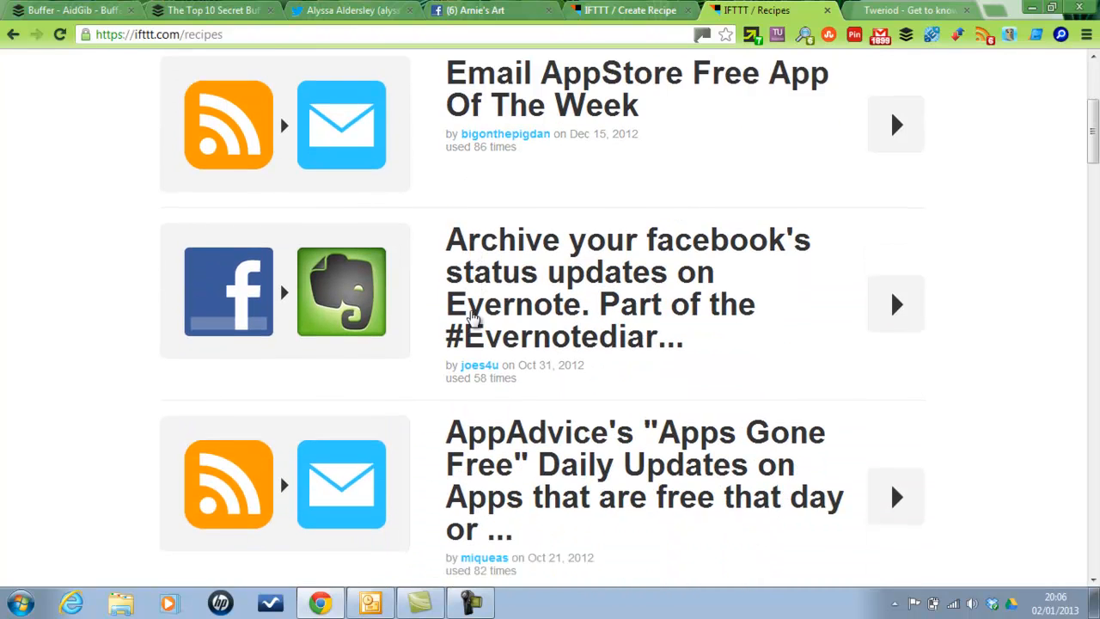
scroll(down, 3)
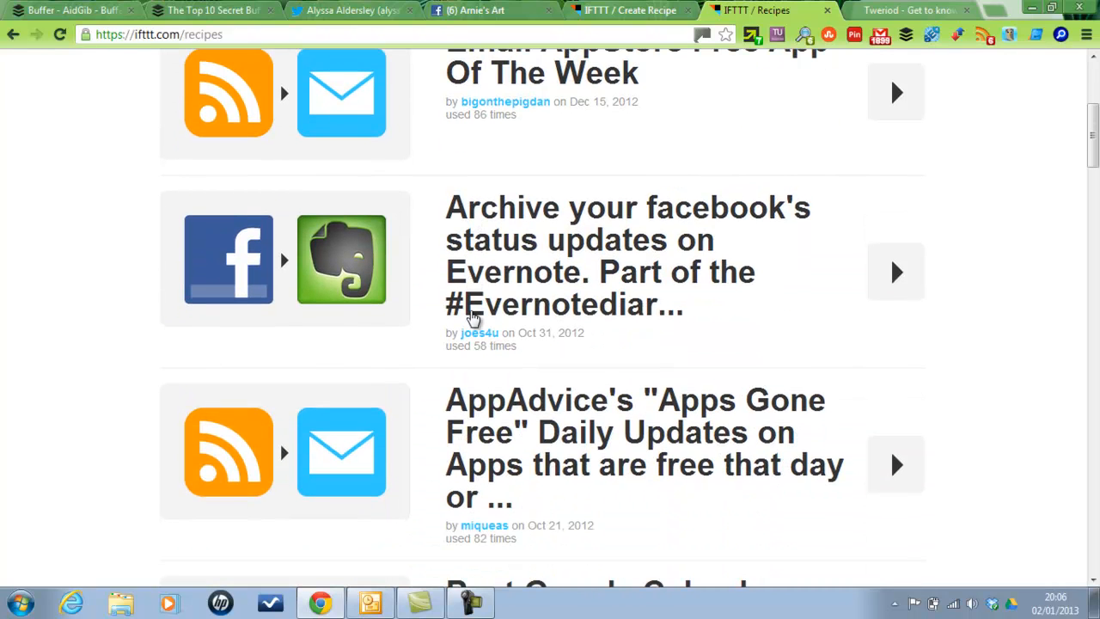
mouse_move(570, 238)
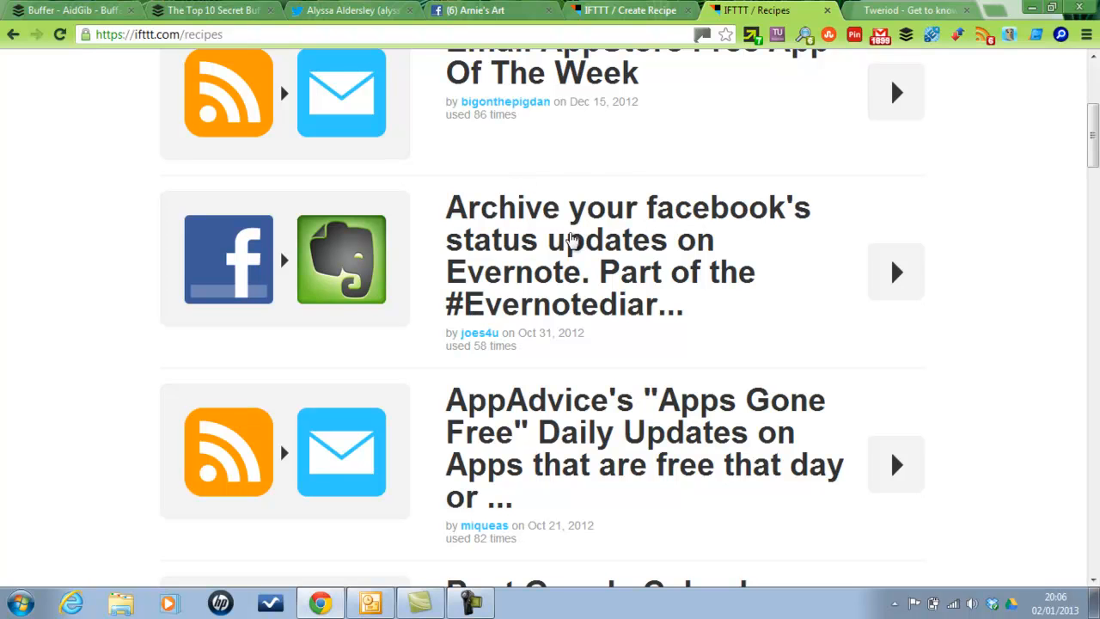
mouse_move(609, 256)
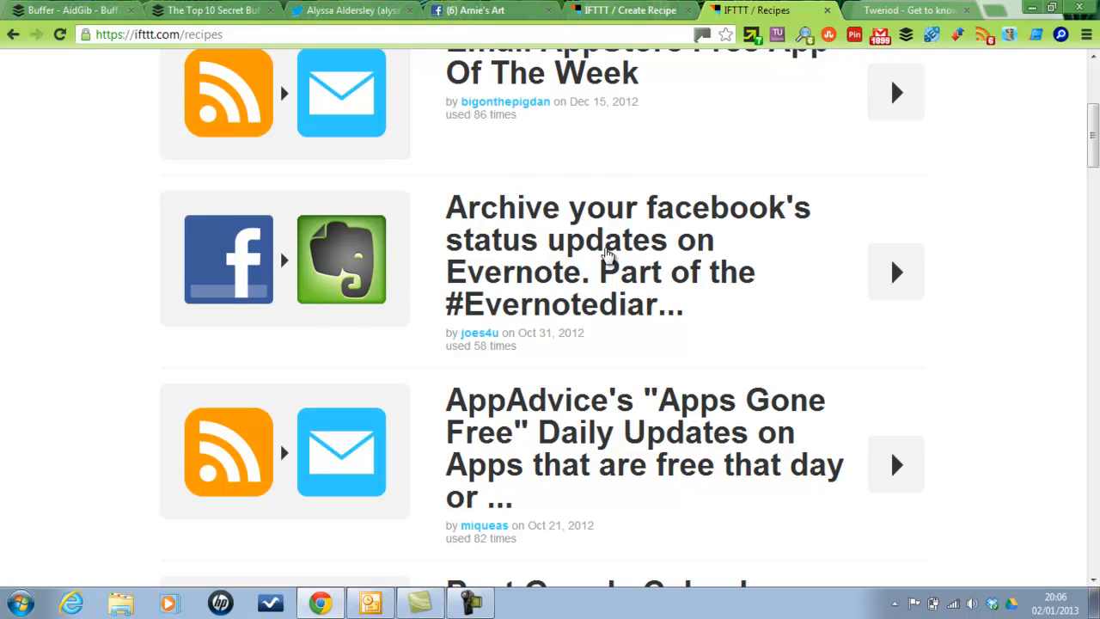
mouse_move(208, 256)
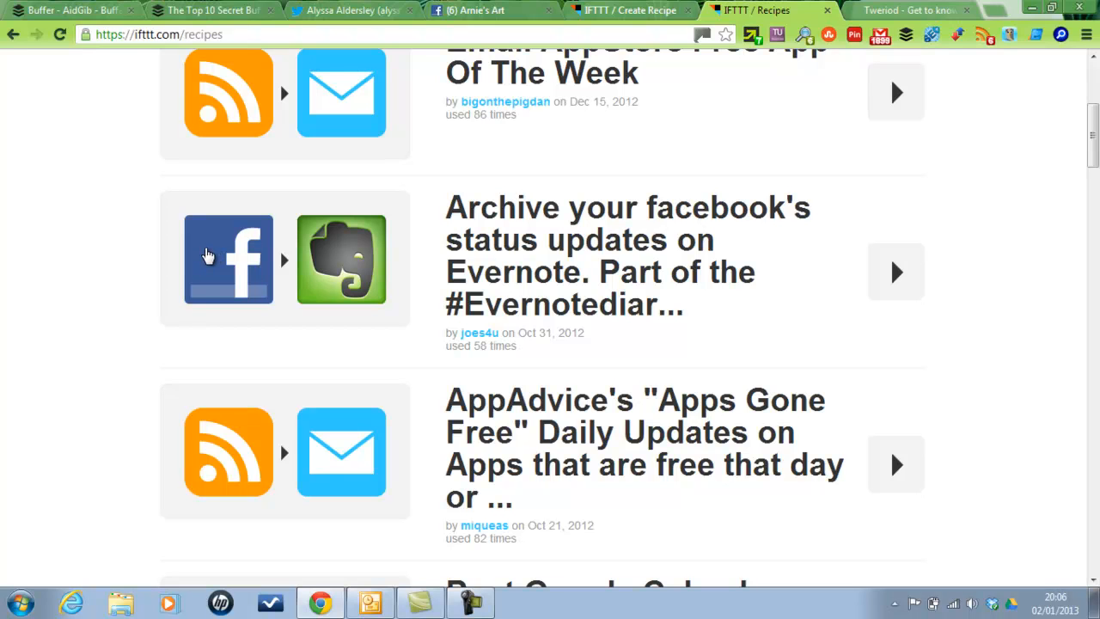
mouse_move(365, 244)
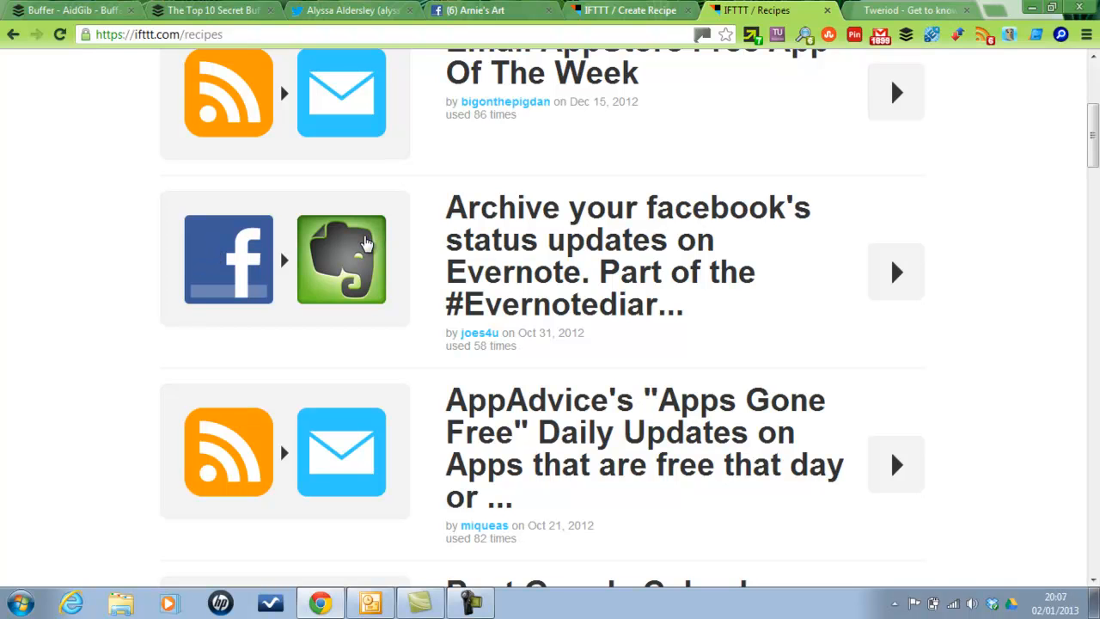
scroll(down, 3)
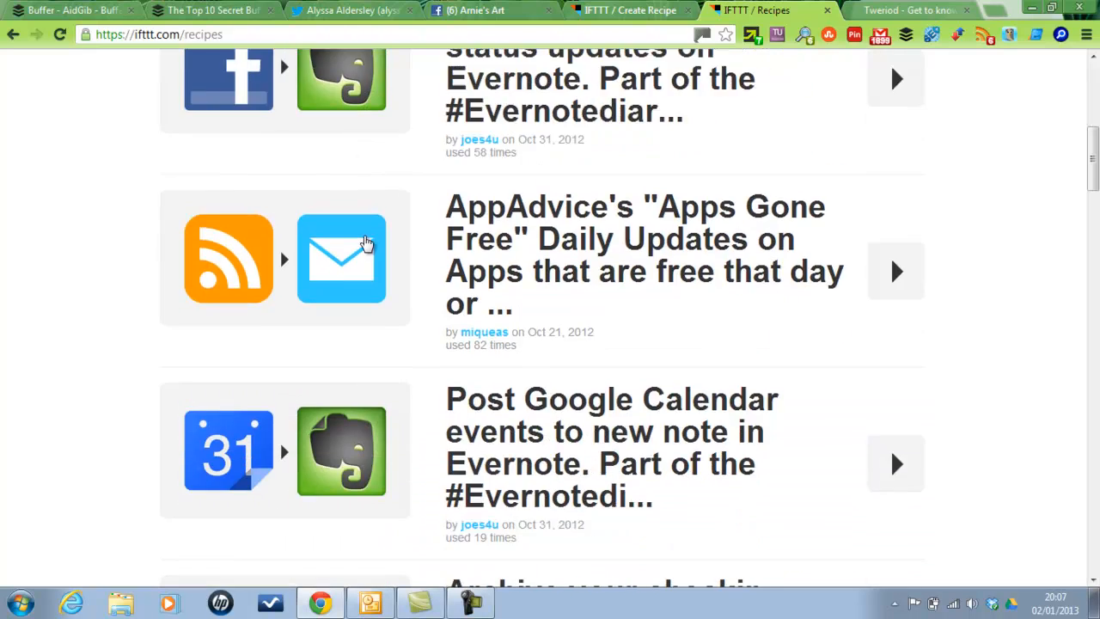
scroll(down, 3)
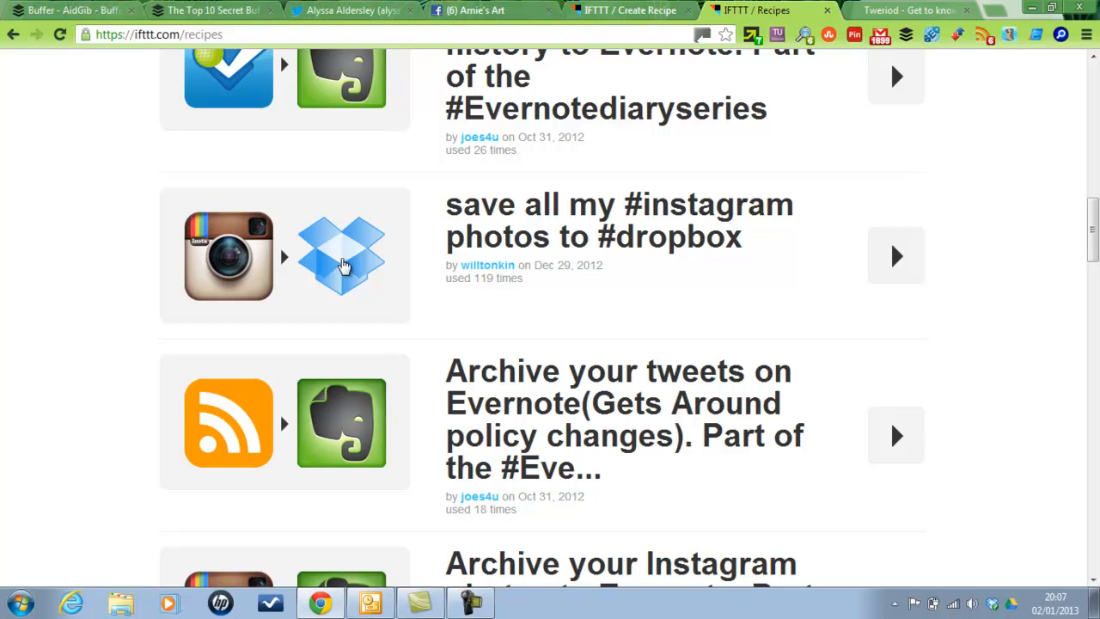
mouse_move(357, 244)
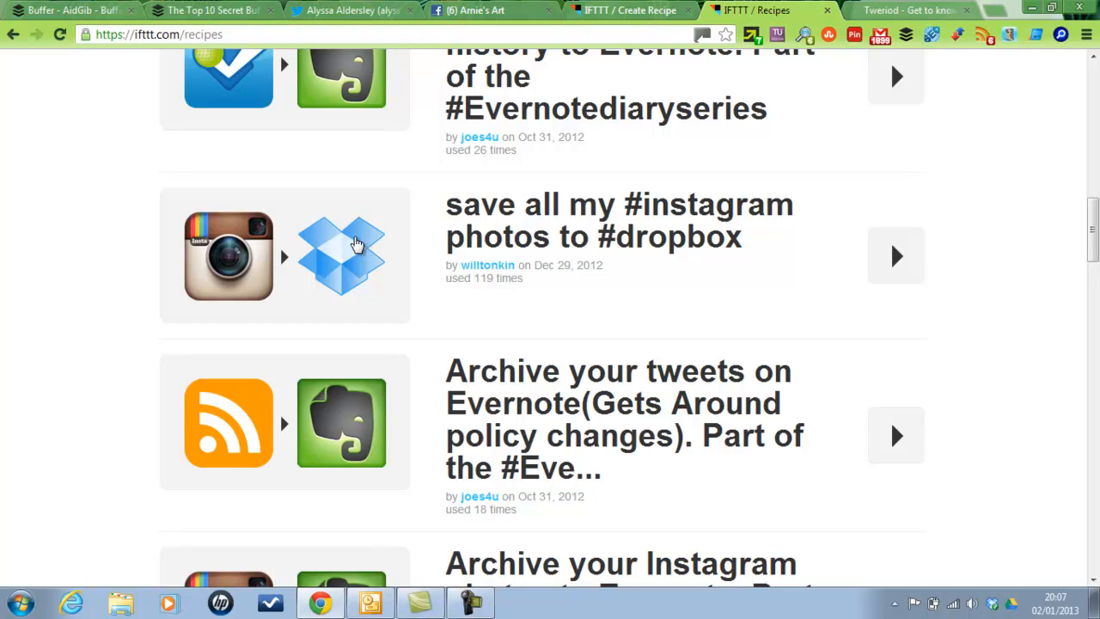
mouse_move(213, 266)
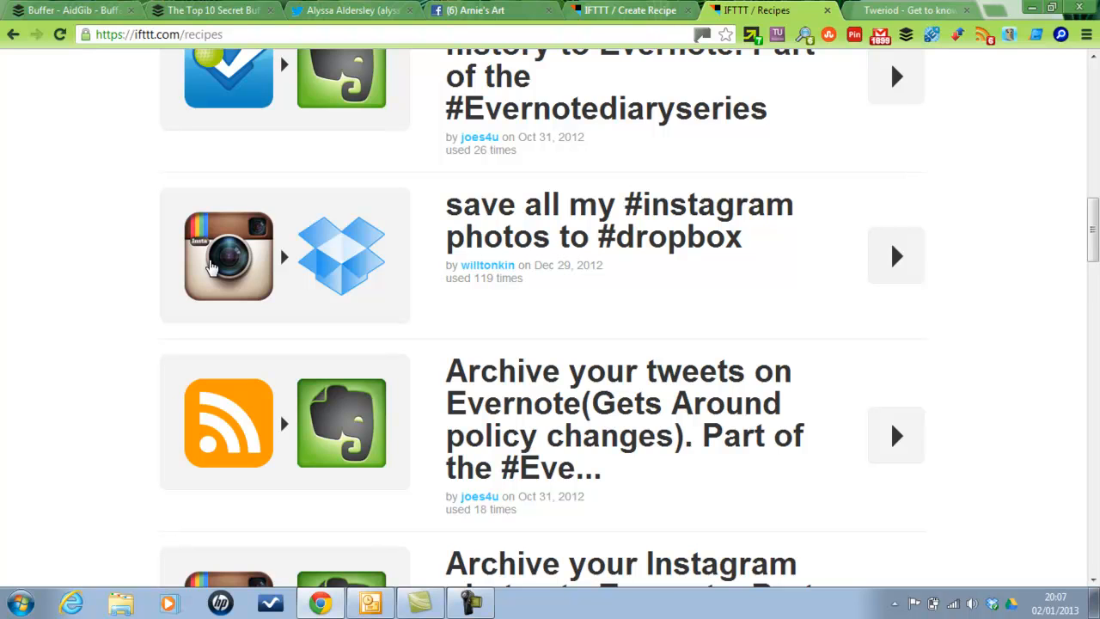
mouse_move(350, 260)
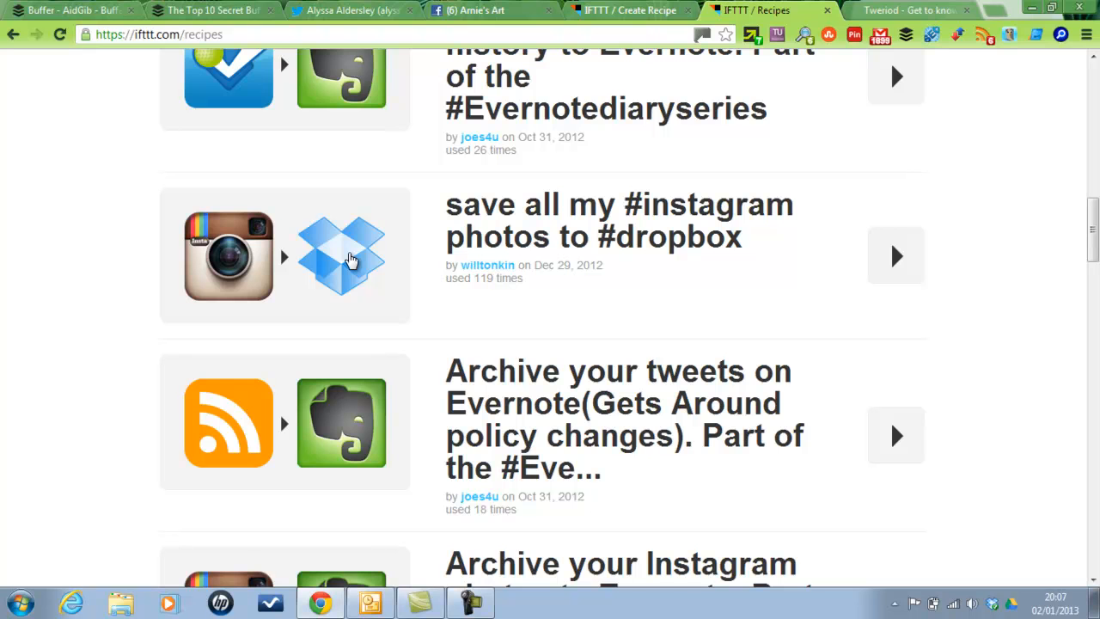
scroll(down, 3)
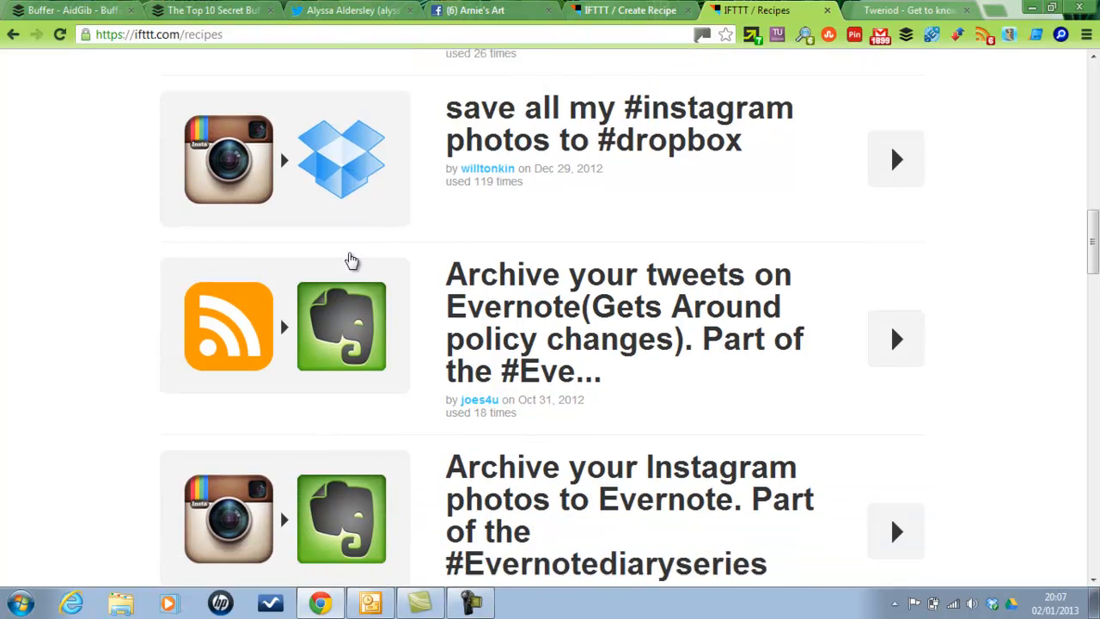
scroll(down, 3)
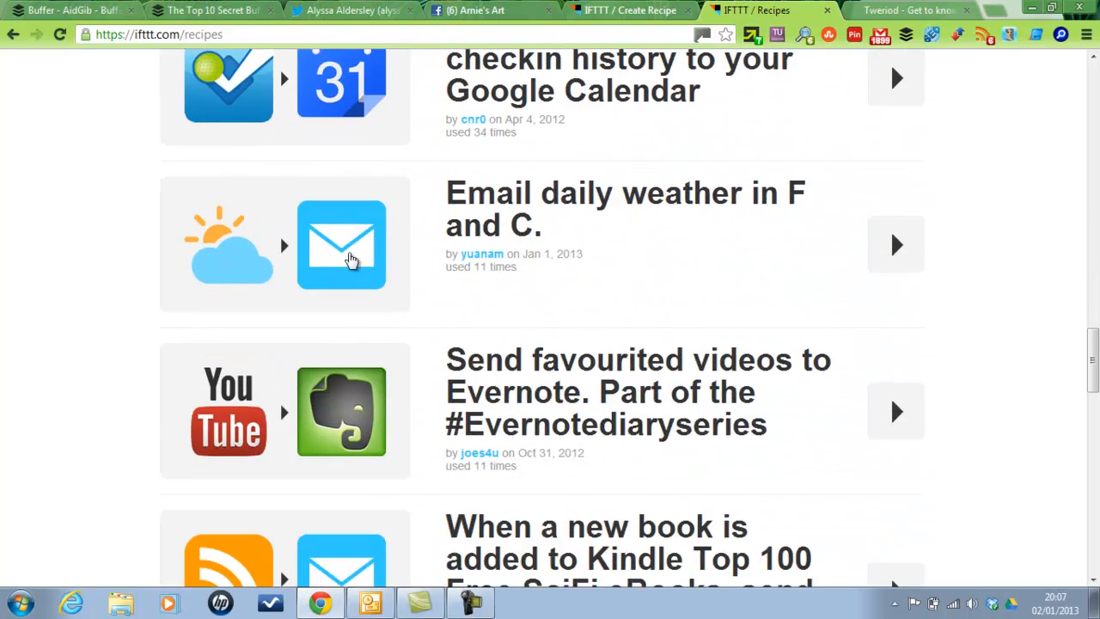
scroll(down, 3)
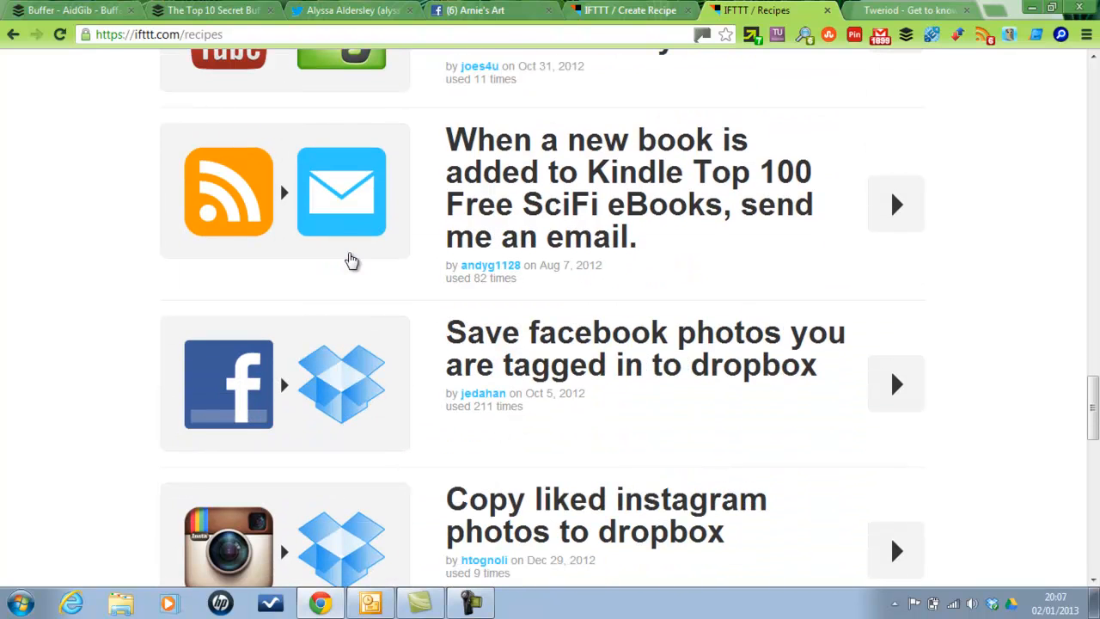
mouse_move(251, 385)
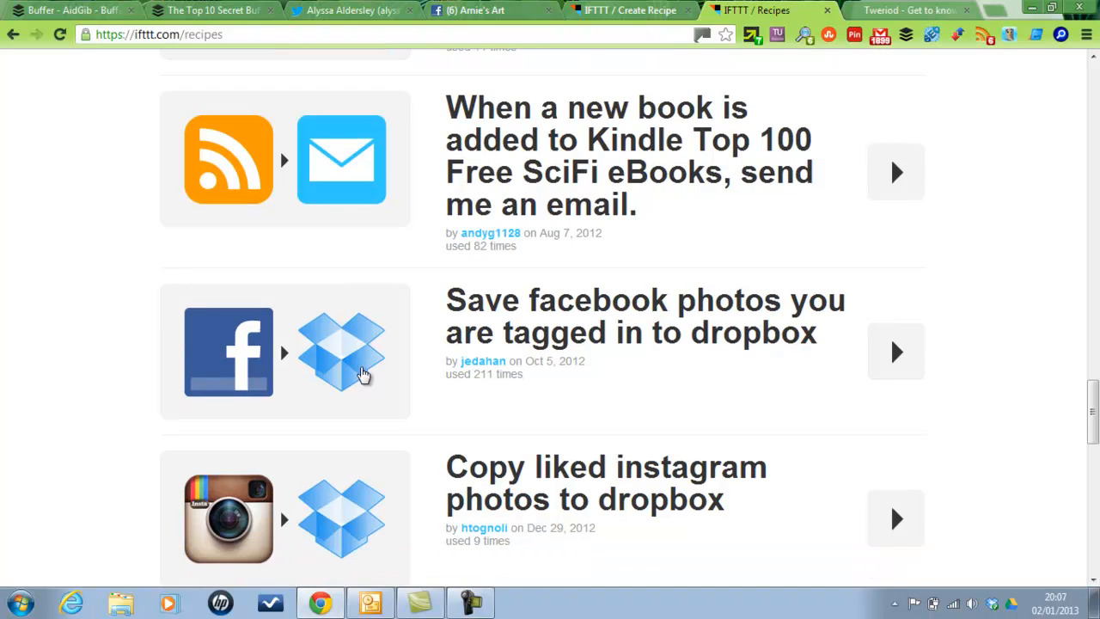
scroll(down, 3)
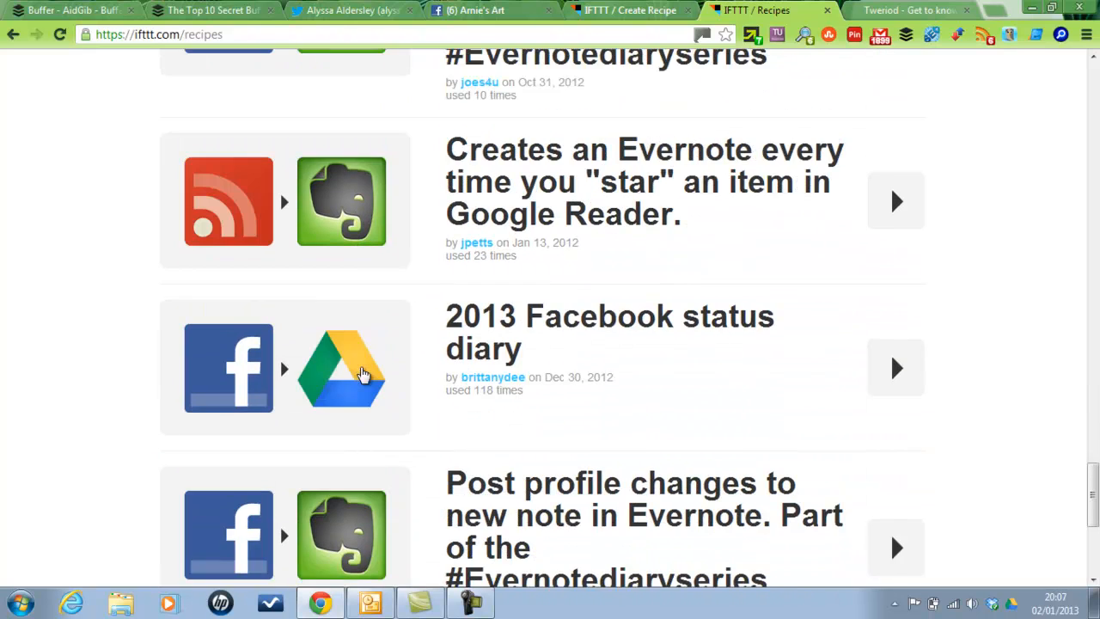
scroll(down, 3)
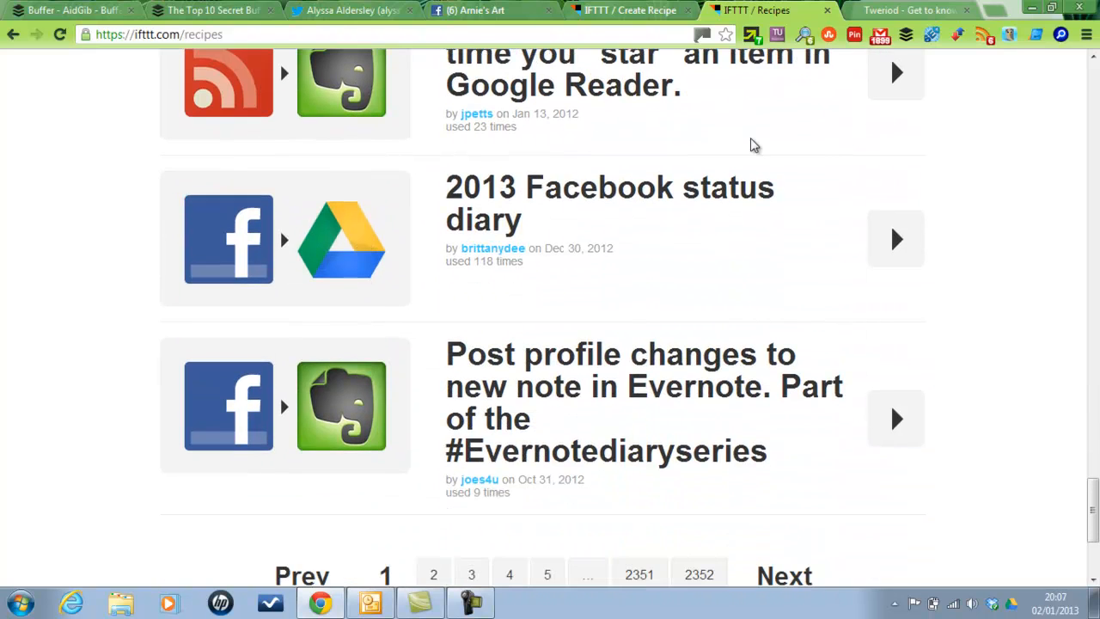
mouse_move(554, 162)
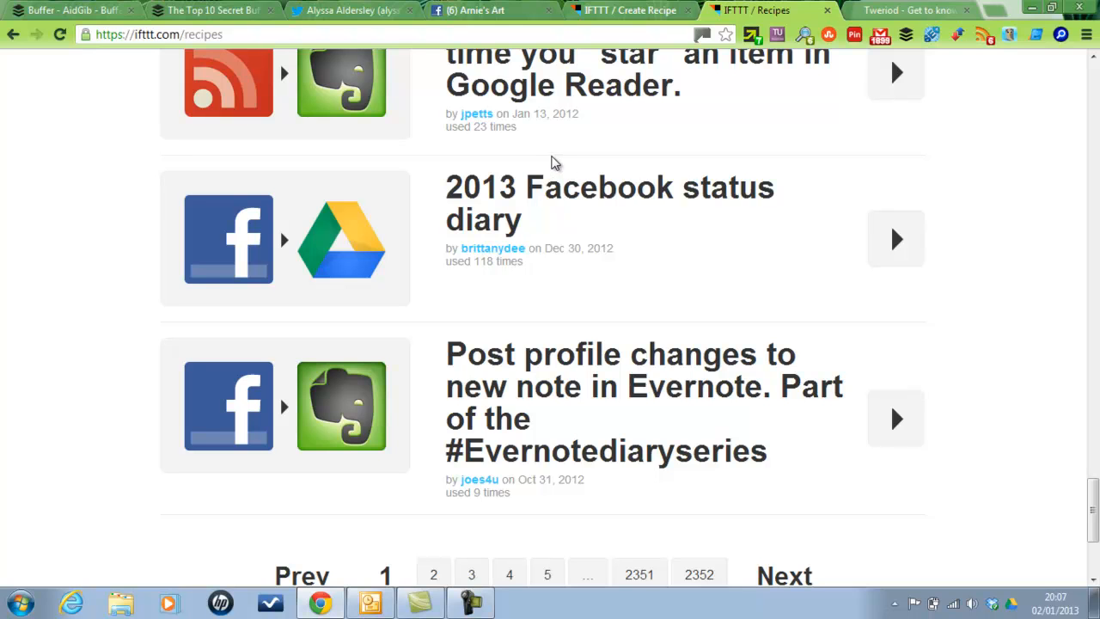
mouse_move(560, 162)
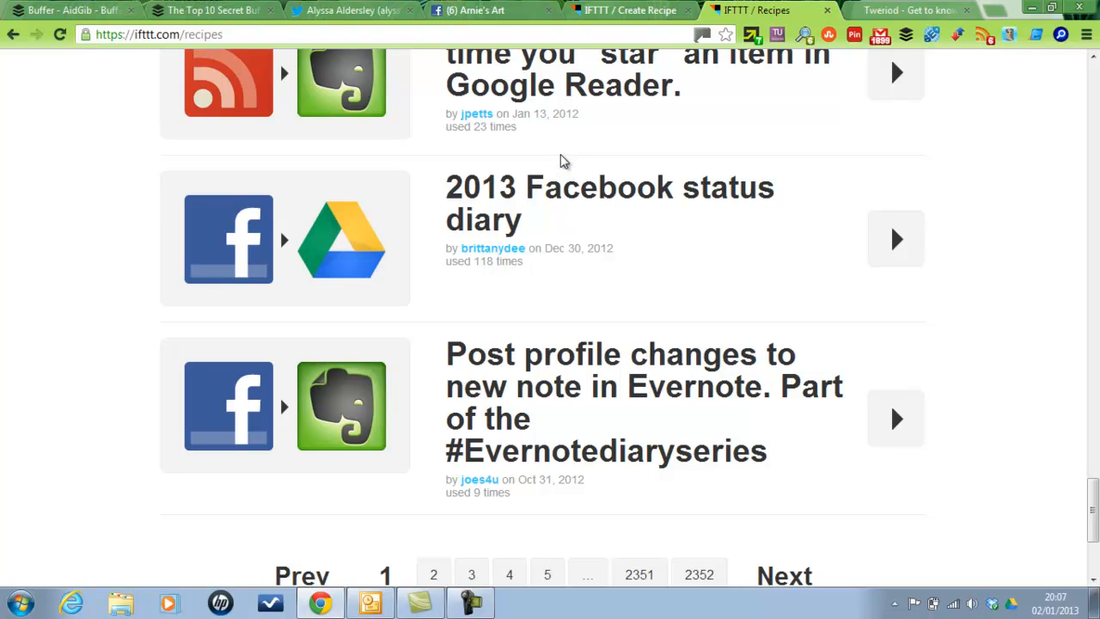
mouse_move(191, 7)
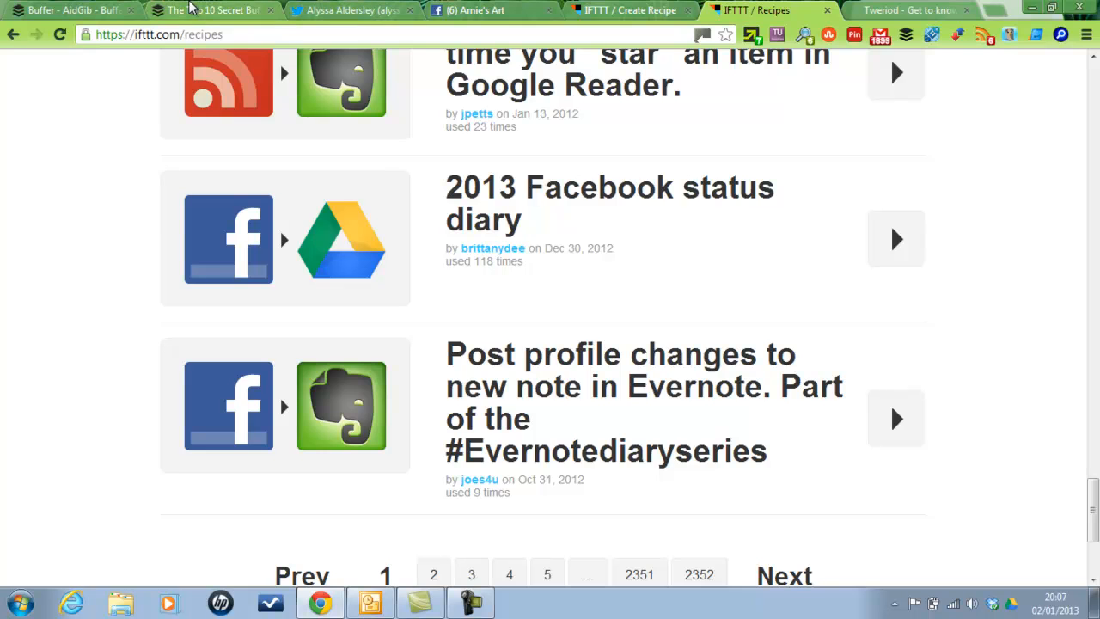
click(209, 10)
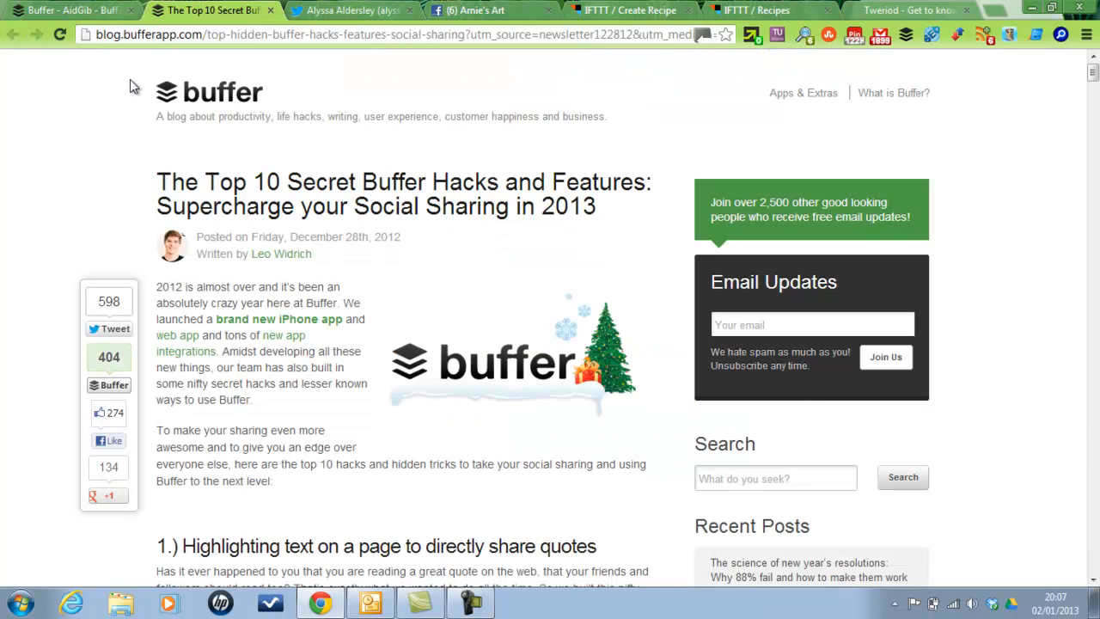
mouse_move(196, 55)
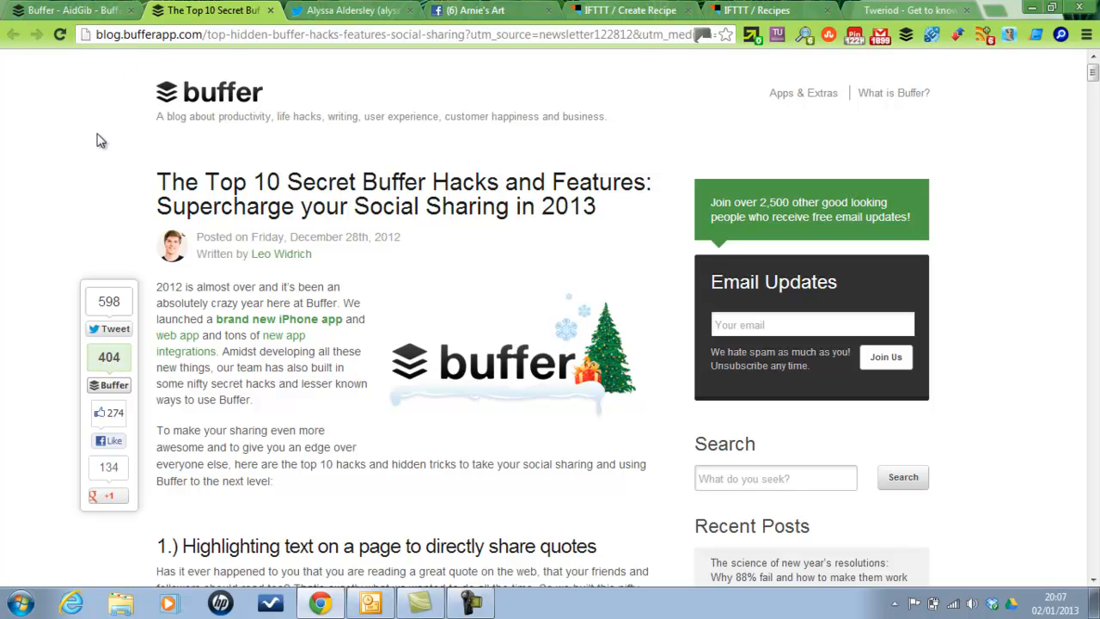
mouse_move(134, 257)
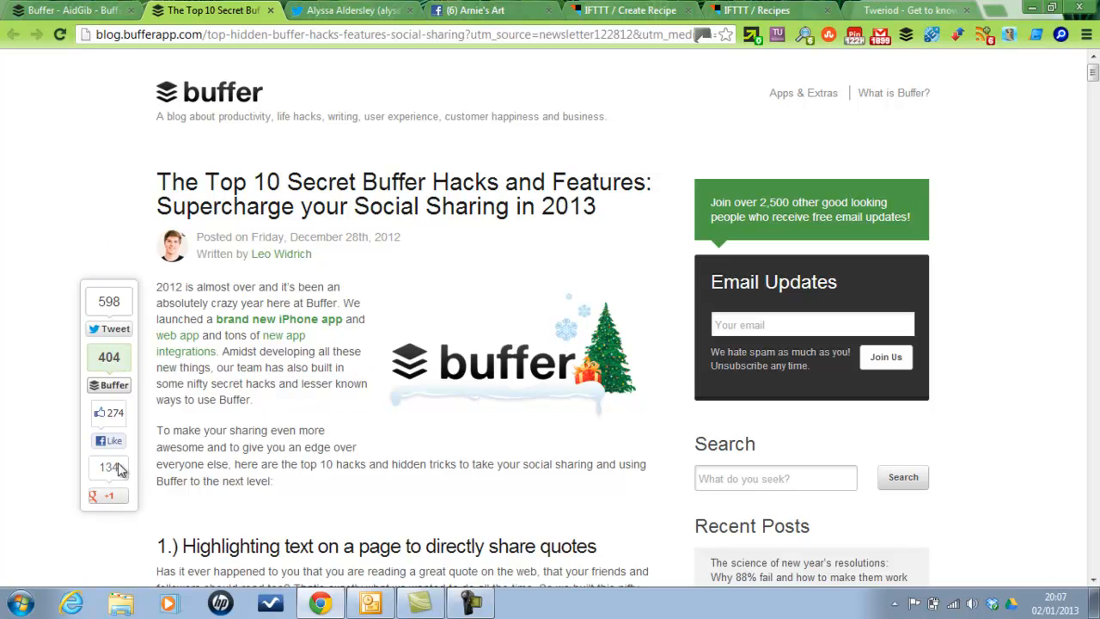
mouse_move(58, 283)
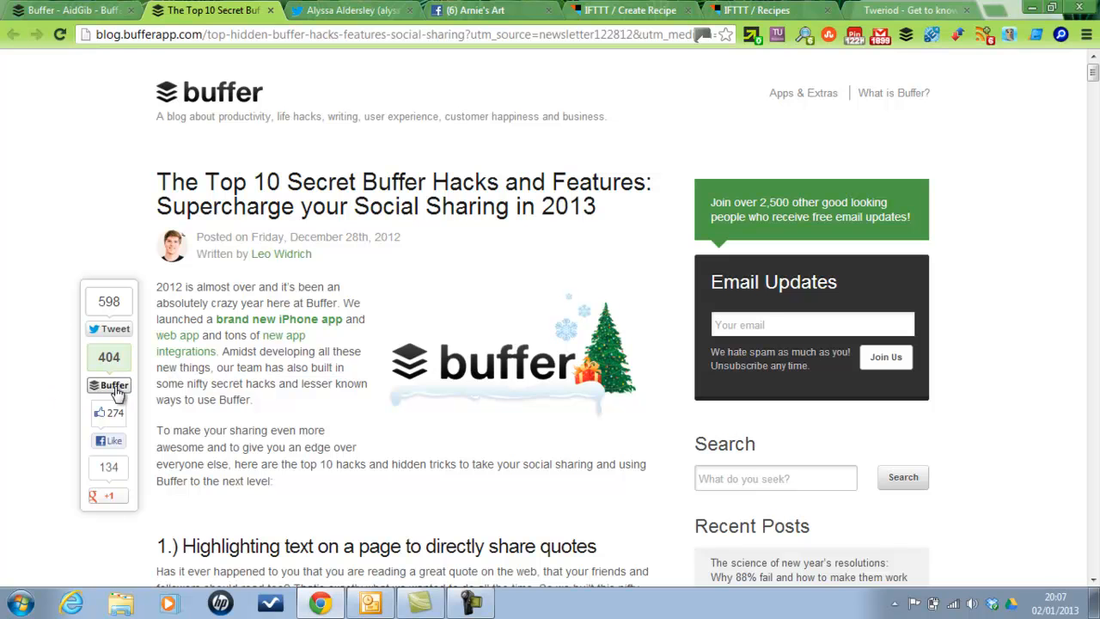
Share the Top 10 Secret Buffer Hacks article via its Buffer button and add it to the queue
click(109, 385)
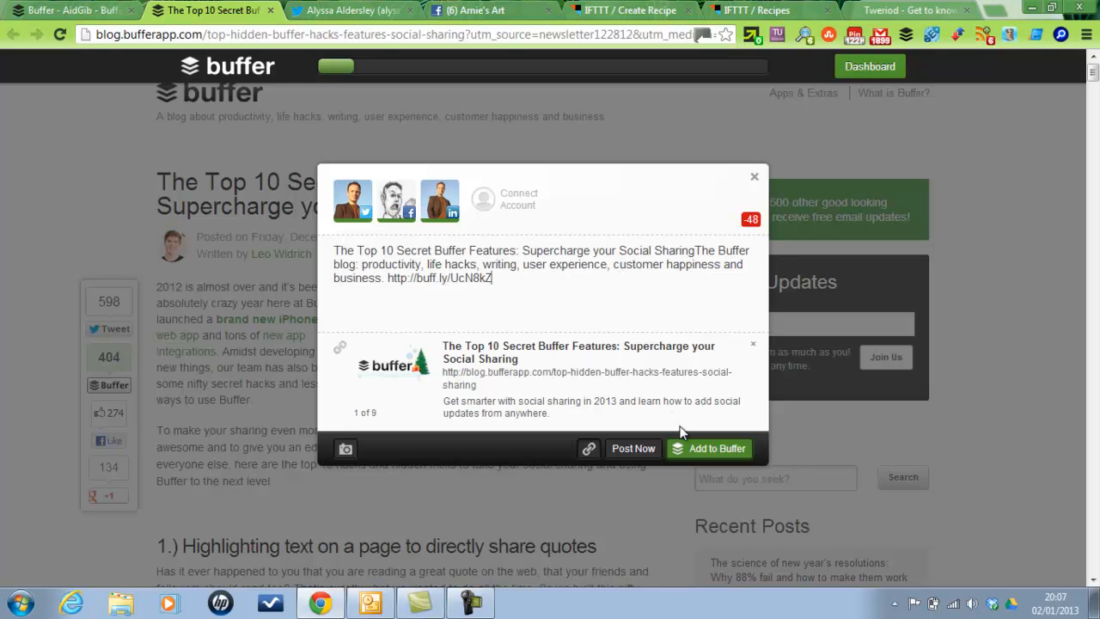
click(752, 175)
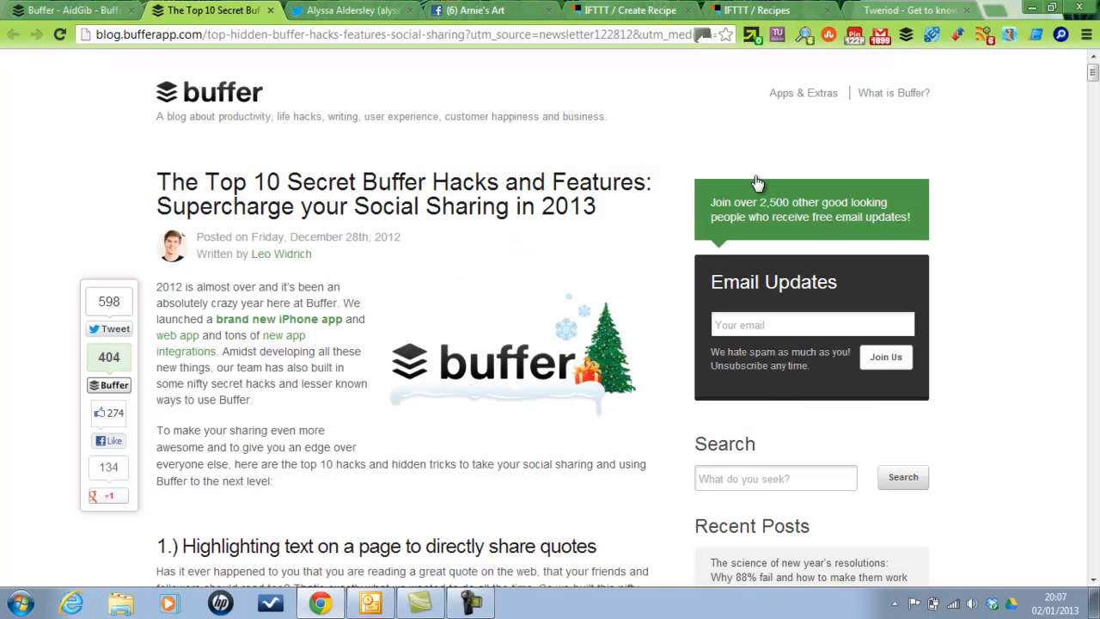
scroll(down, 3)
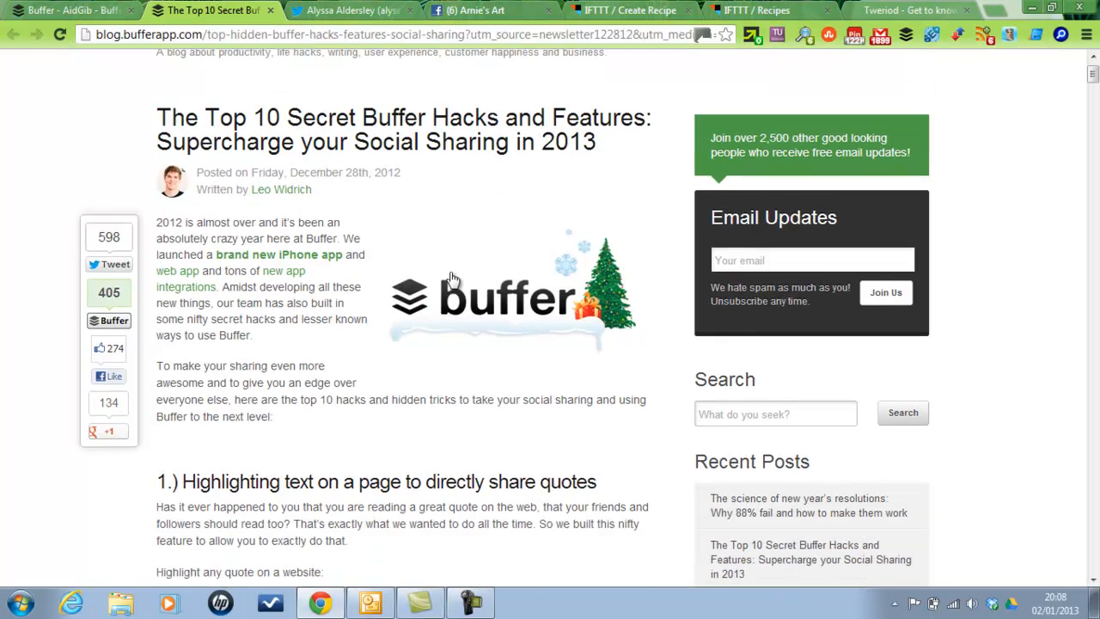
scroll(down, 3)
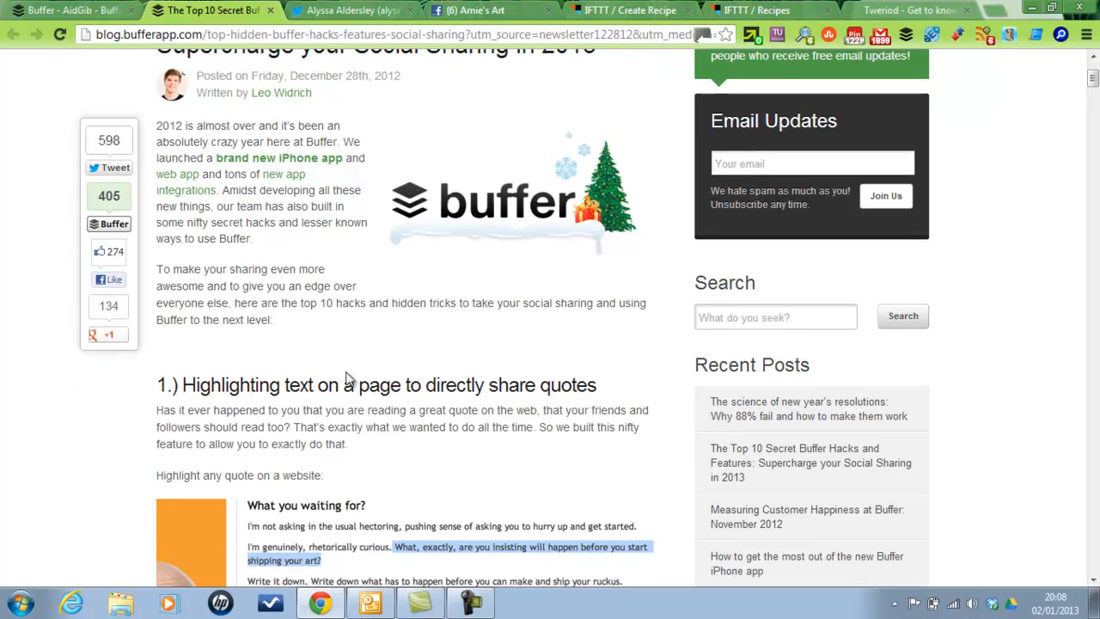
mouse_move(596, 388)
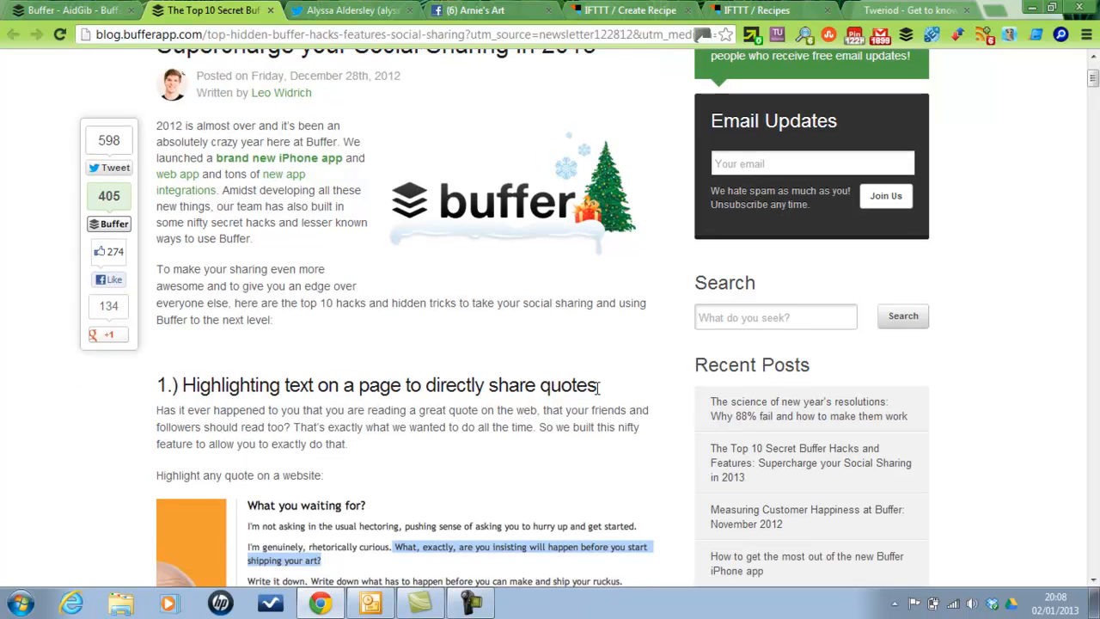
drag(186, 385, 594, 385)
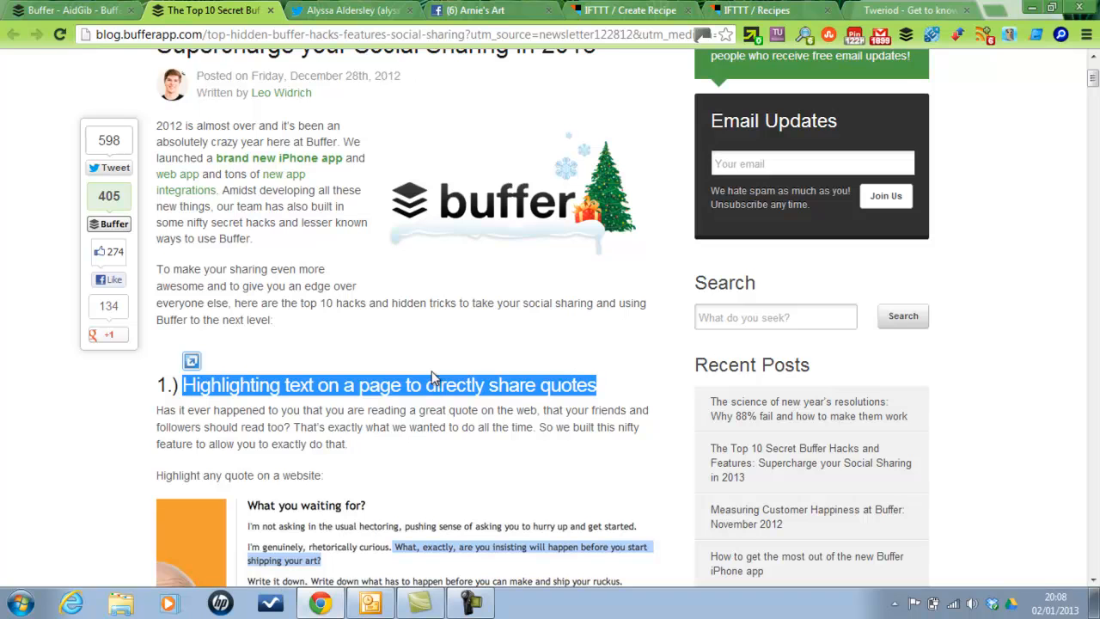
mouse_move(931, 32)
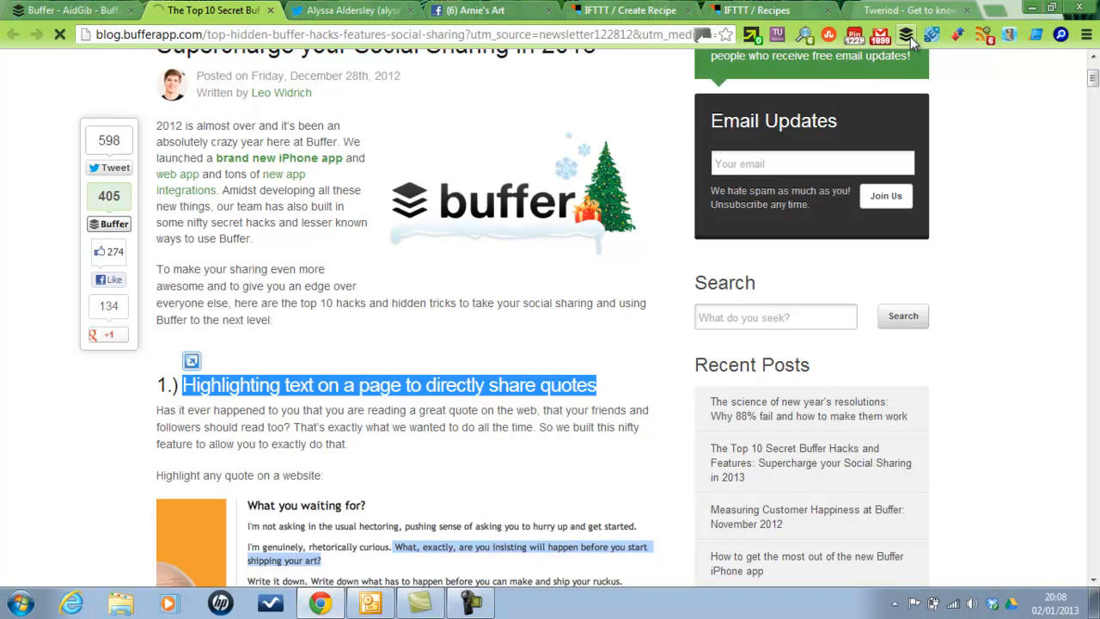
click(907, 34)
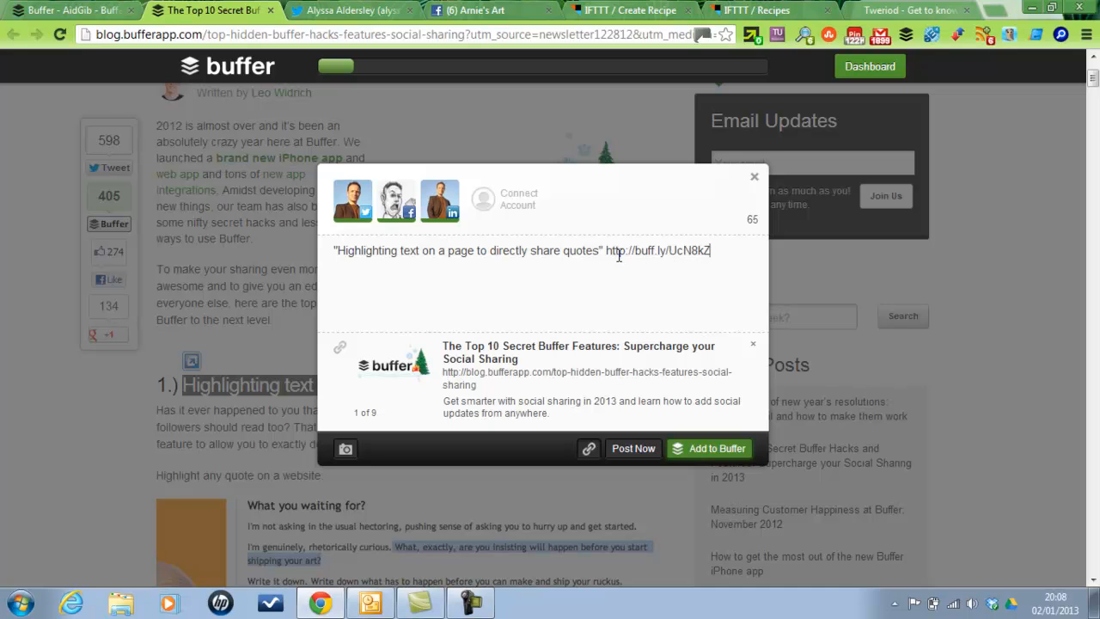
mouse_move(639, 251)
text(Found at )
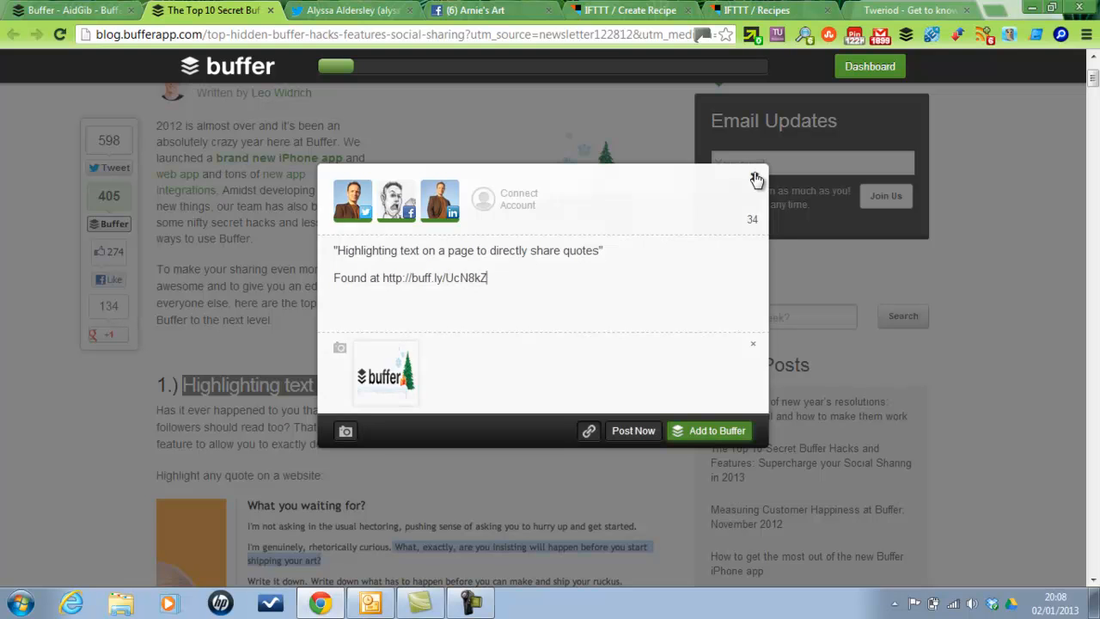
click(756, 180)
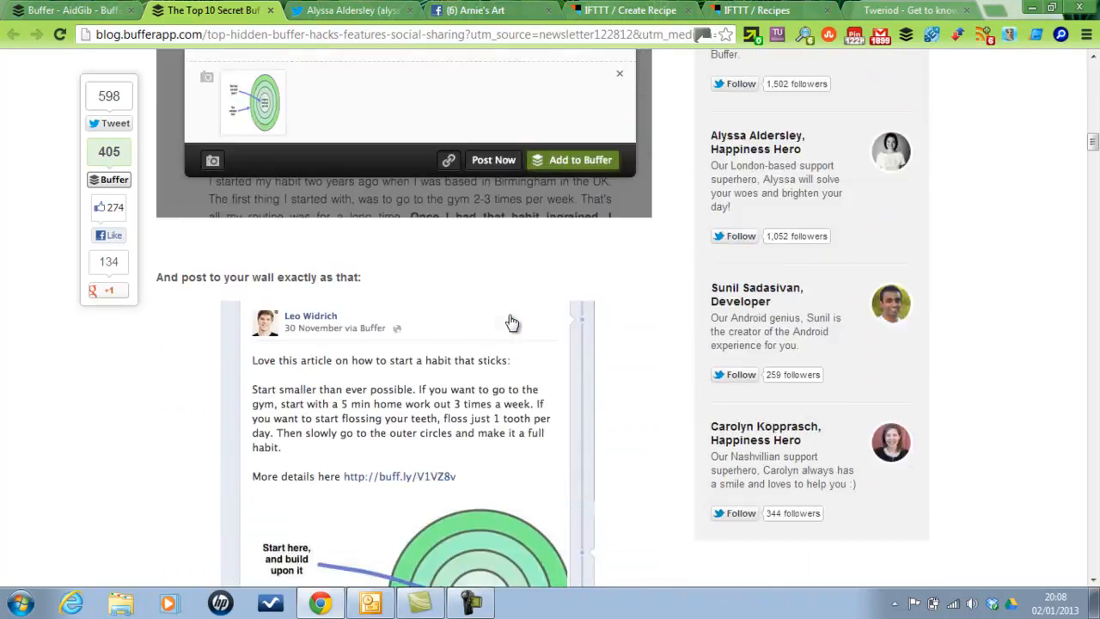
Read down through the Buffer hacks article to the Tweetcaster heading
scroll(down, 3)
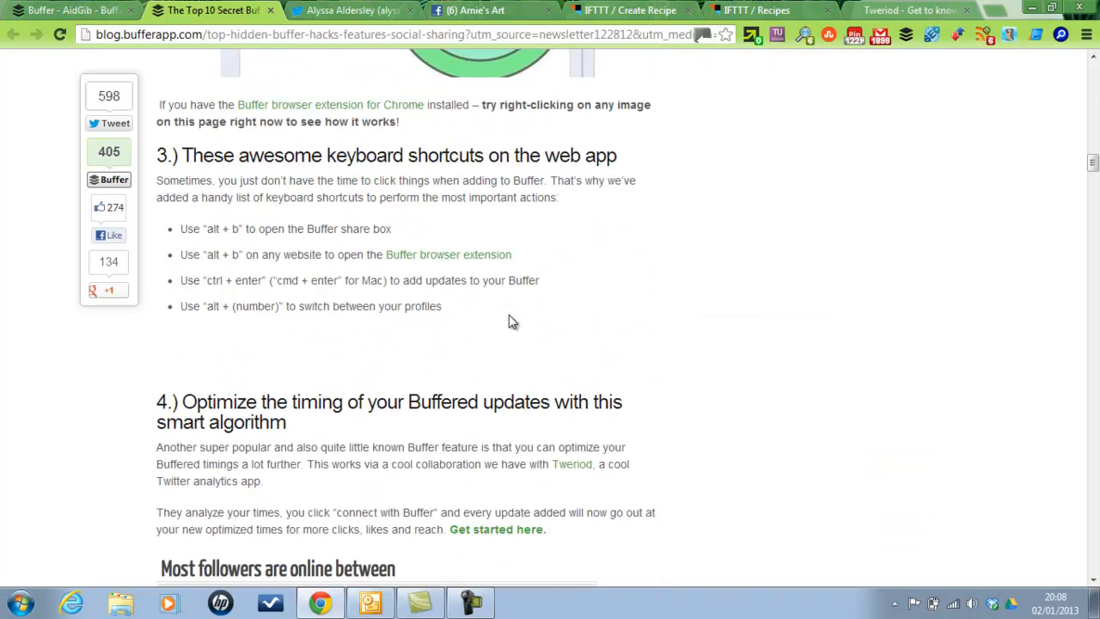
scroll(down, 3)
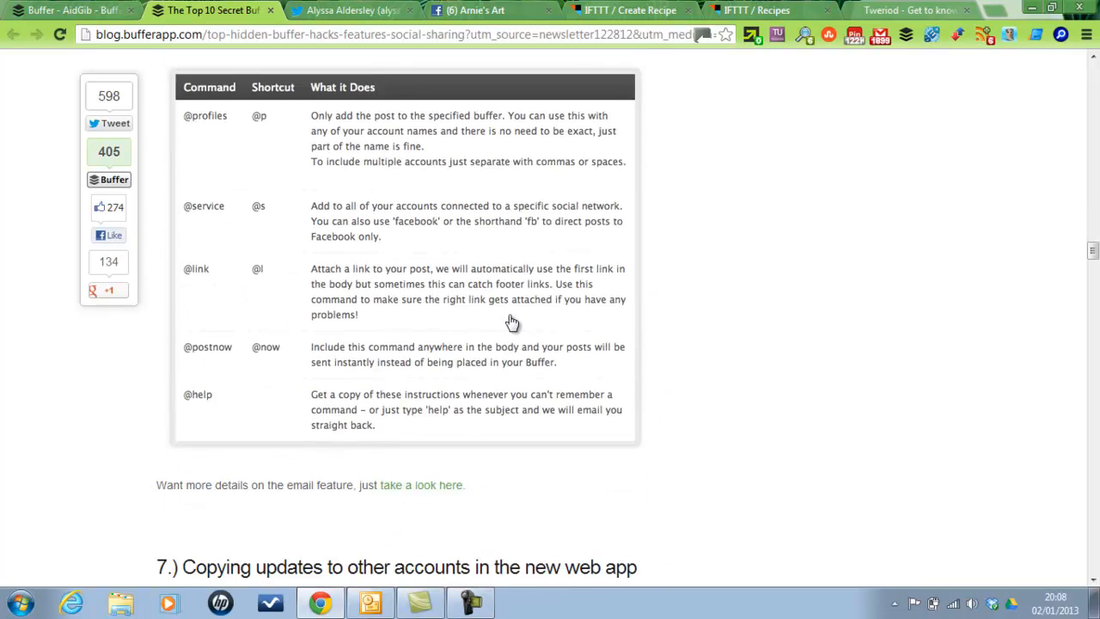
scroll(down, 3)
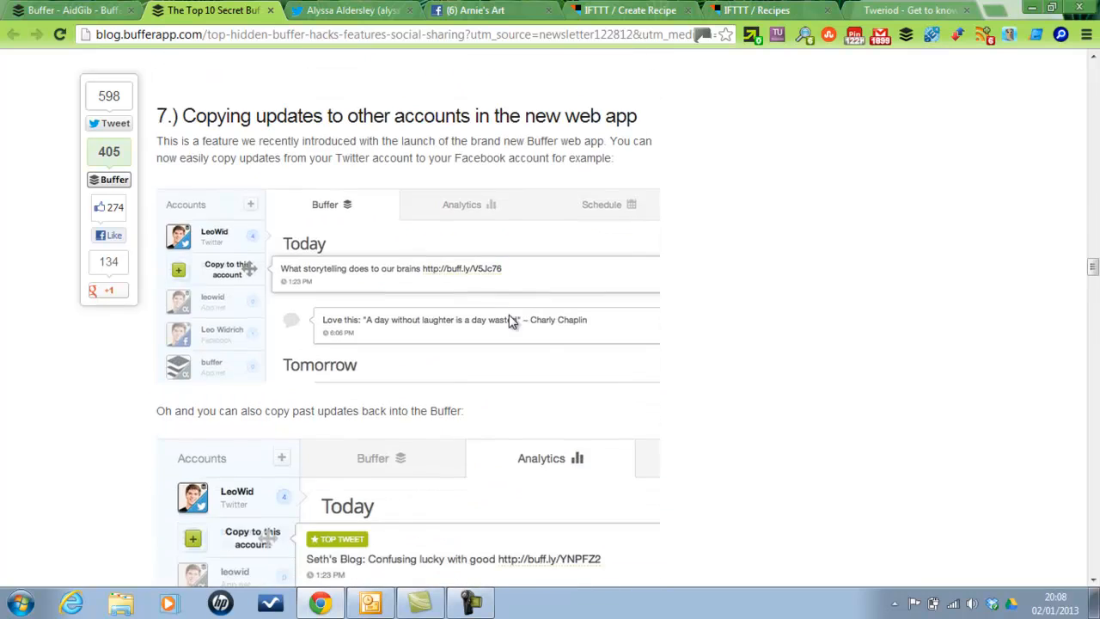
scroll(down, 3)
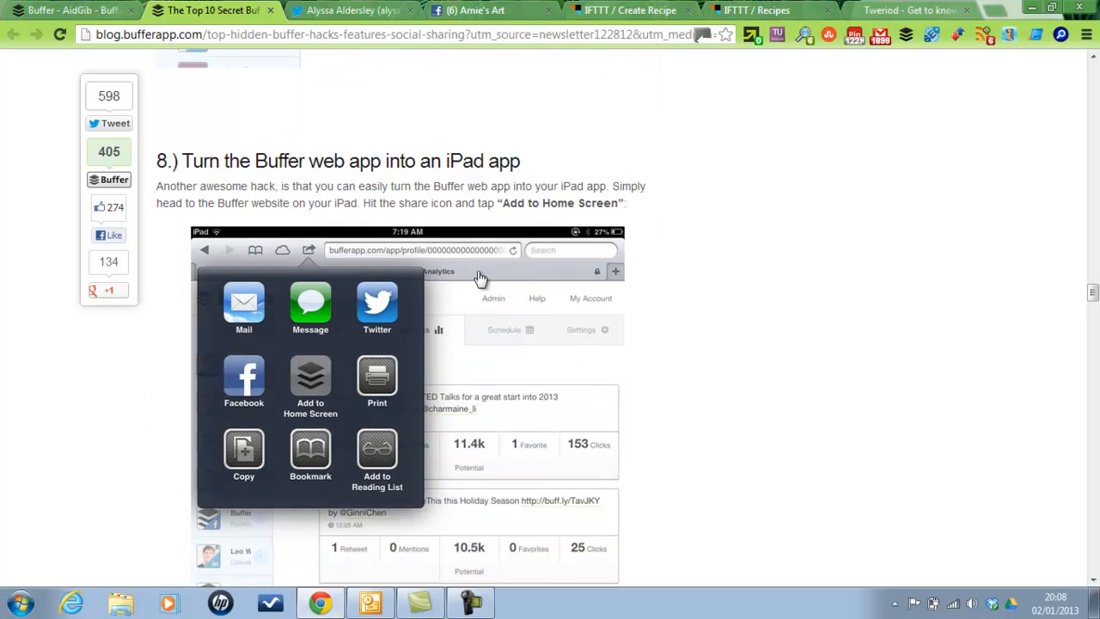
scroll(down, 3)
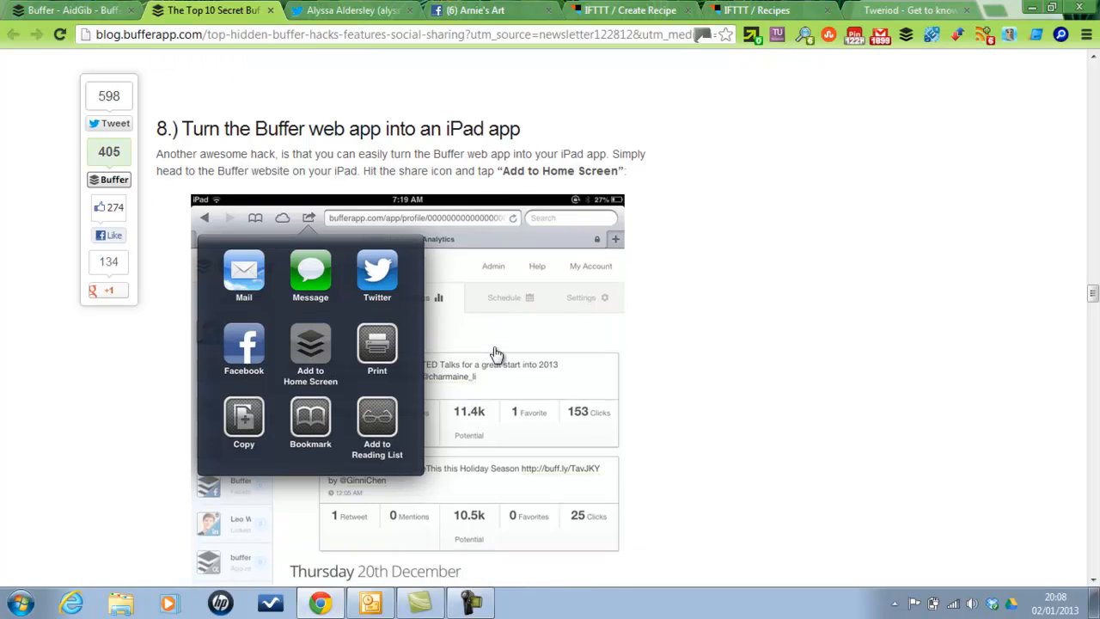
scroll(down, 3)
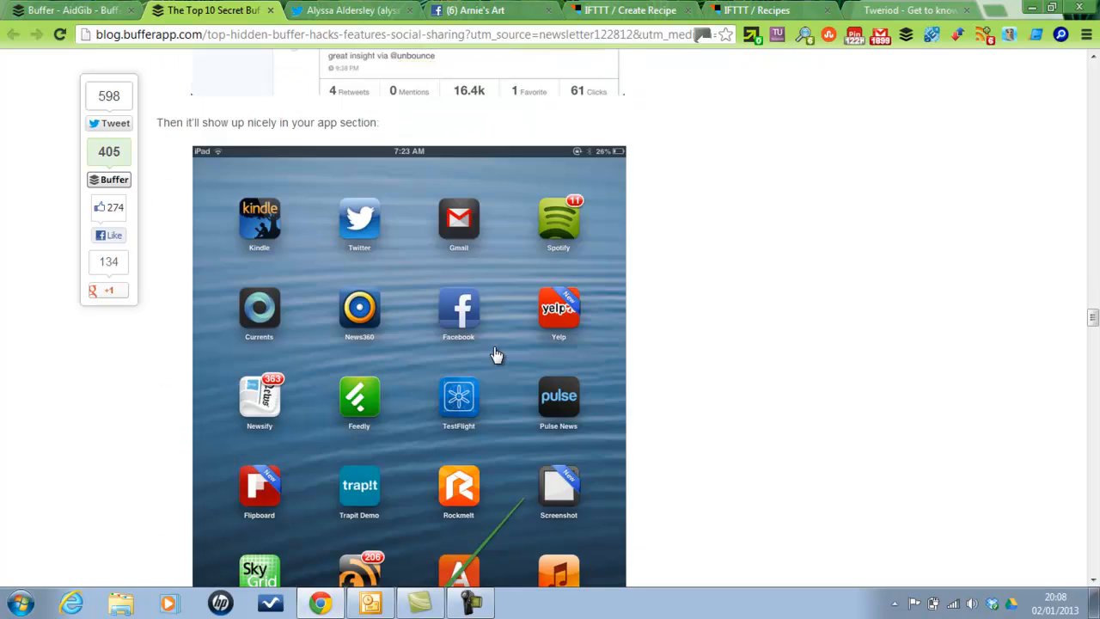
scroll(down, 3)
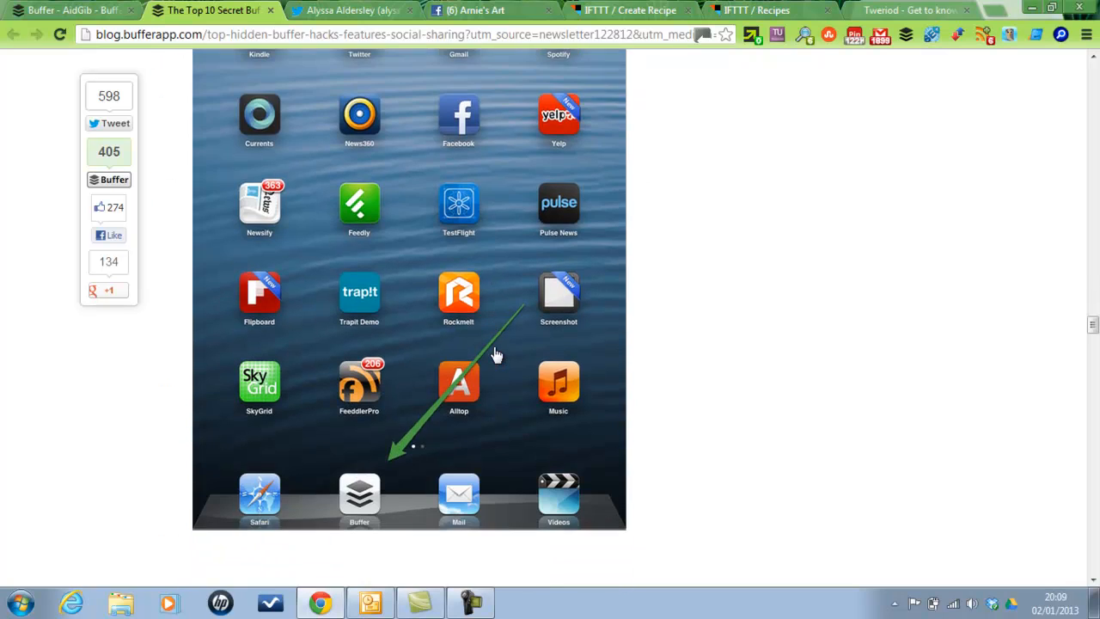
mouse_move(354, 399)
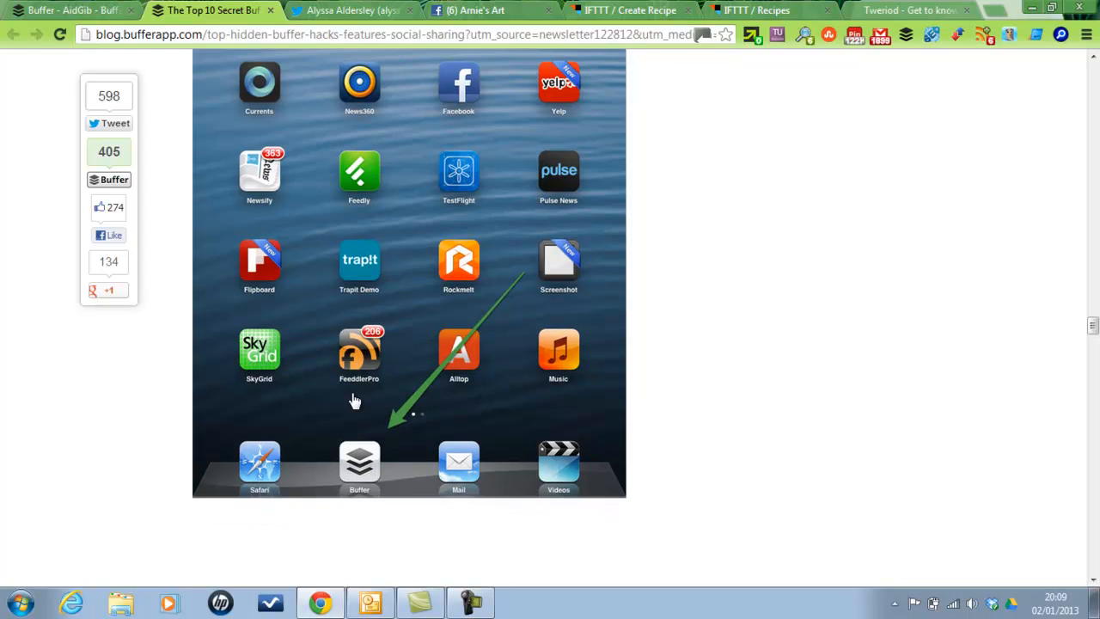
scroll(down, 3)
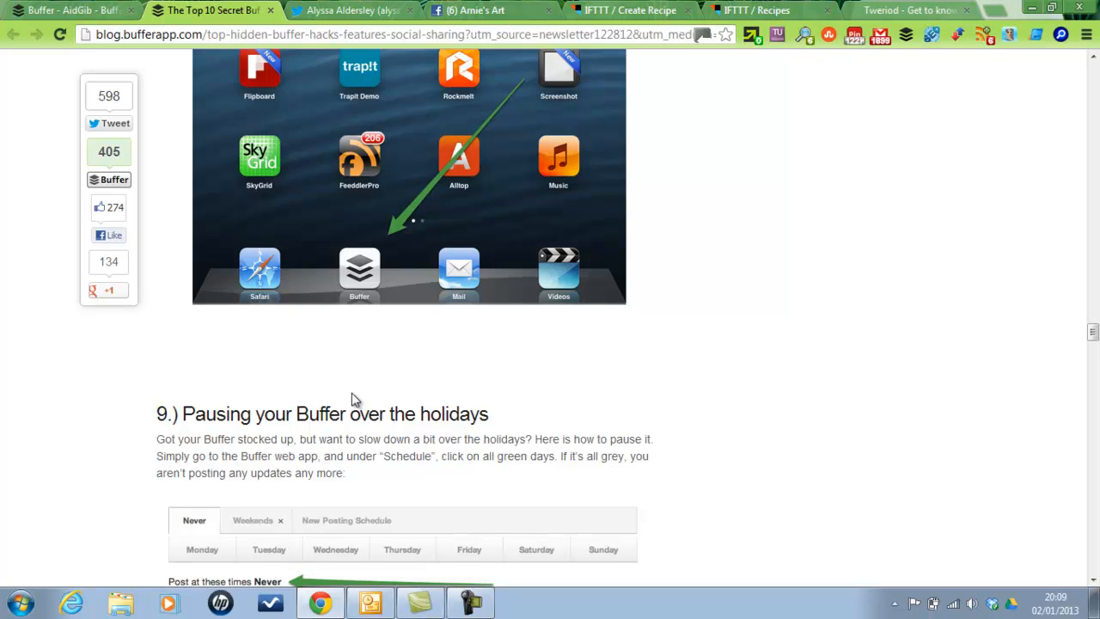
scroll(down, 3)
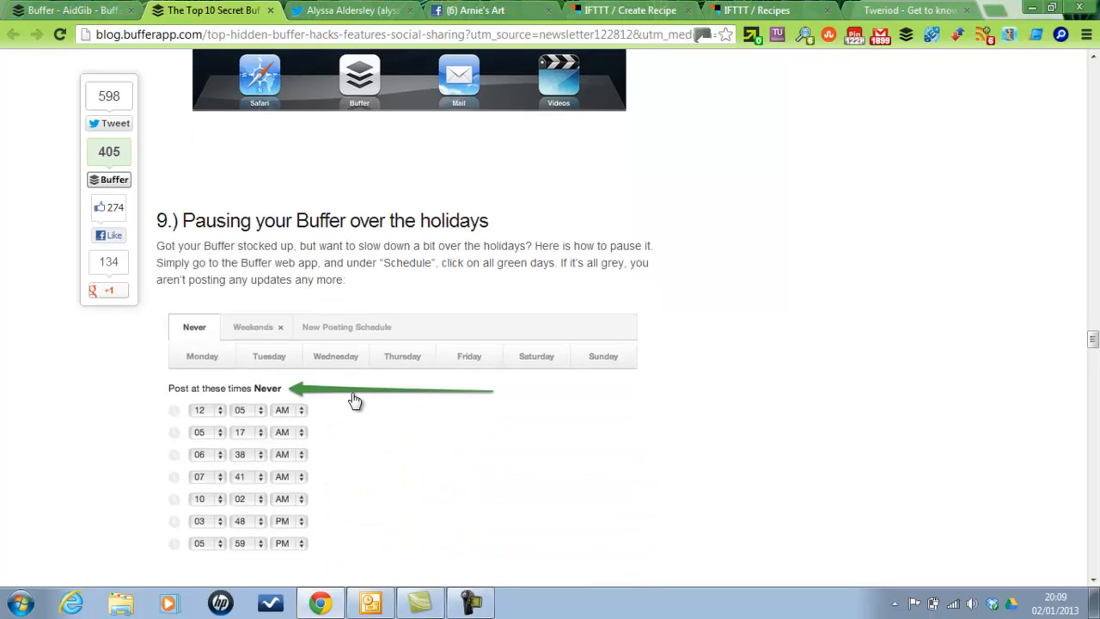
scroll(down, 3)
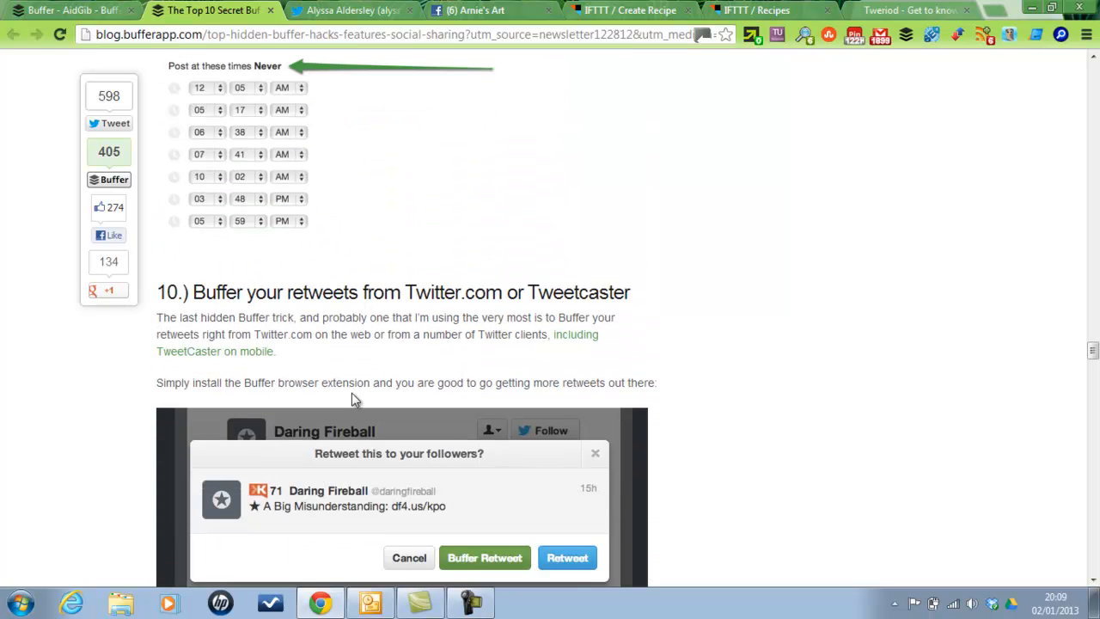
scroll(down, 3)
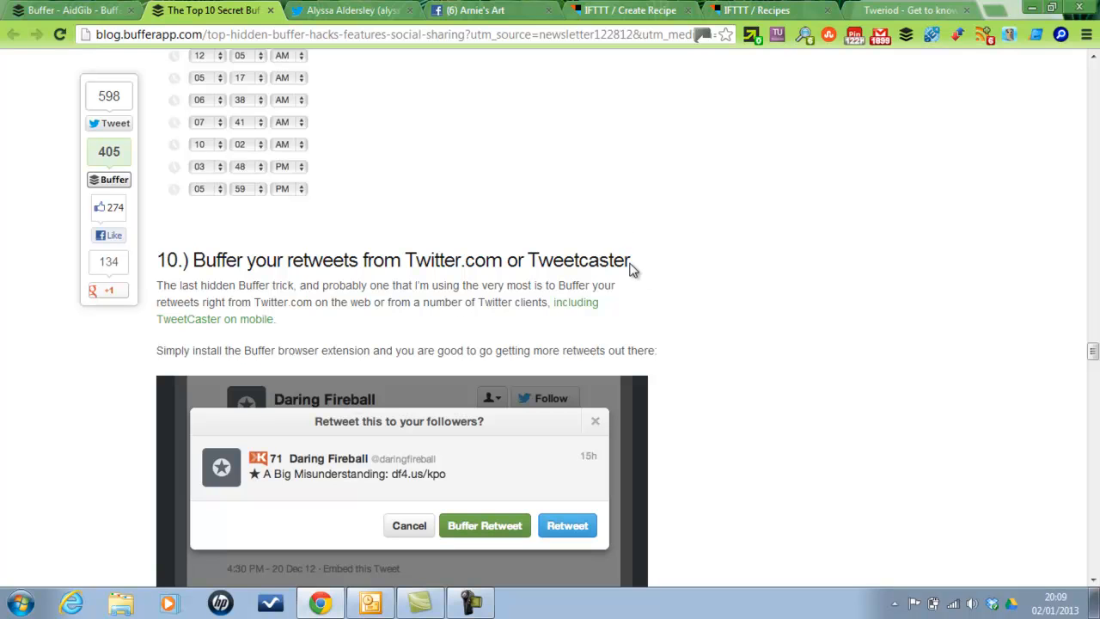
double_click(577, 259)
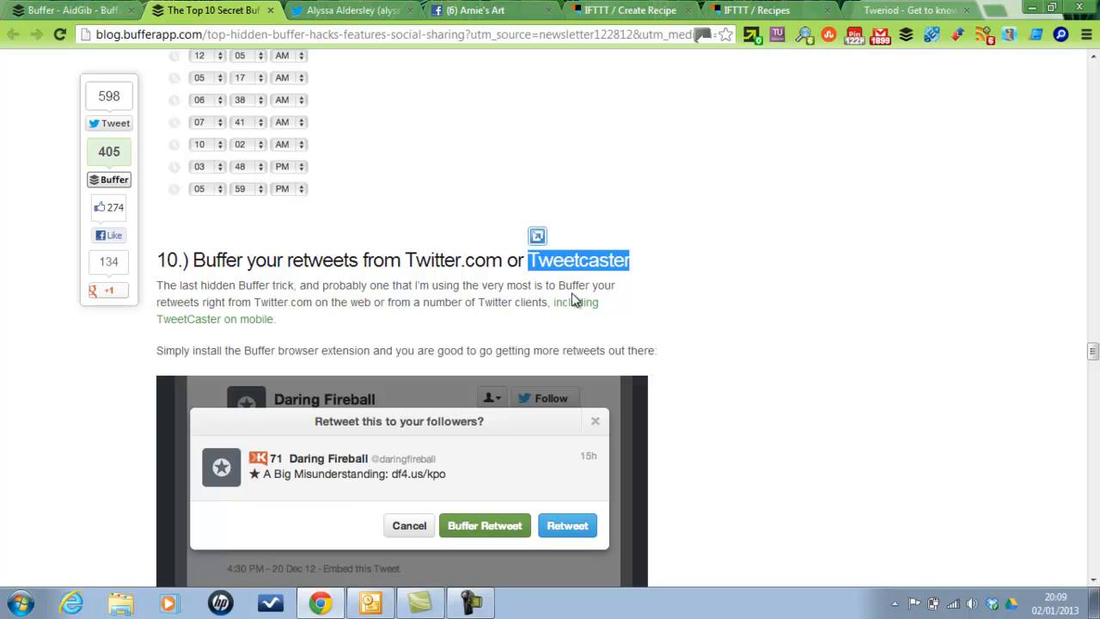
Continue to the article's comments, then switch to the Twitter profile page
scroll(down, 3)
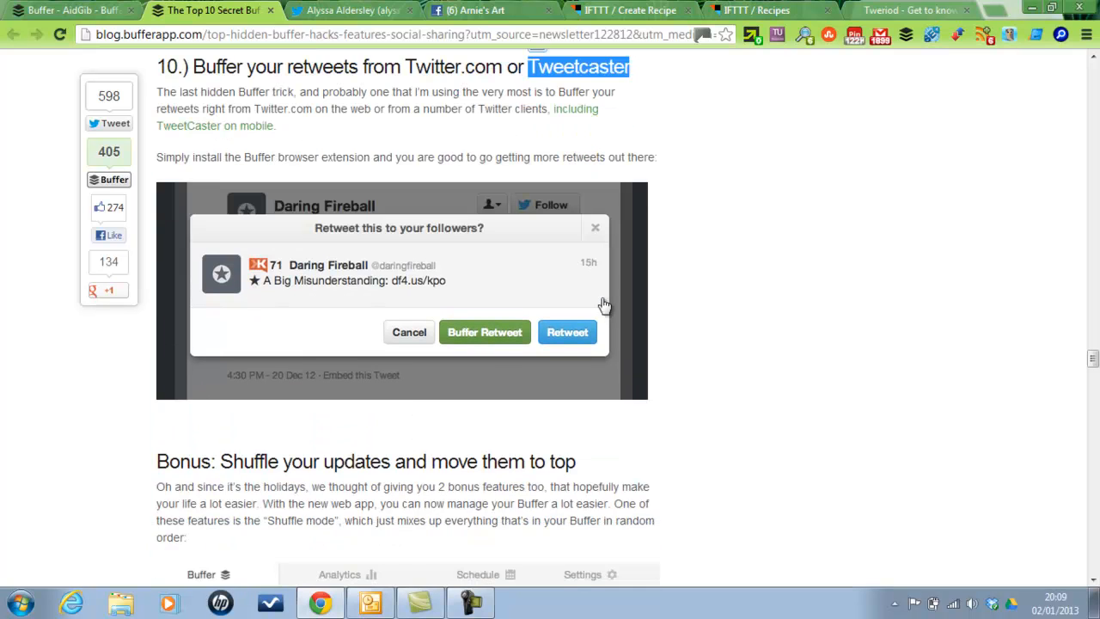
scroll(down, 3)
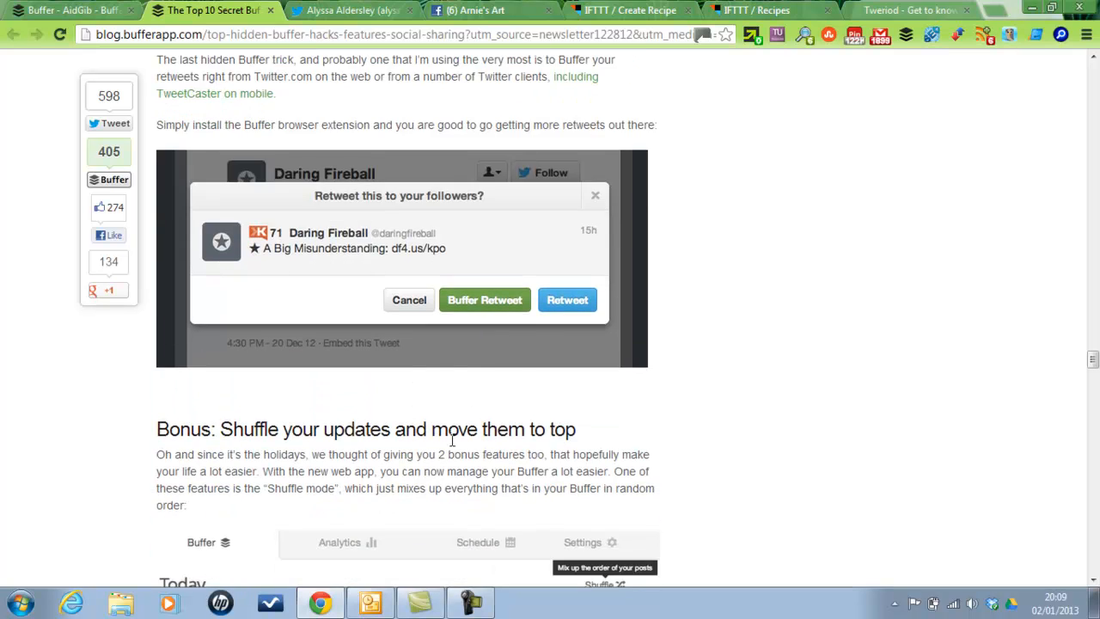
scroll(down, 3)
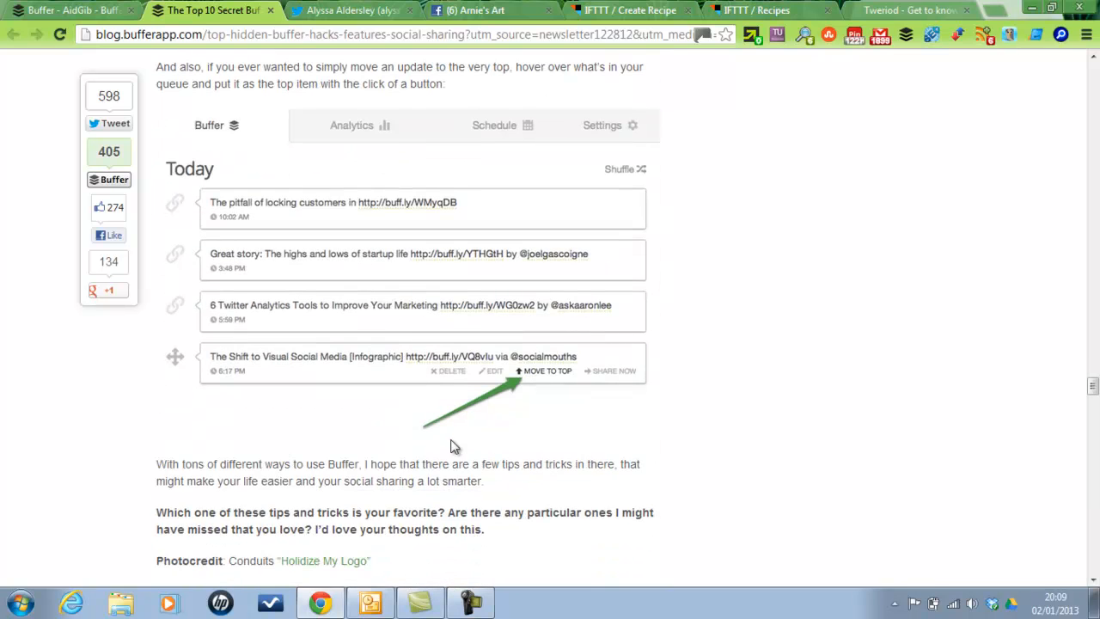
scroll(down, 3)
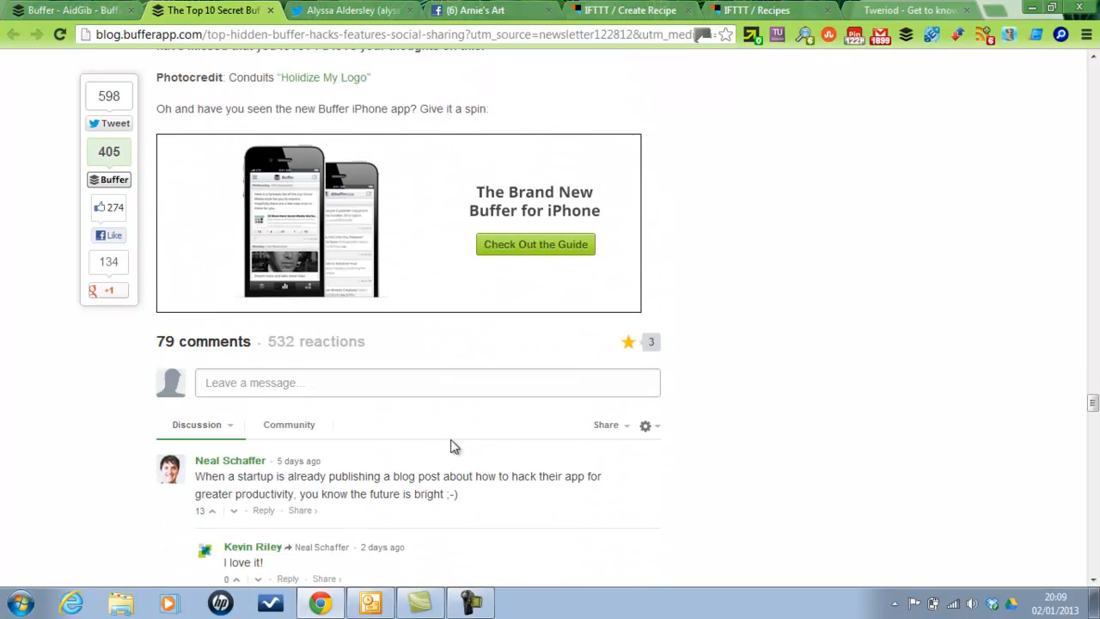
click(343, 10)
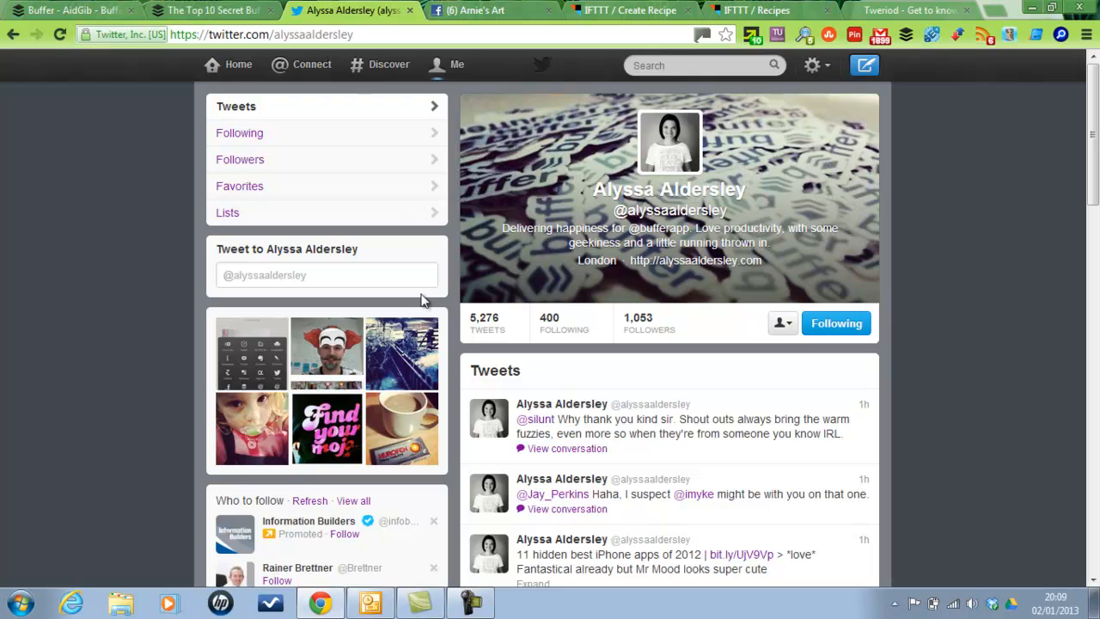
mouse_move(601, 220)
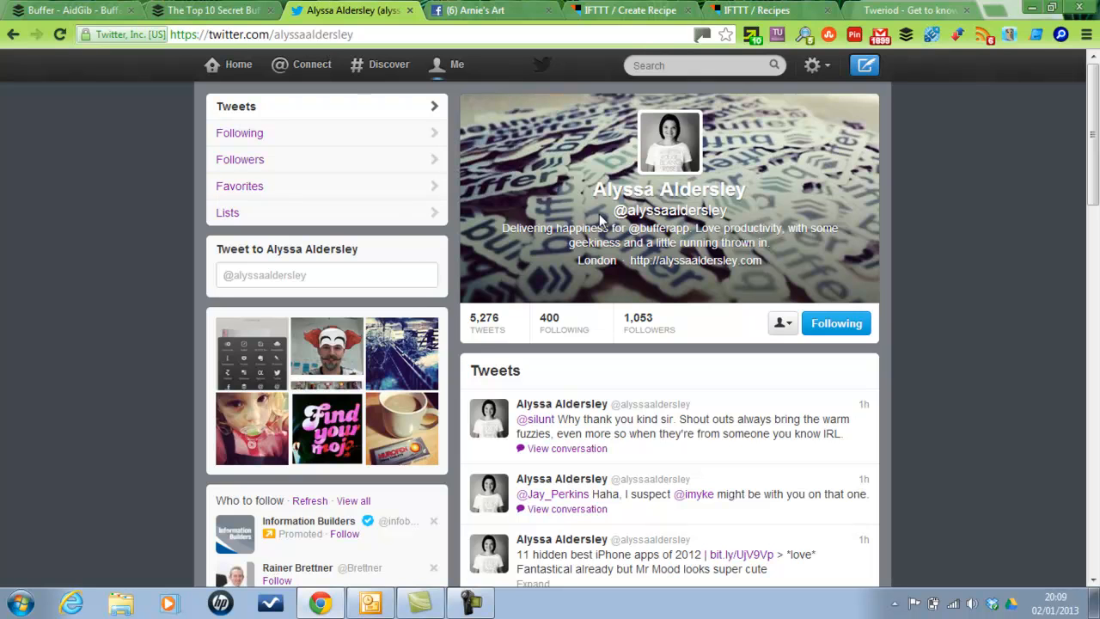
mouse_move(491, 191)
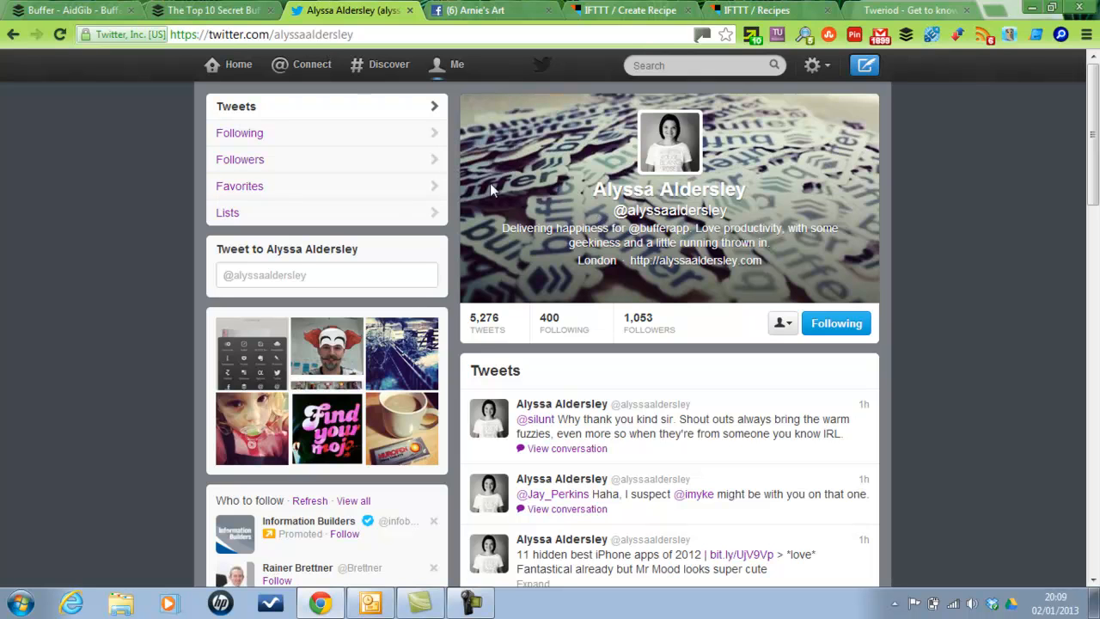
mouse_move(902, 382)
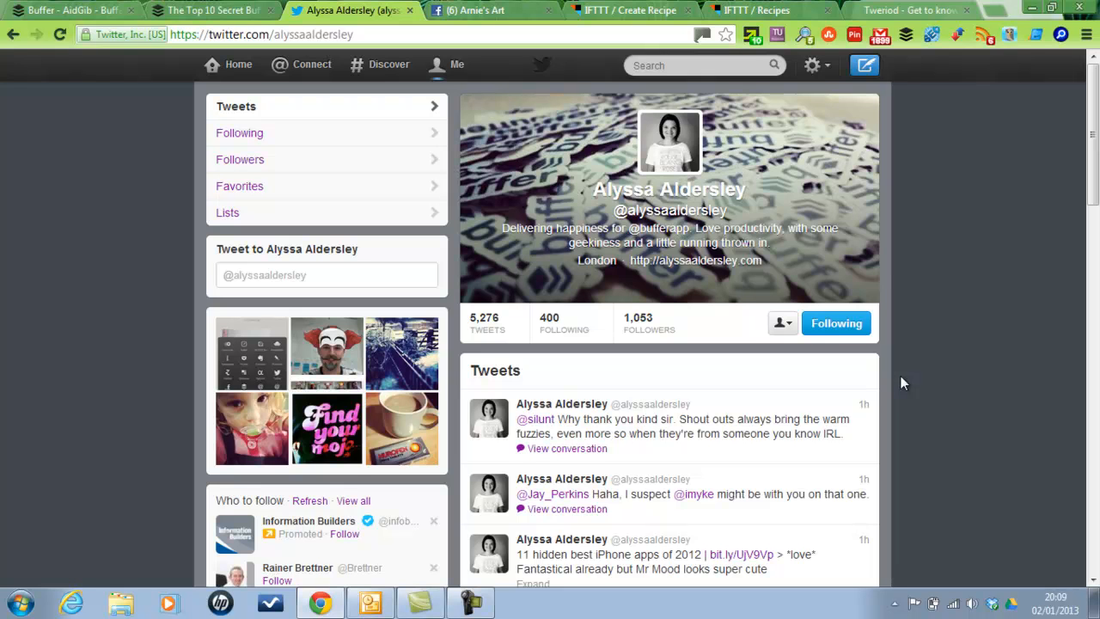
Buffer a retweet of the New Year's resolutions tweet, dismiss the draft, and go to the Facebook page
scroll(down, 3)
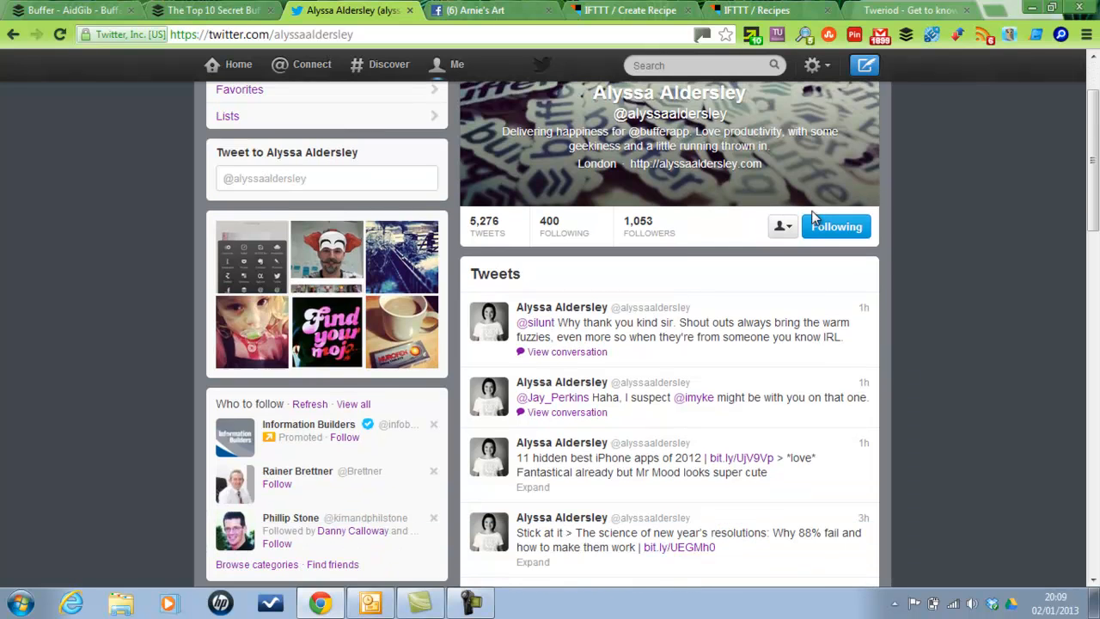
scroll(down, 3)
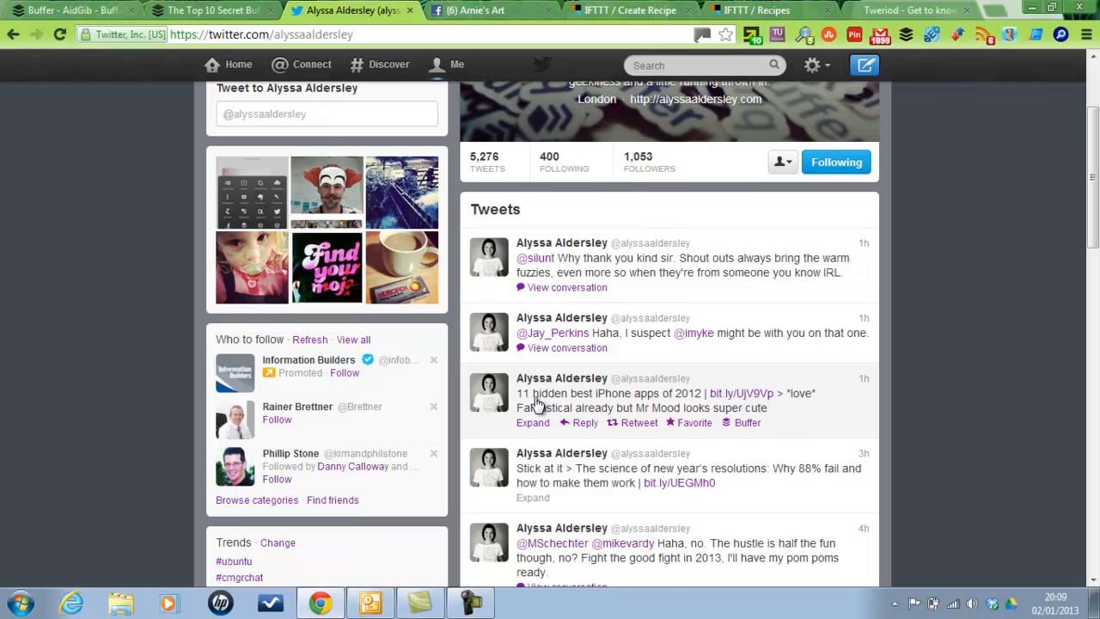
mouse_move(687, 479)
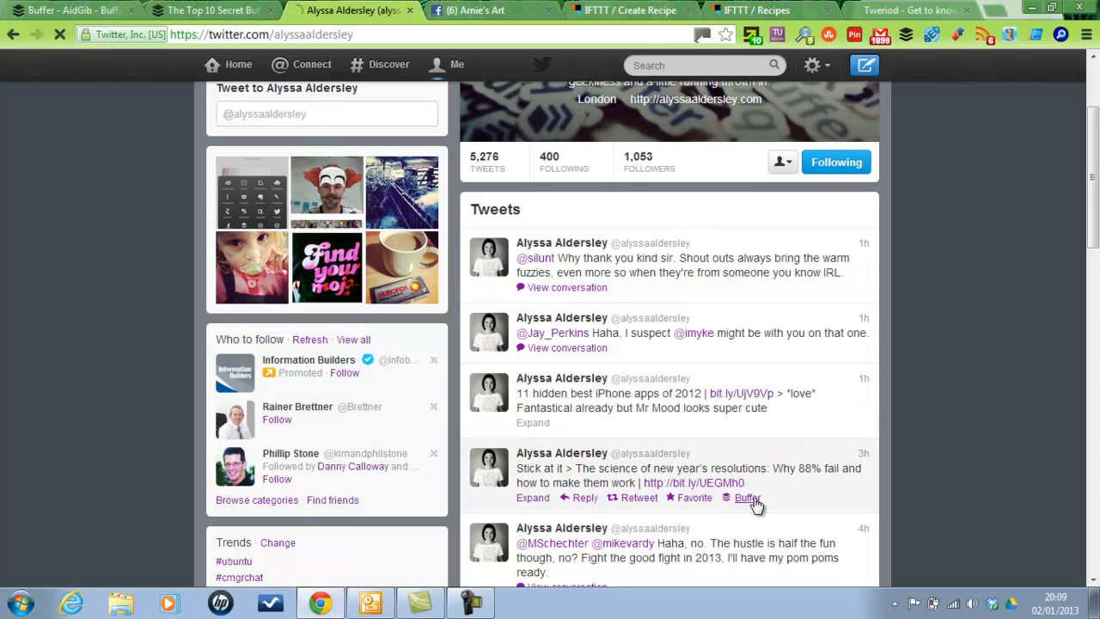
click(746, 498)
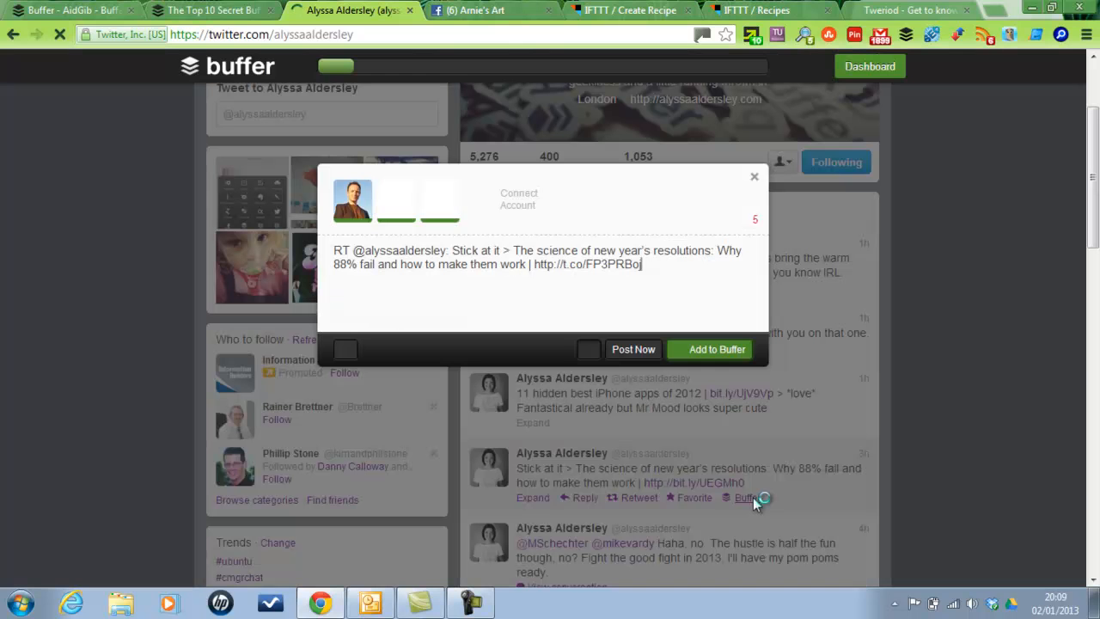
click(744, 498)
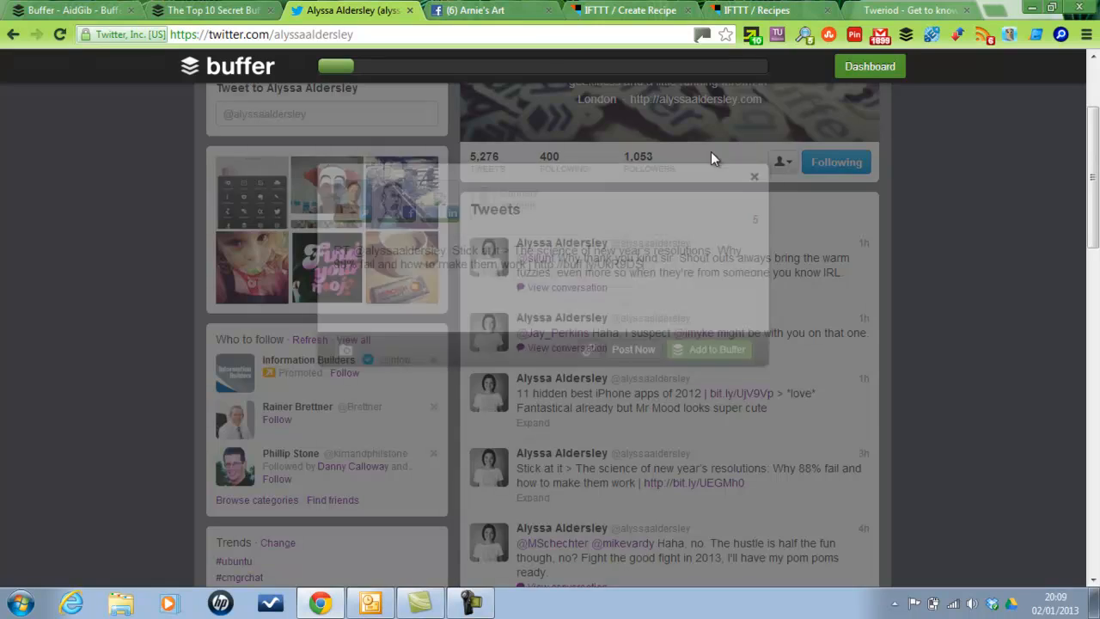
click(478, 10)
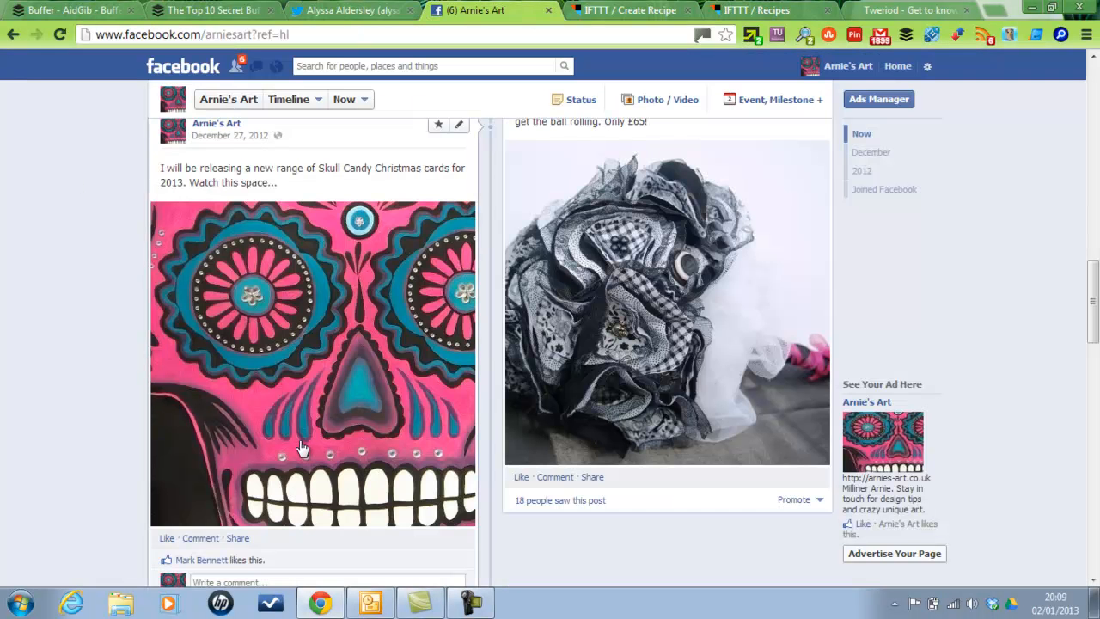
mouse_move(237, 543)
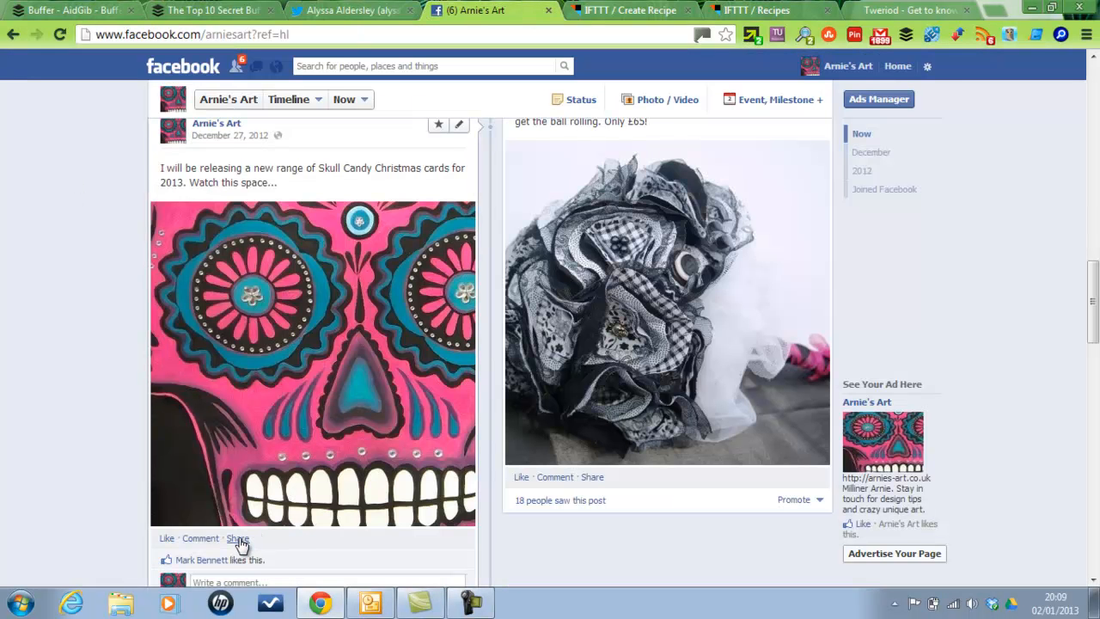
Show the Buffer option in Facebook's Share This Photo box for the Skull Candy post, cancel it, and return to the Twitter queue
click(237, 538)
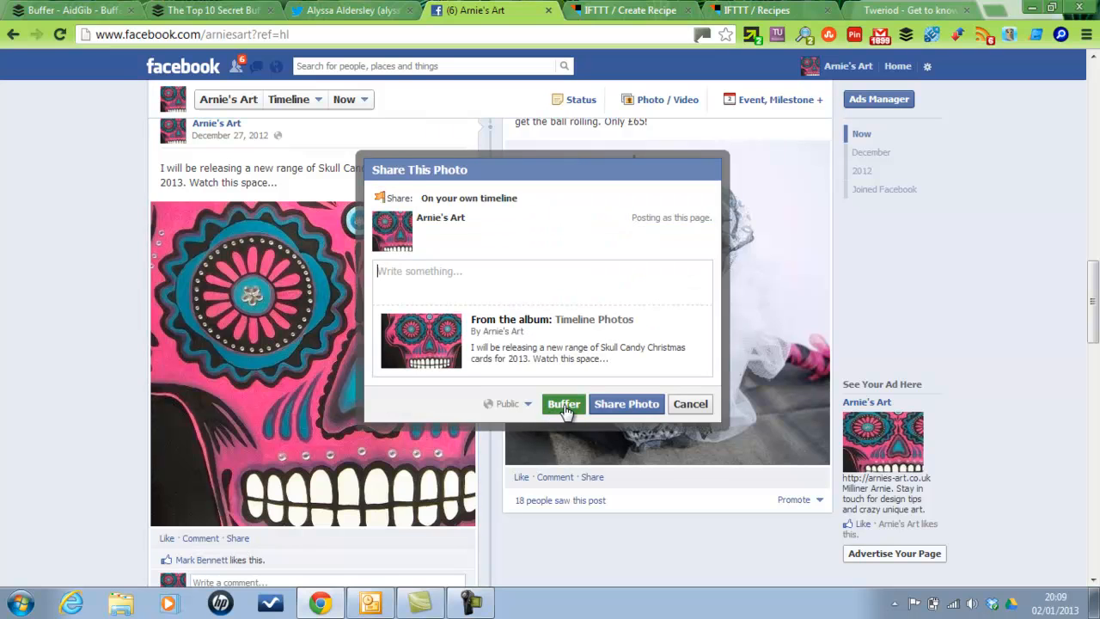
mouse_move(557, 241)
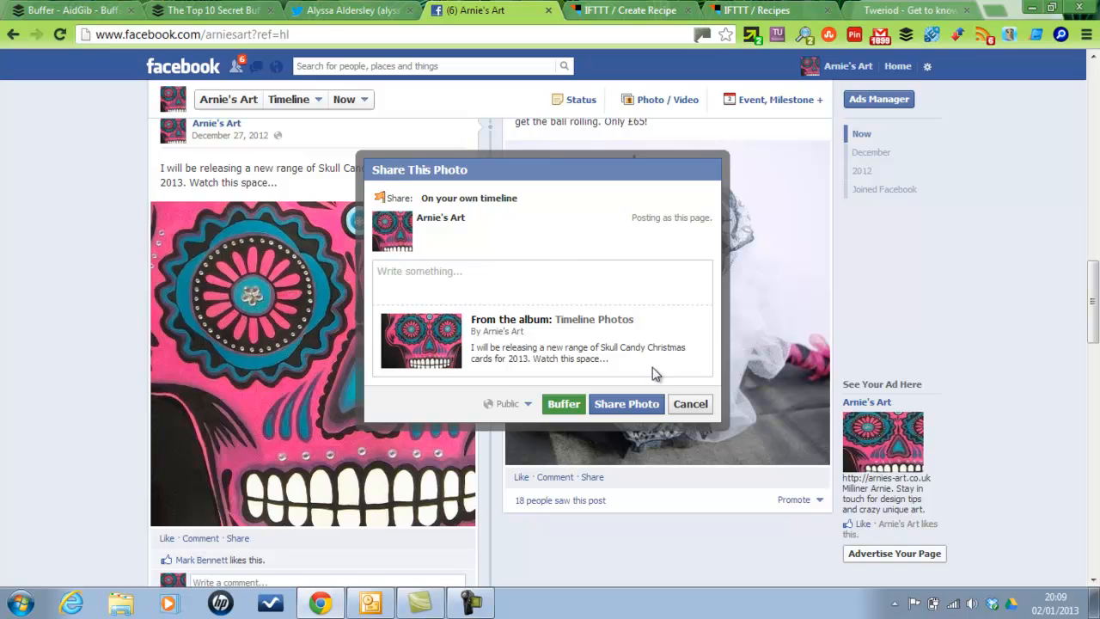
click(691, 404)
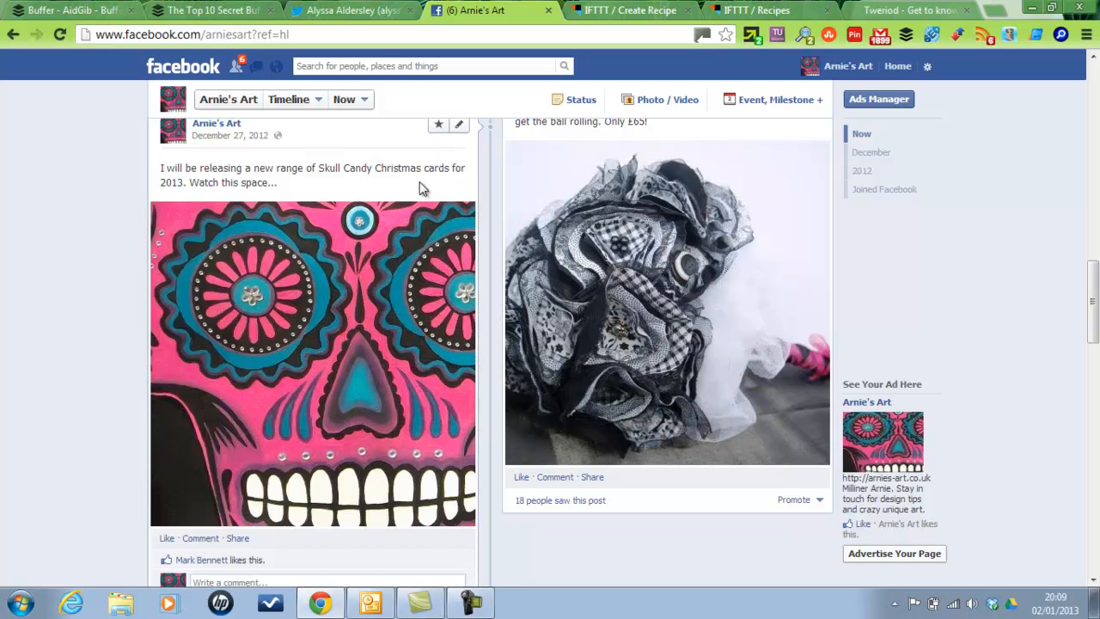
click(69, 10)
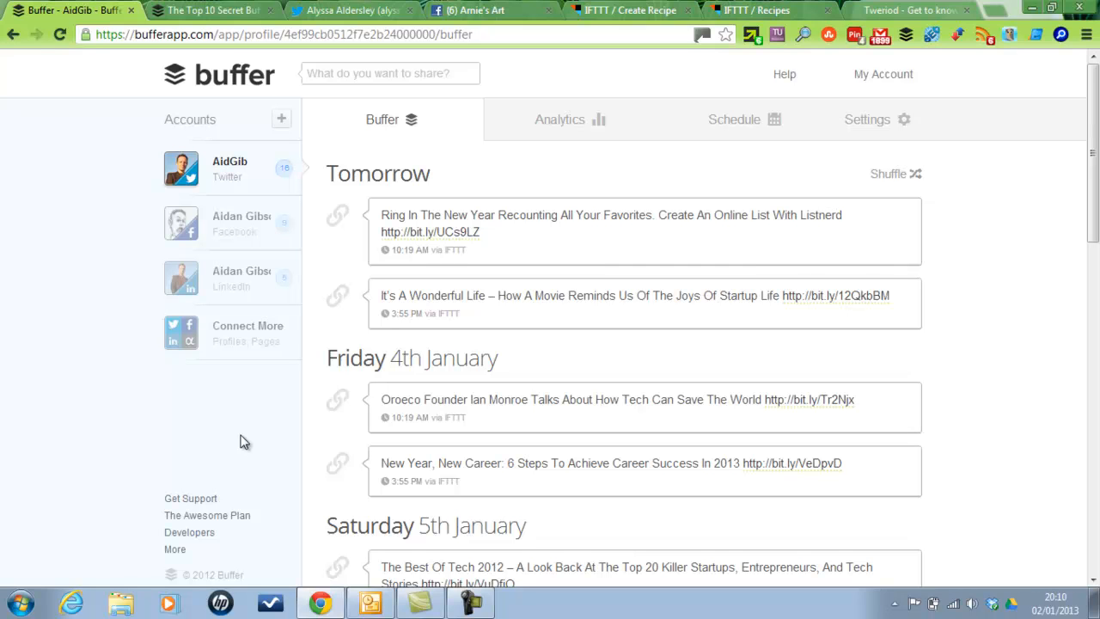
mouse_move(295, 107)
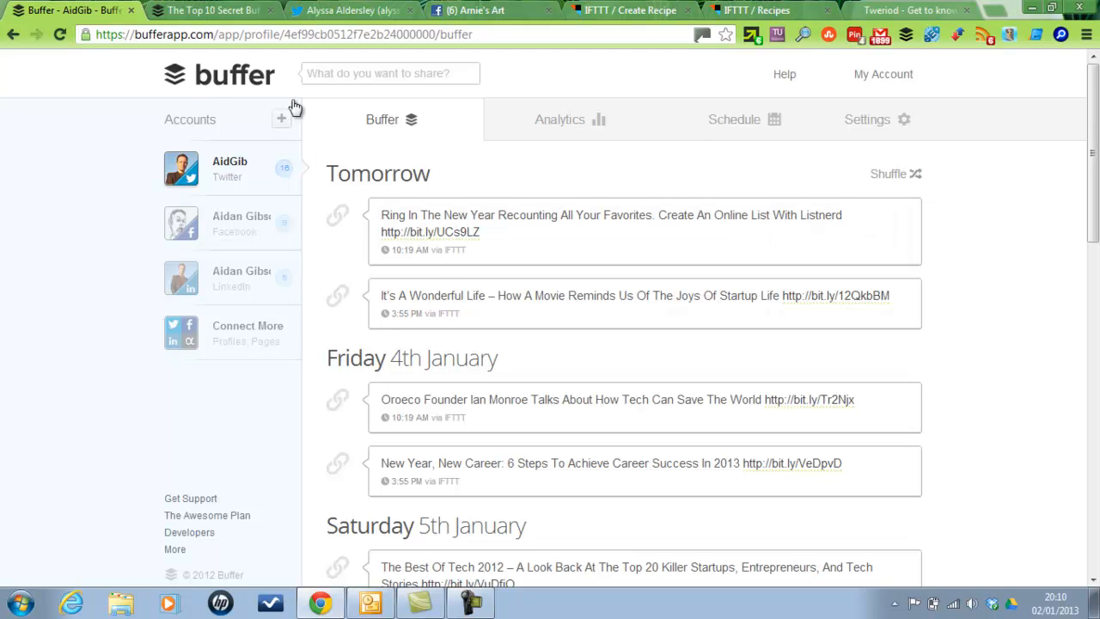
mouse_move(354, 141)
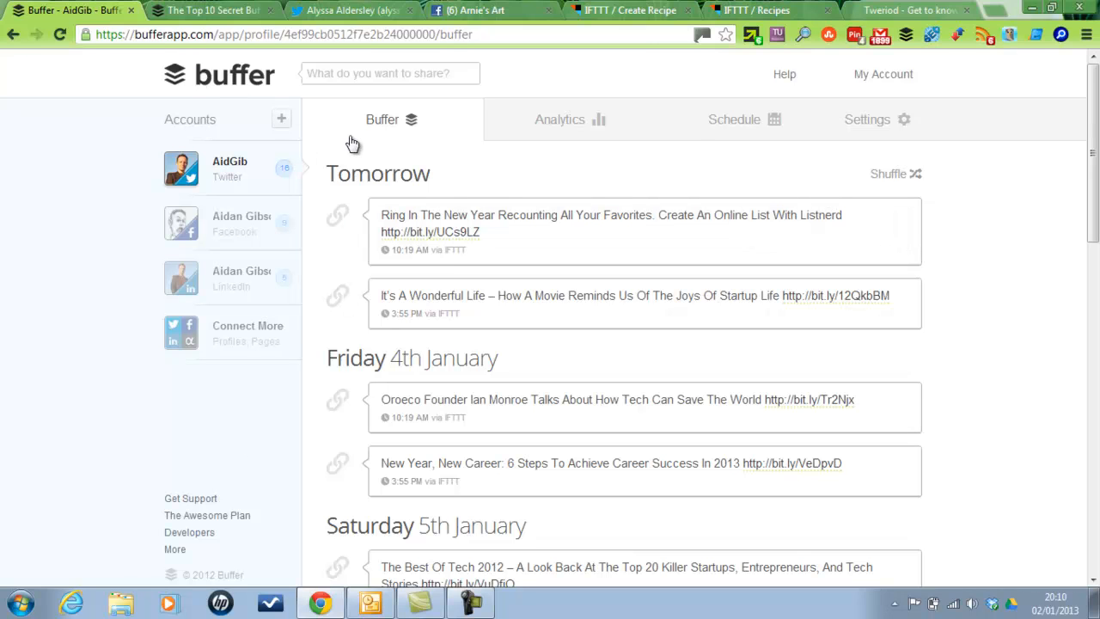